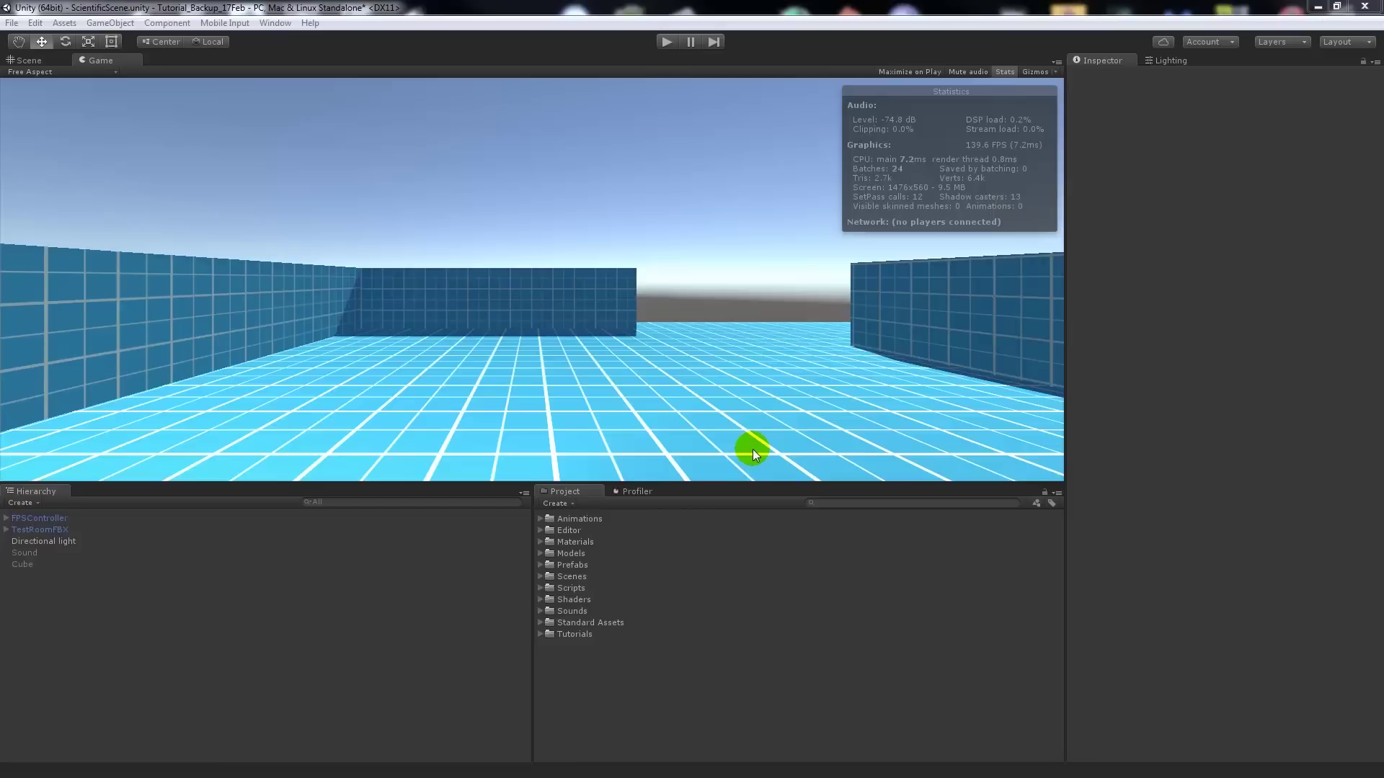
pyautogui.moveTo(784, 234)
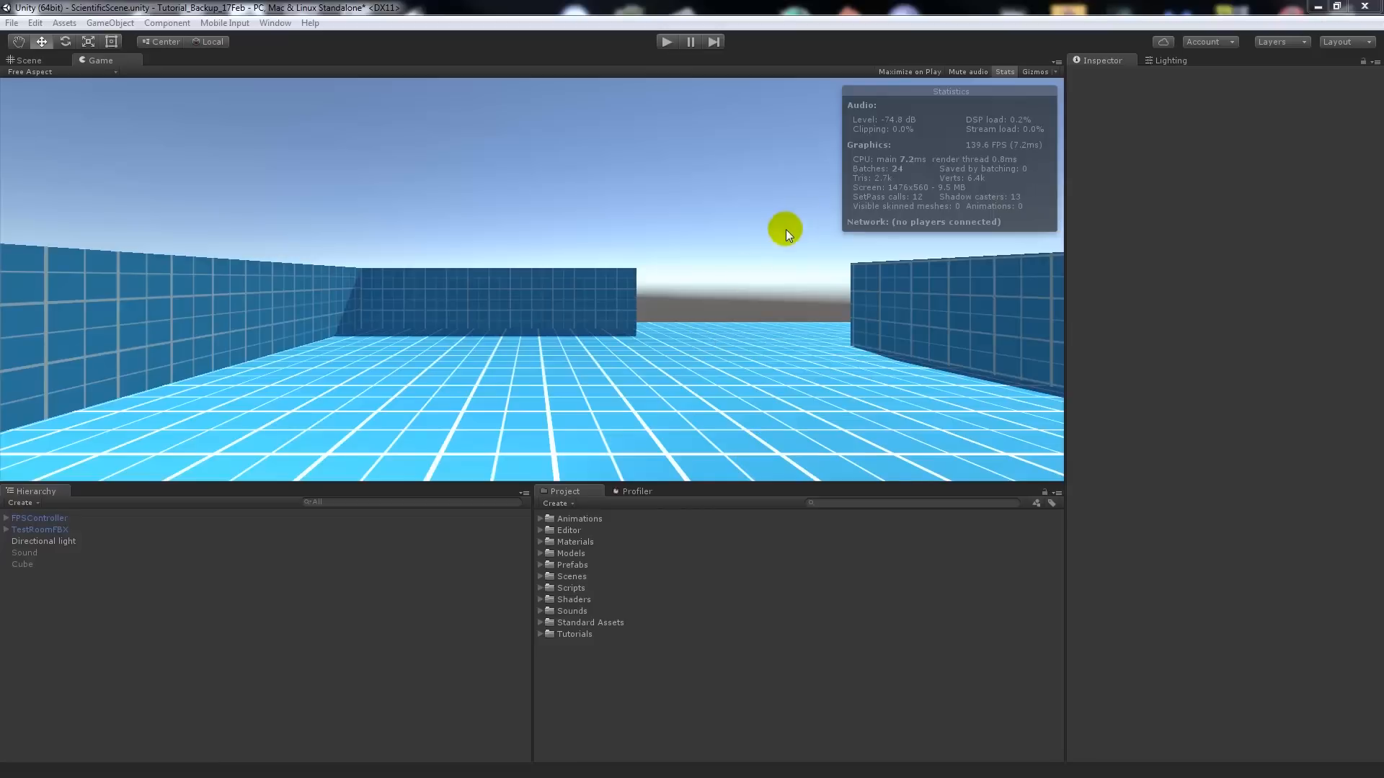
pyautogui.moveTo(720, 249)
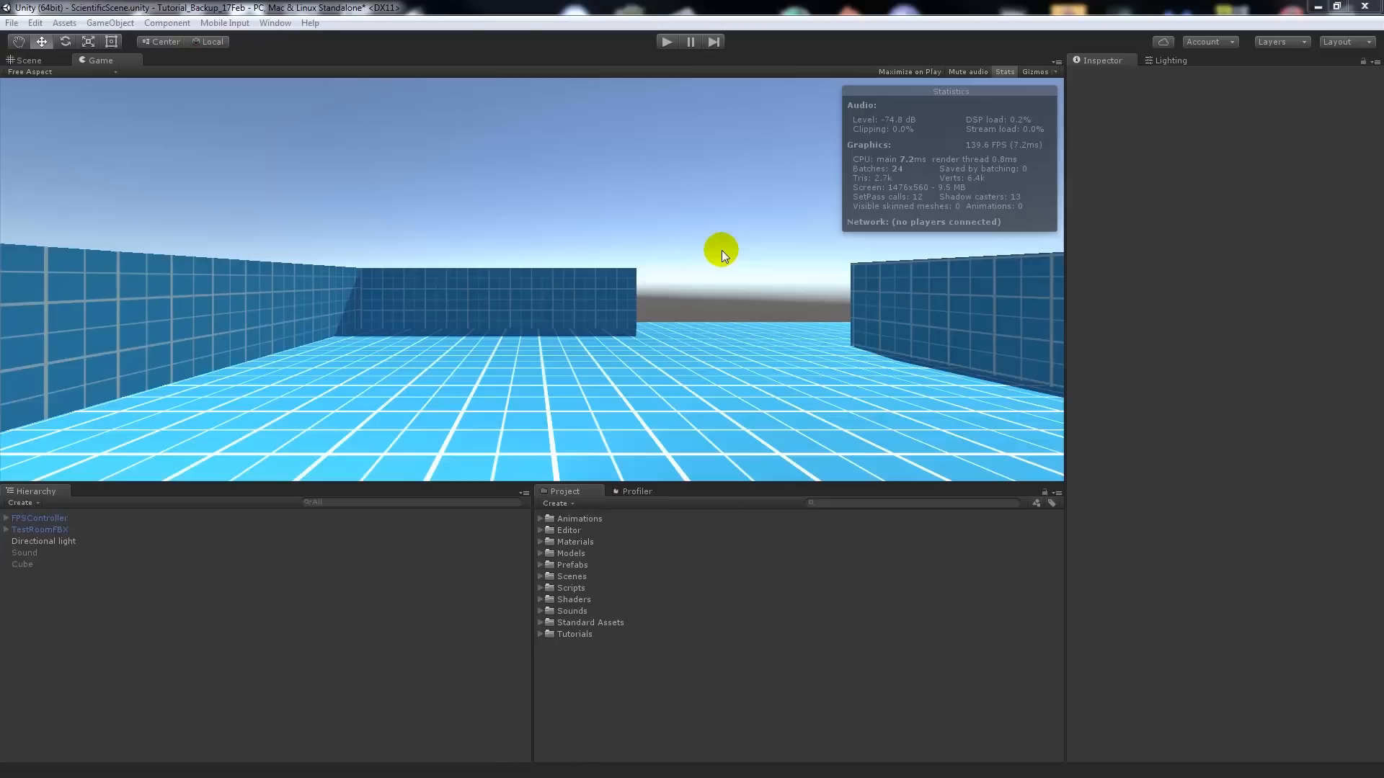
pyautogui.moveTo(574, 184)
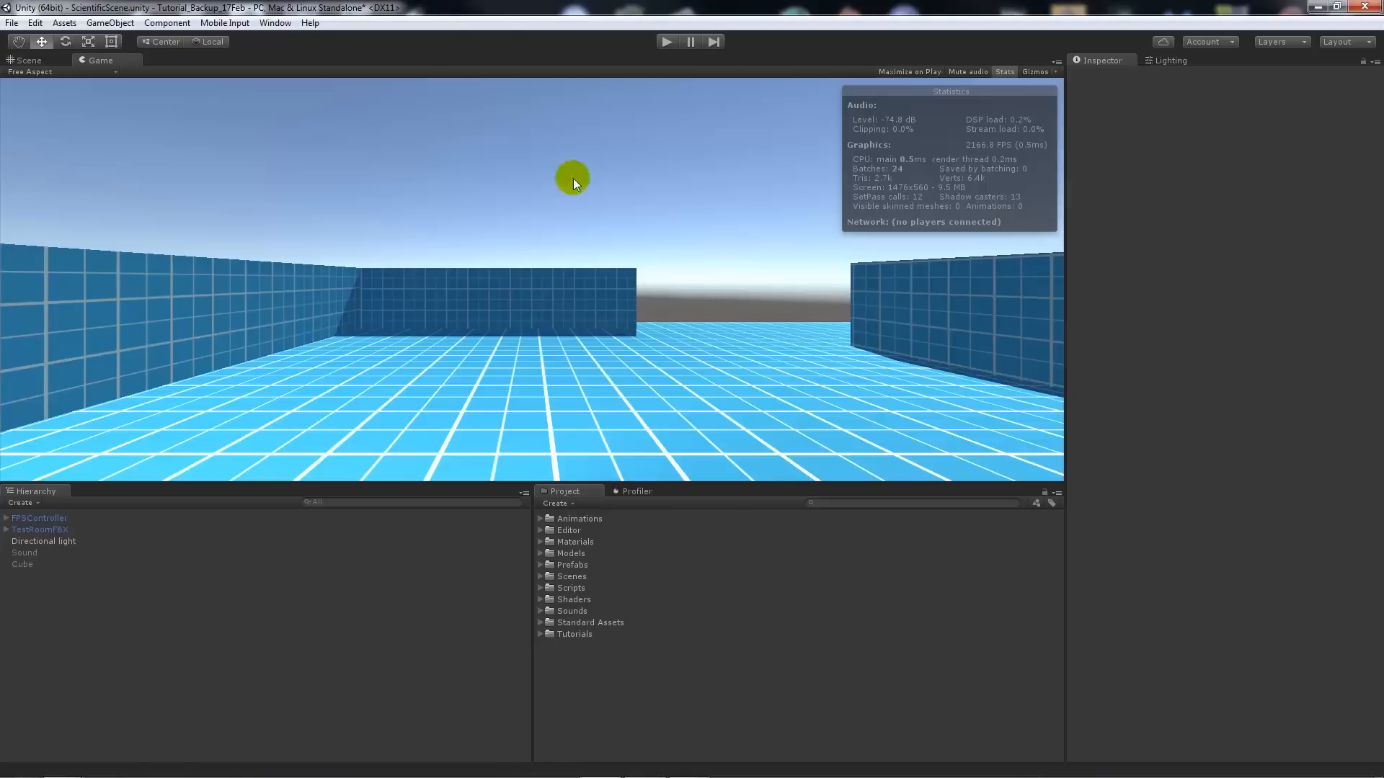
# - Switch to the Scene view of the test room and nudge the camera slightly
pyautogui.click(27, 61)
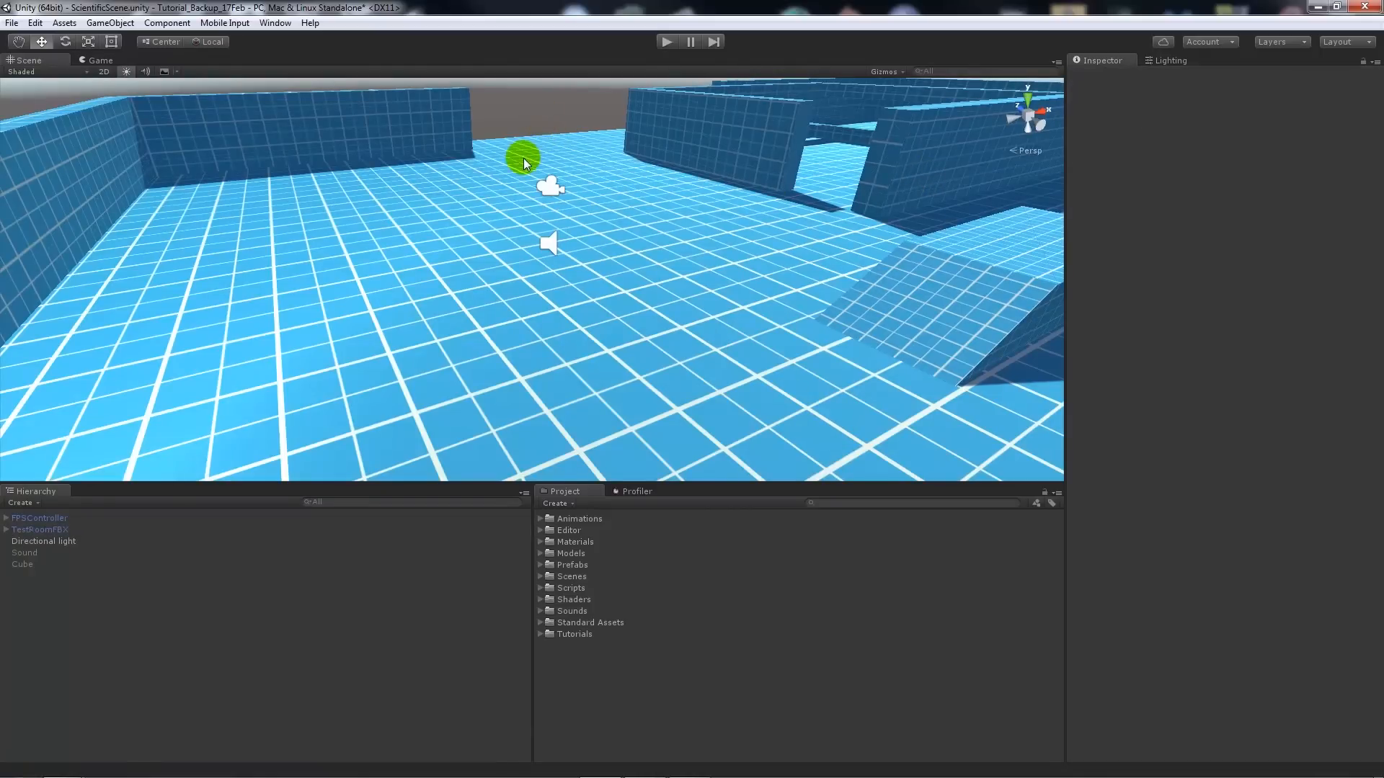
pyautogui.moveTo(524, 159); pyautogui.dragTo(465, 171)
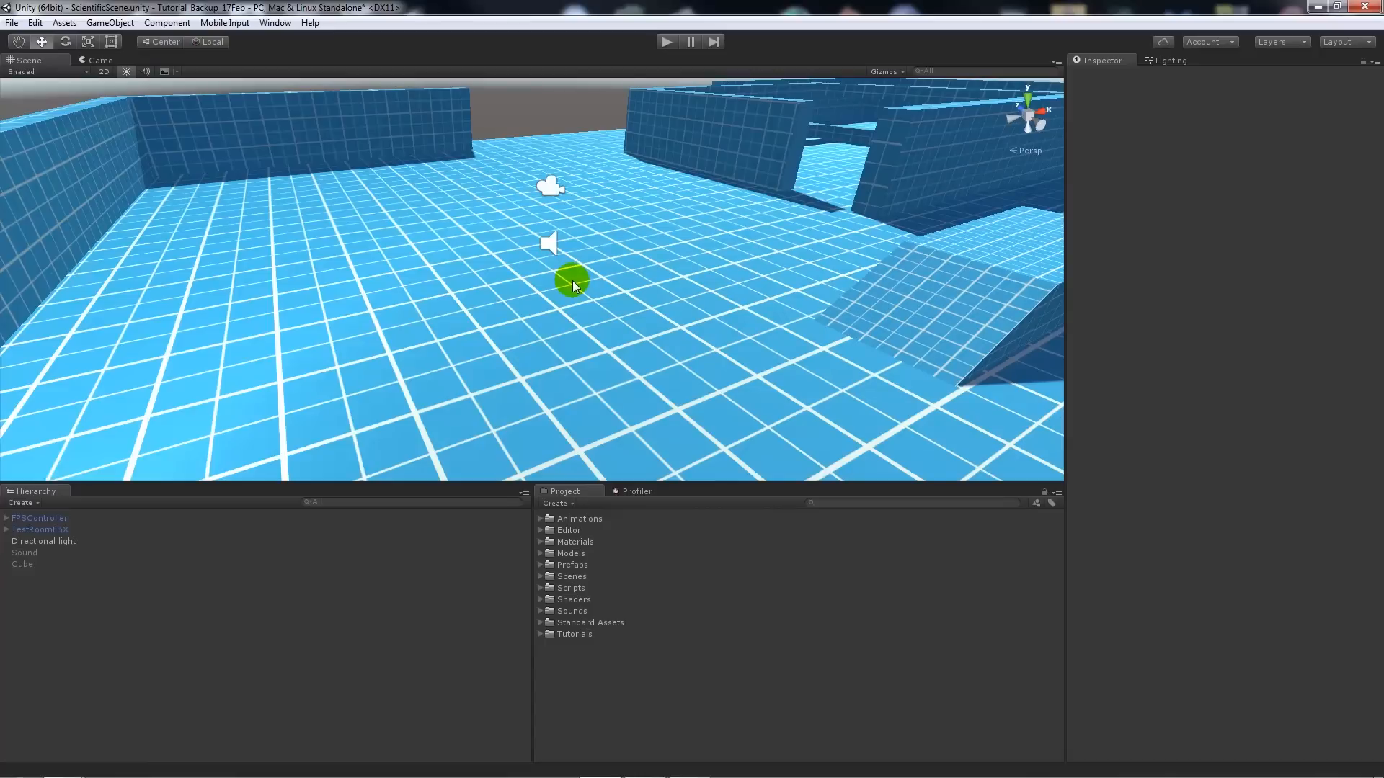
# - Return to the Game view preview of the test room with the Stats overlay showing
pyautogui.click(44, 541)
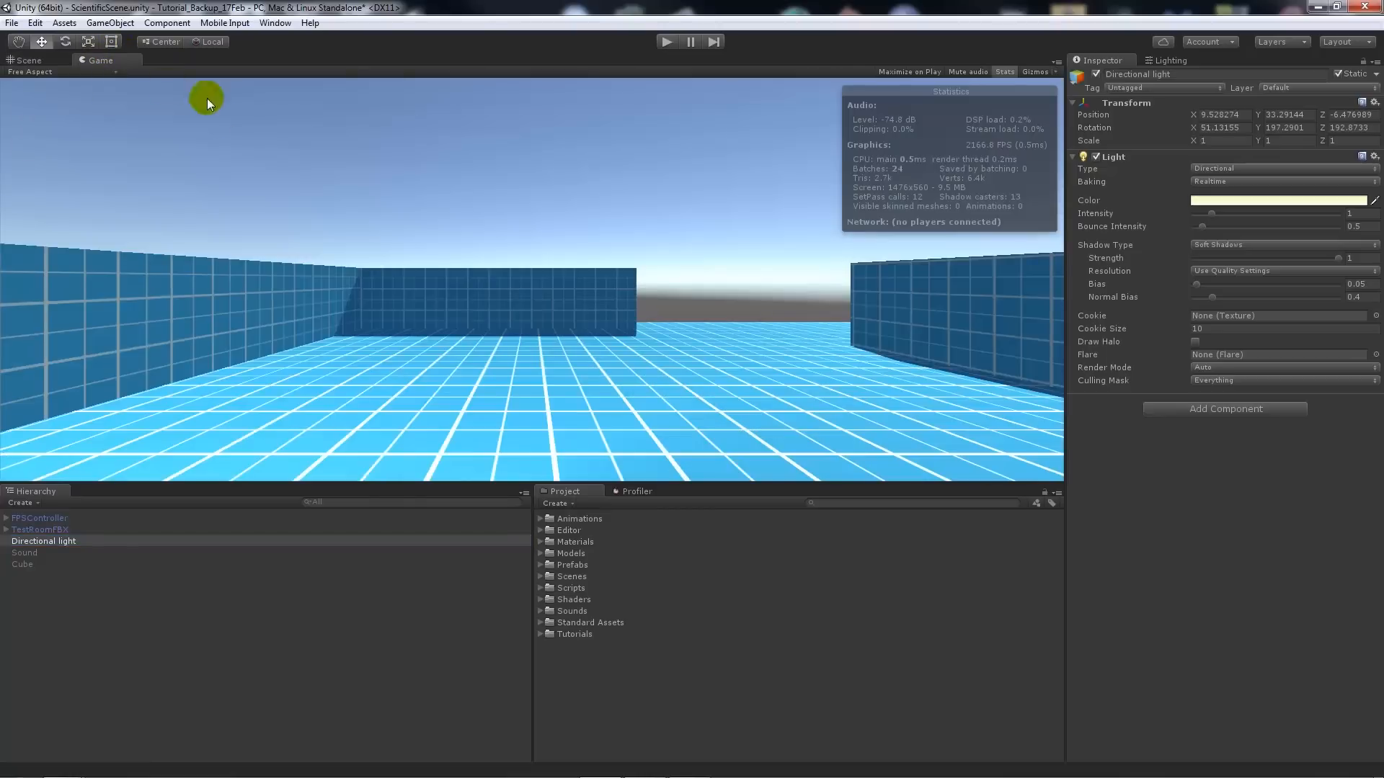
pyautogui.moveTo(1010, 83)
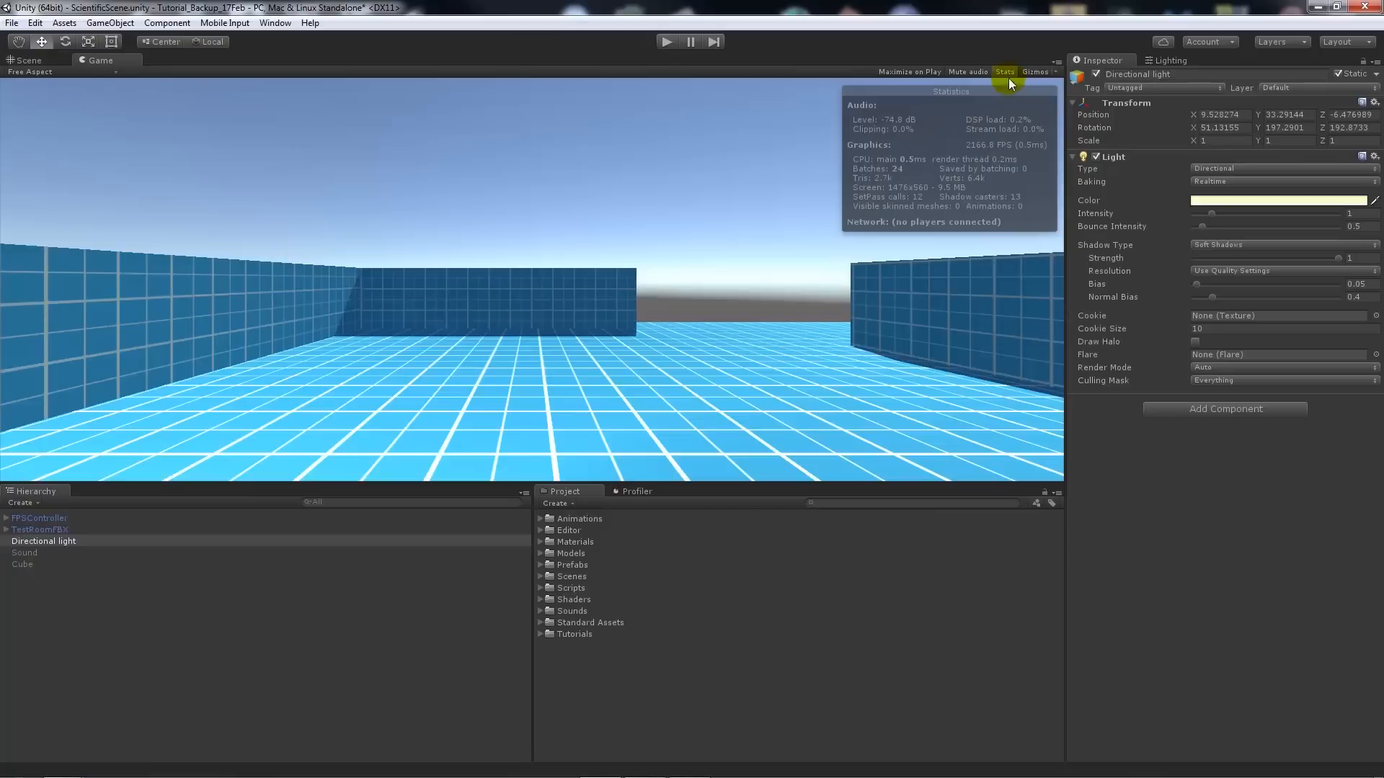
pyautogui.moveTo(951, 192)
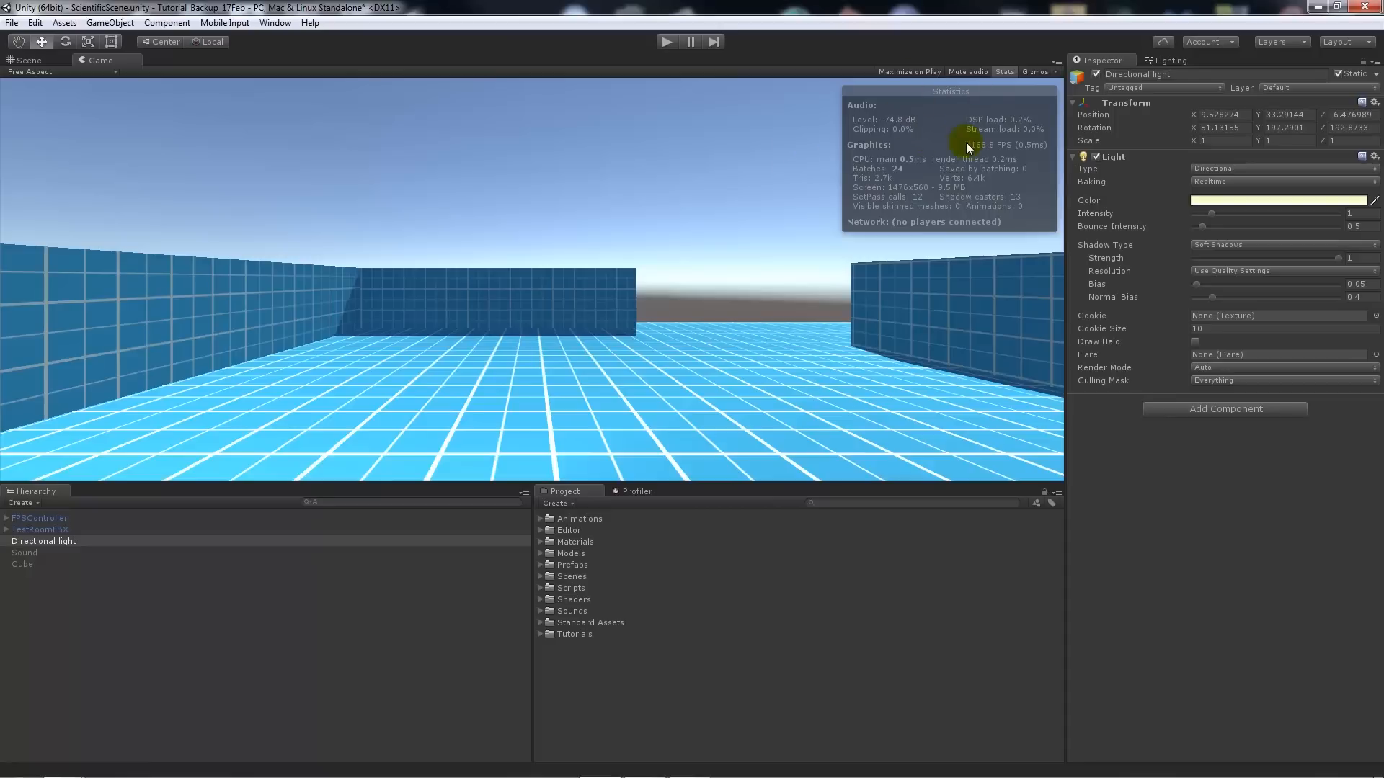
pyautogui.moveTo(911, 173)
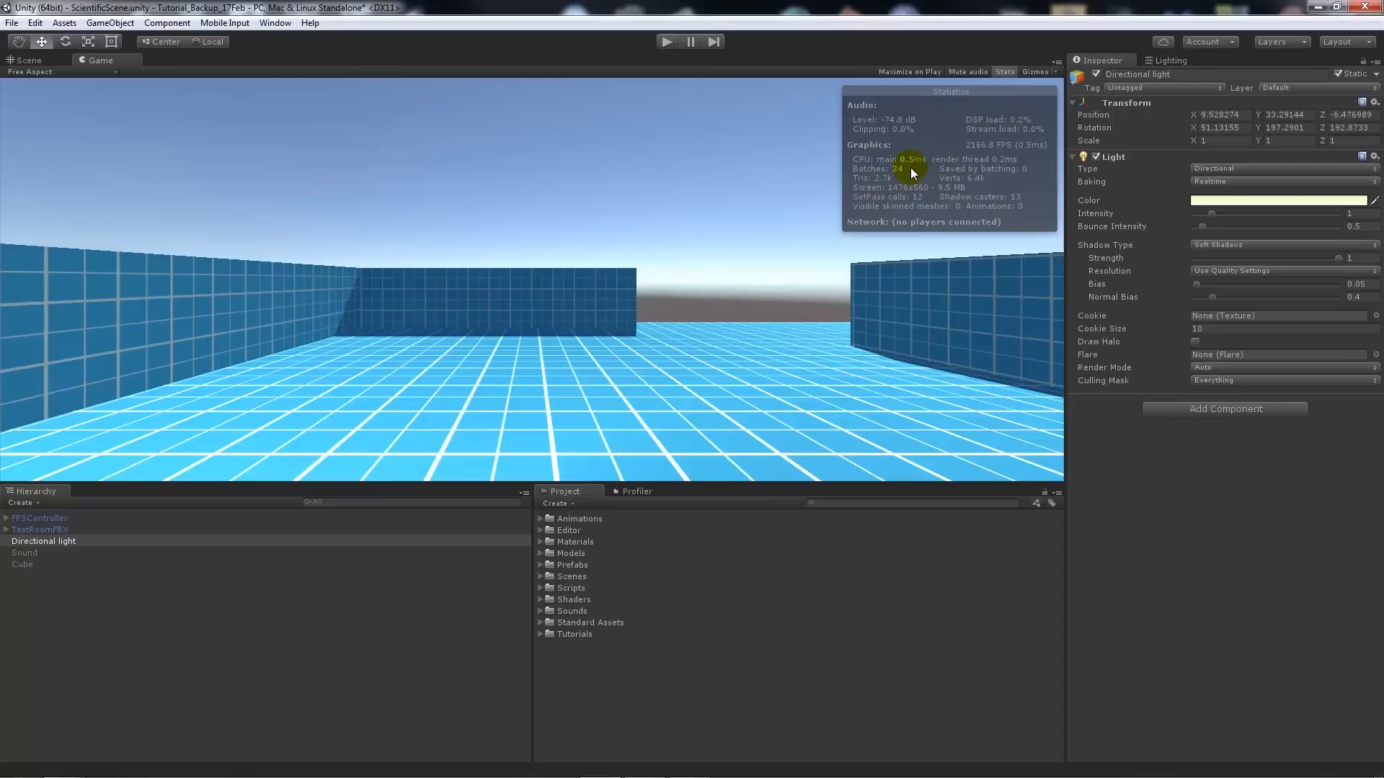
pyautogui.moveTo(989, 183)
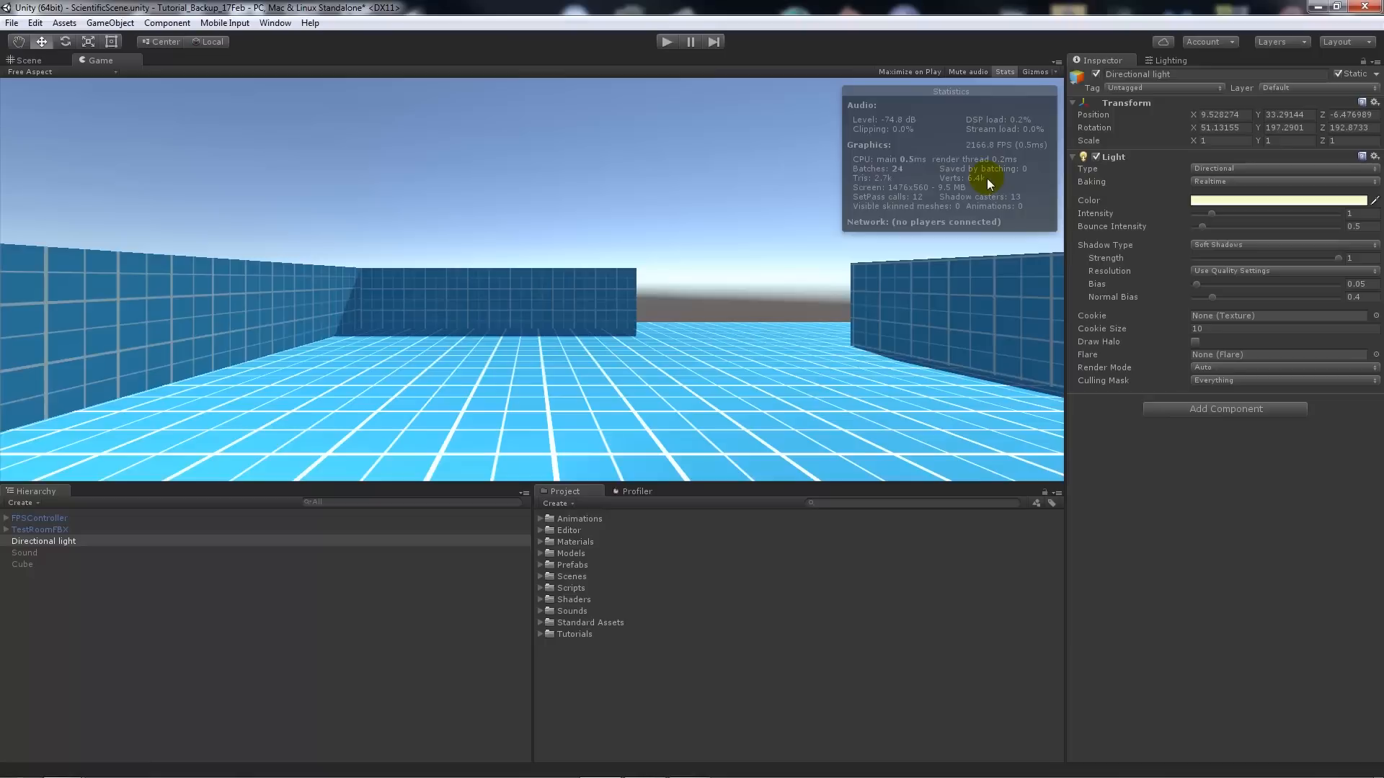
pyautogui.moveTo(921, 157)
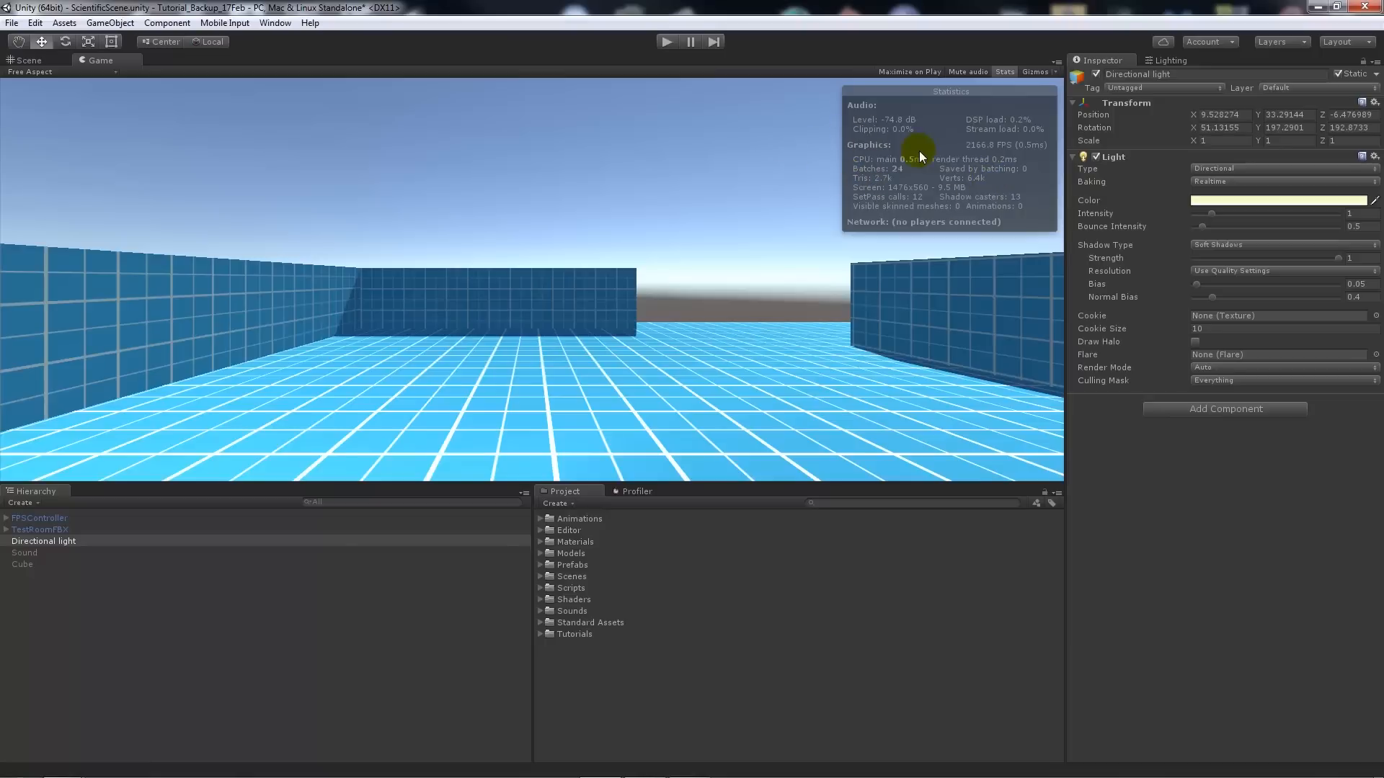
pyautogui.moveTo(854, 105)
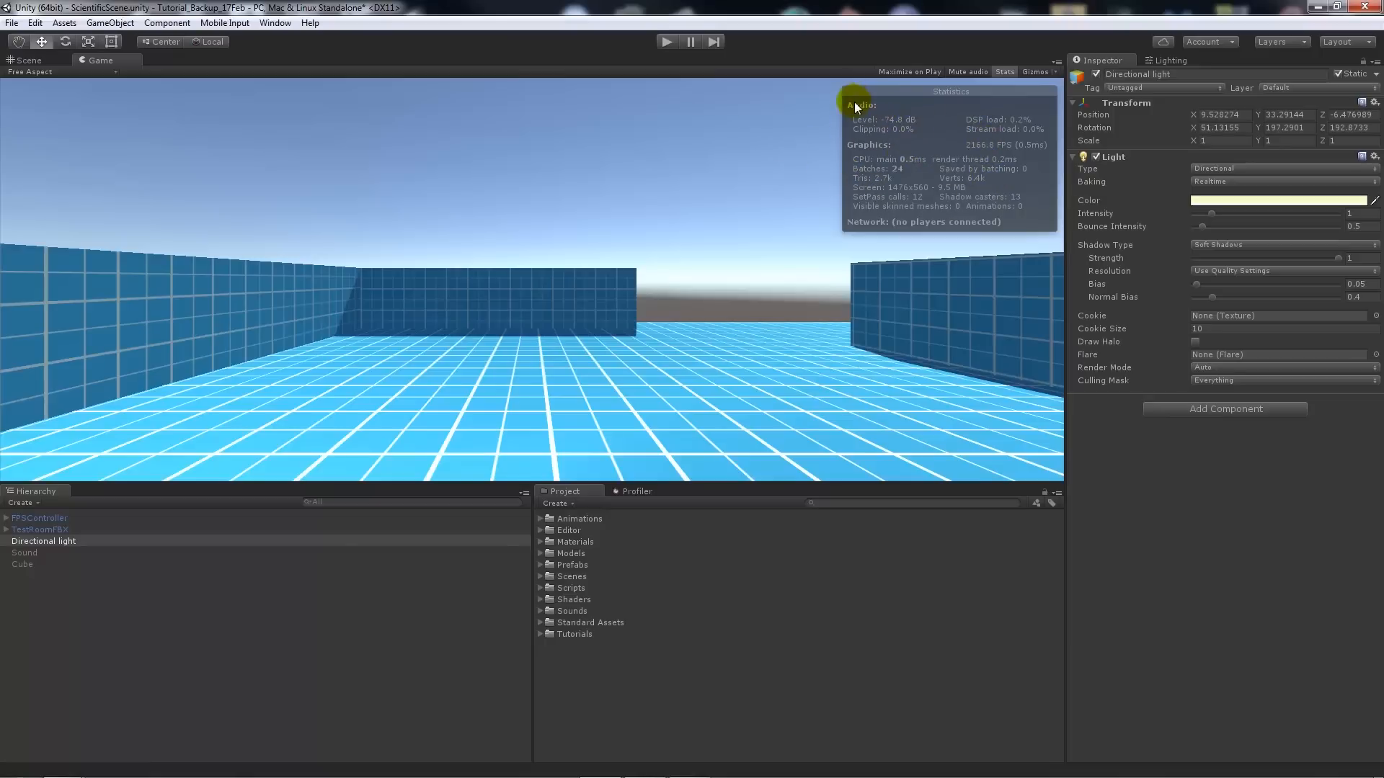
pyautogui.moveTo(841, 144)
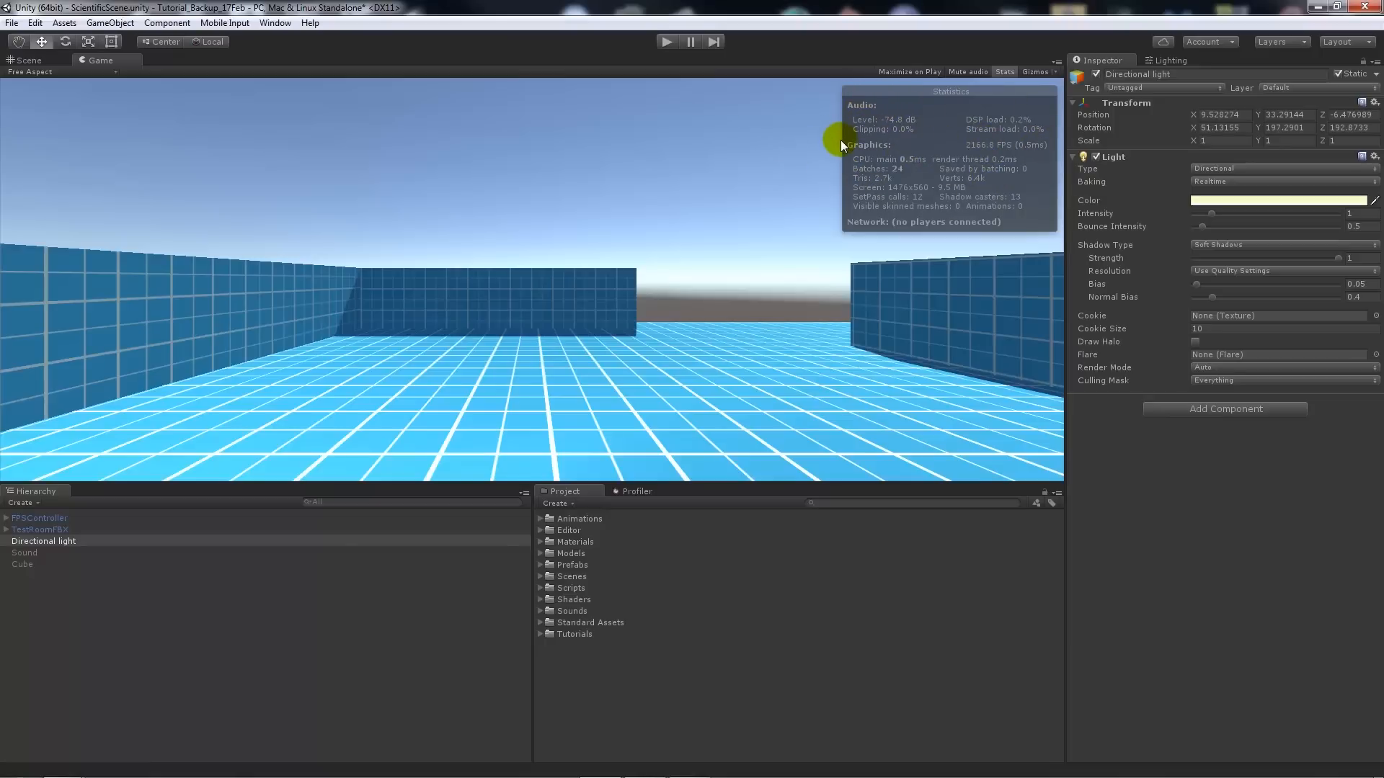
pyautogui.moveTo(905, 133)
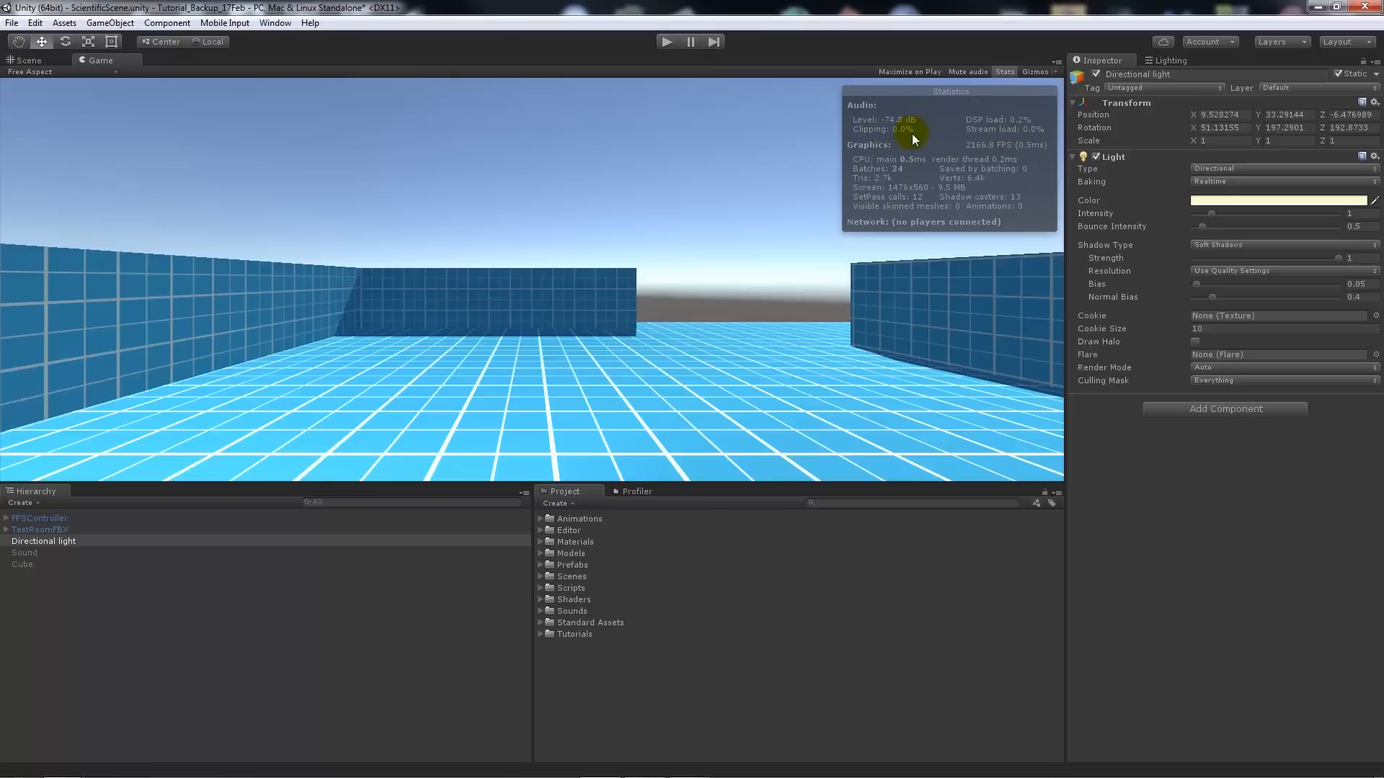
pyautogui.moveTo(932, 195)
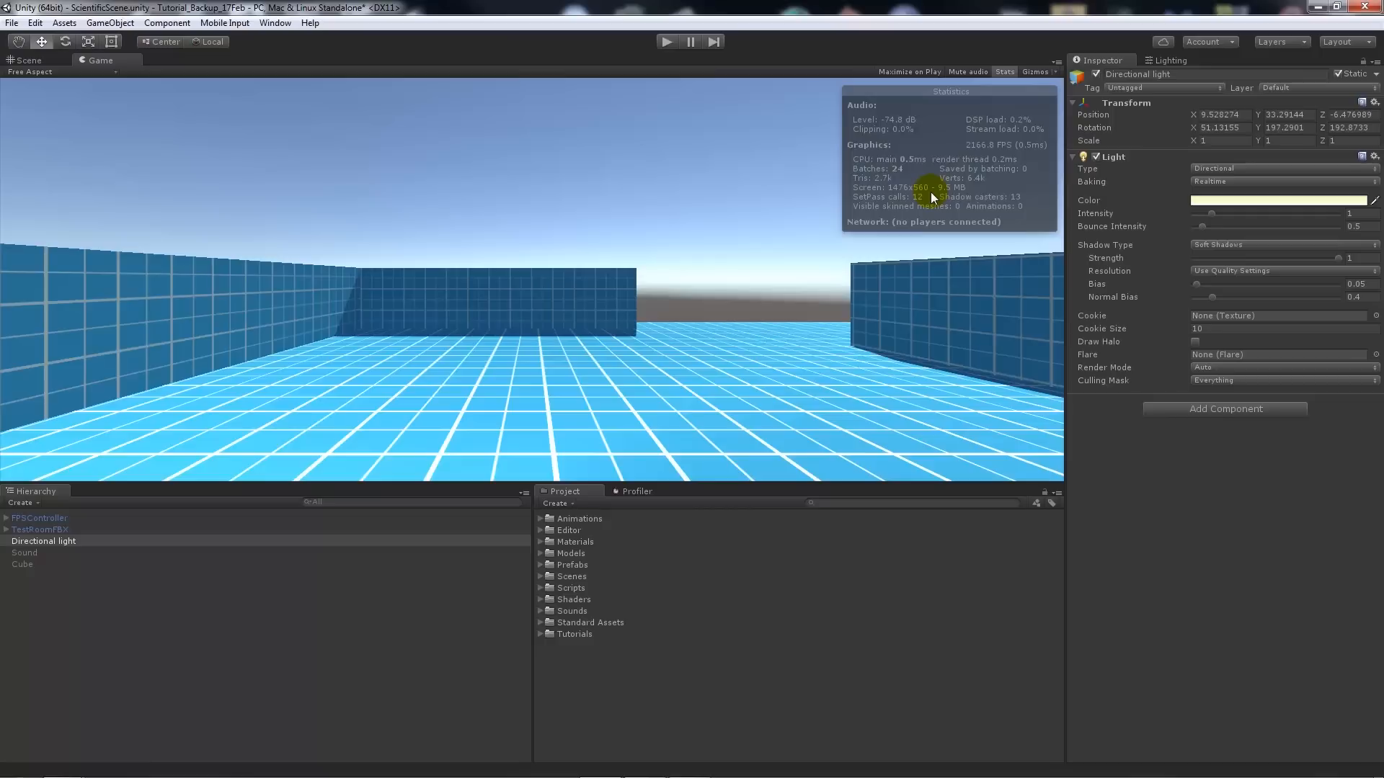
pyautogui.moveTo(905, 165)
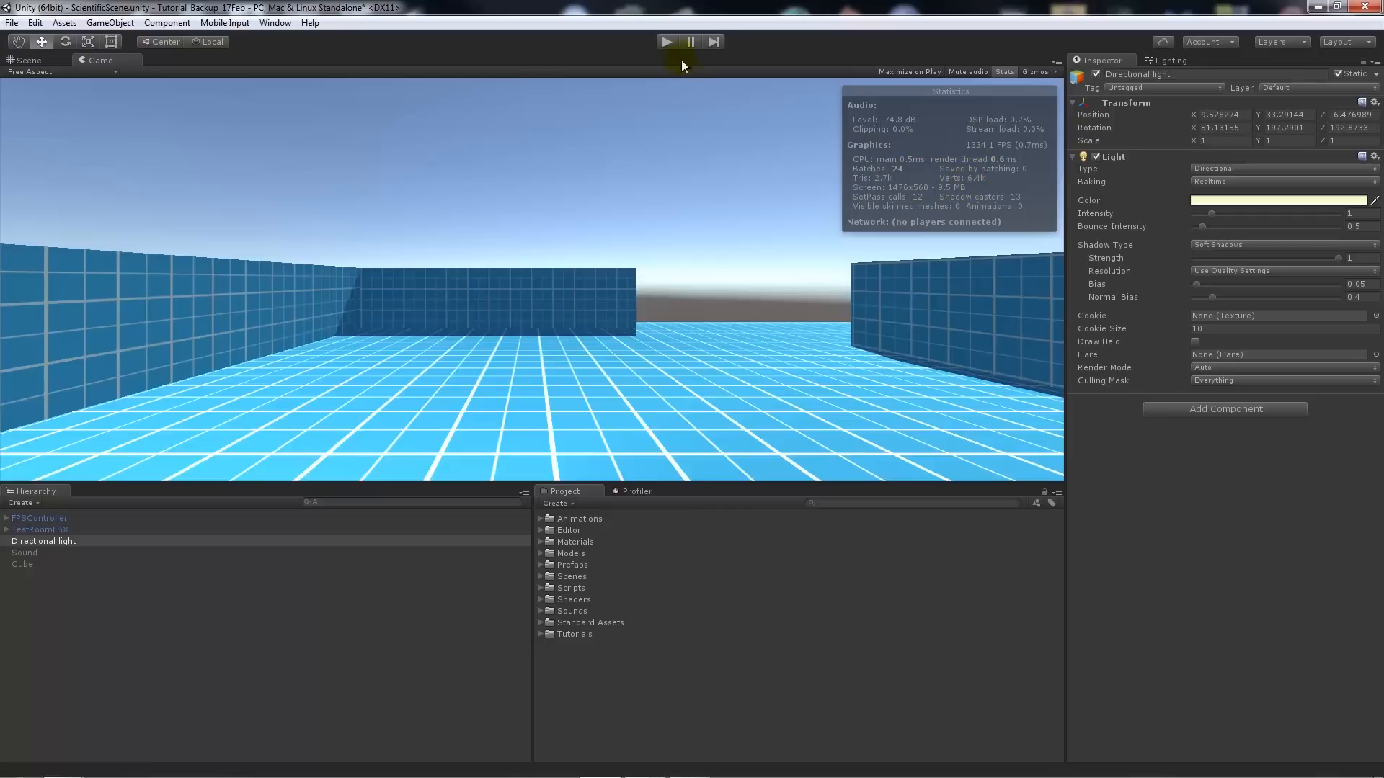
pyautogui.moveTo(841, 230)
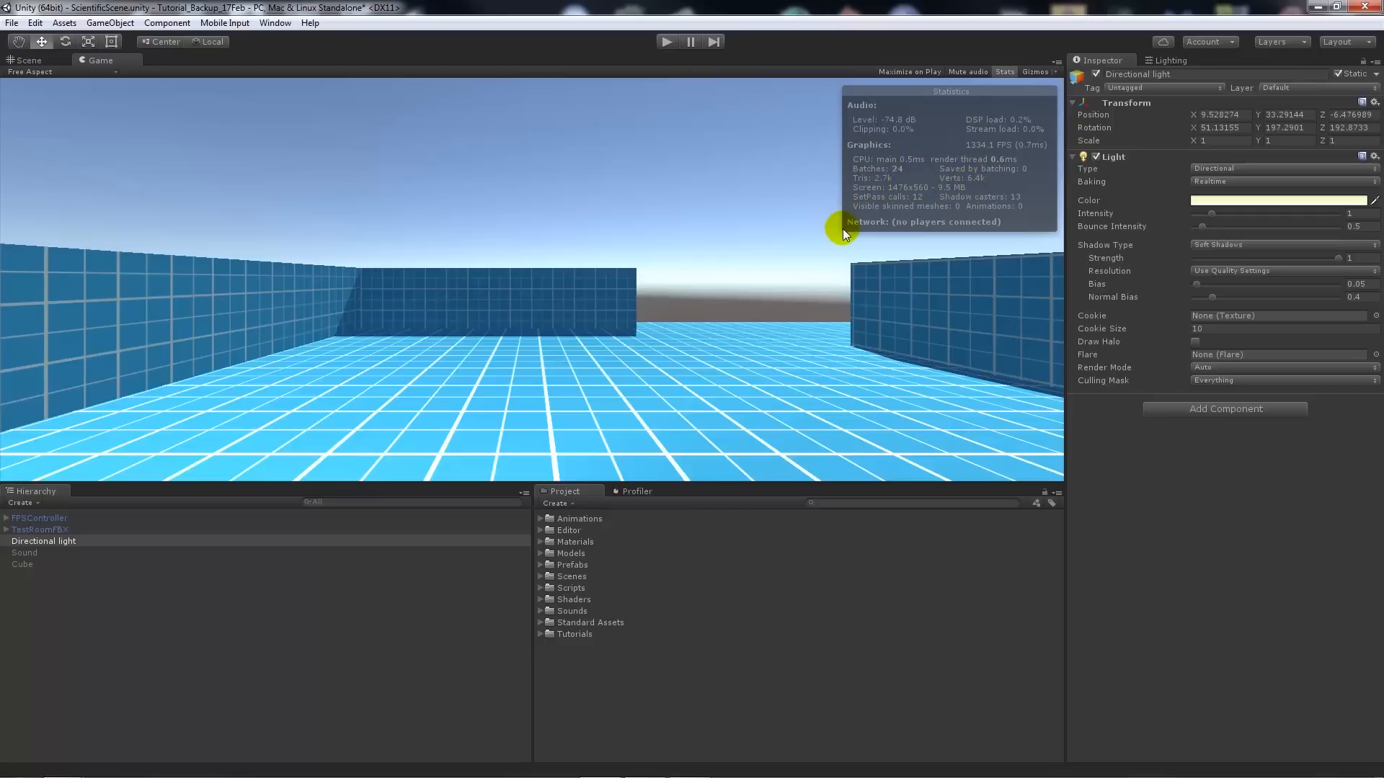
pyautogui.moveTo(863, 235)
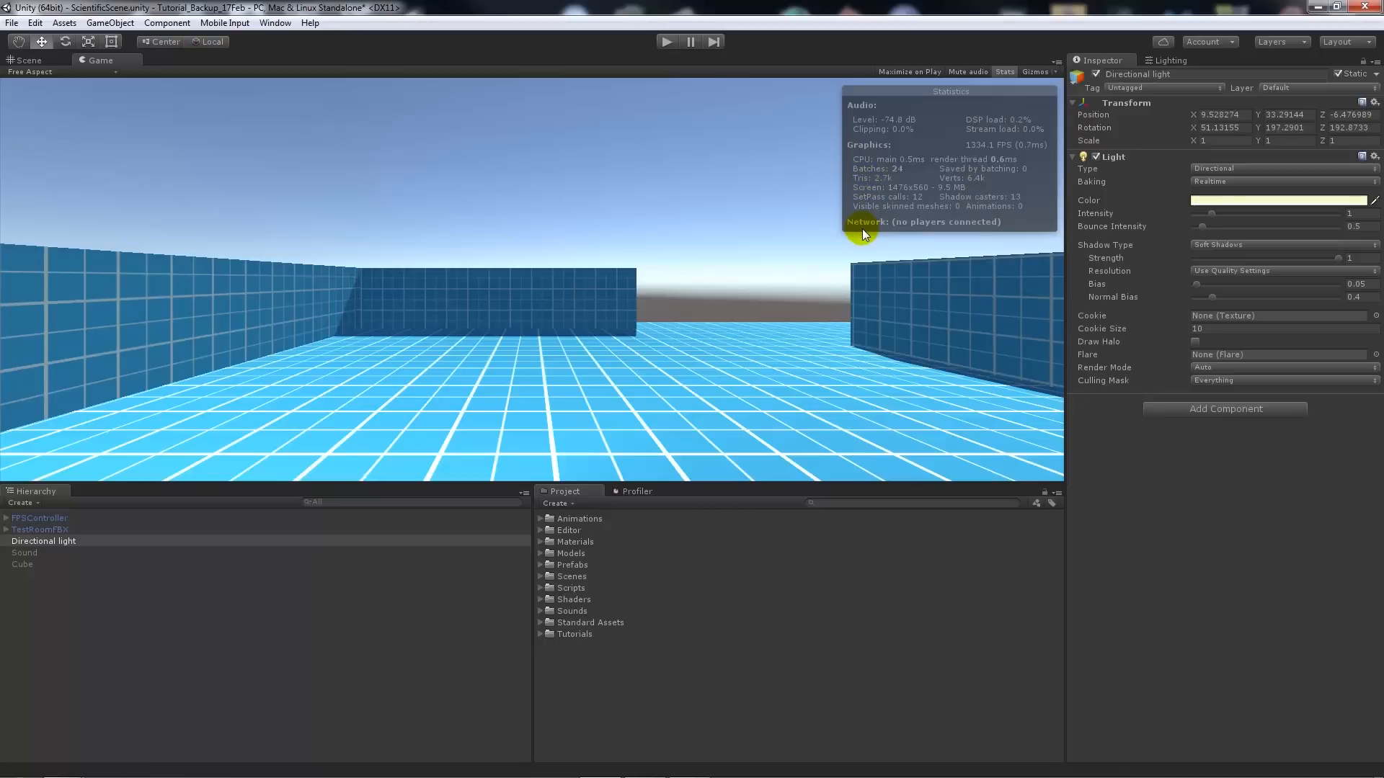
pyautogui.moveTo(890, 207)
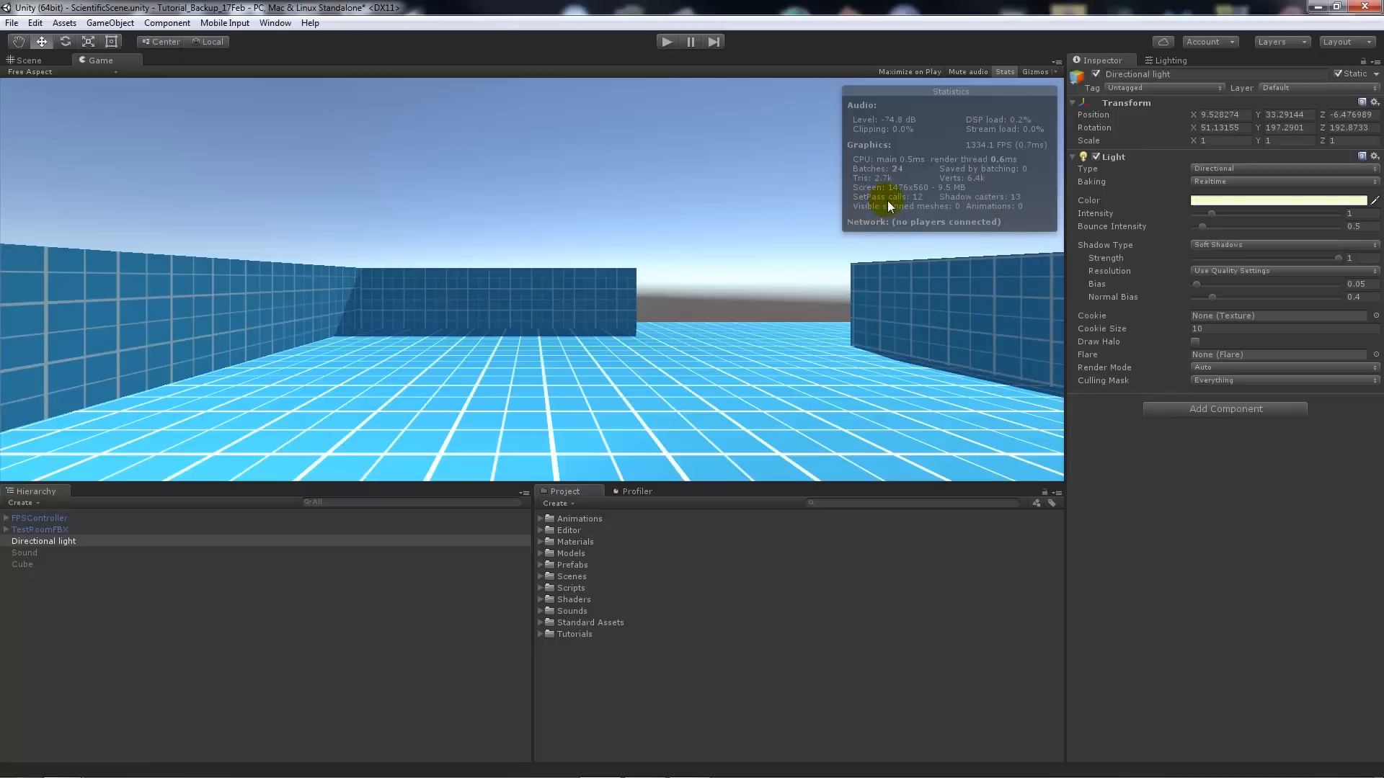
pyautogui.moveTo(860, 174)
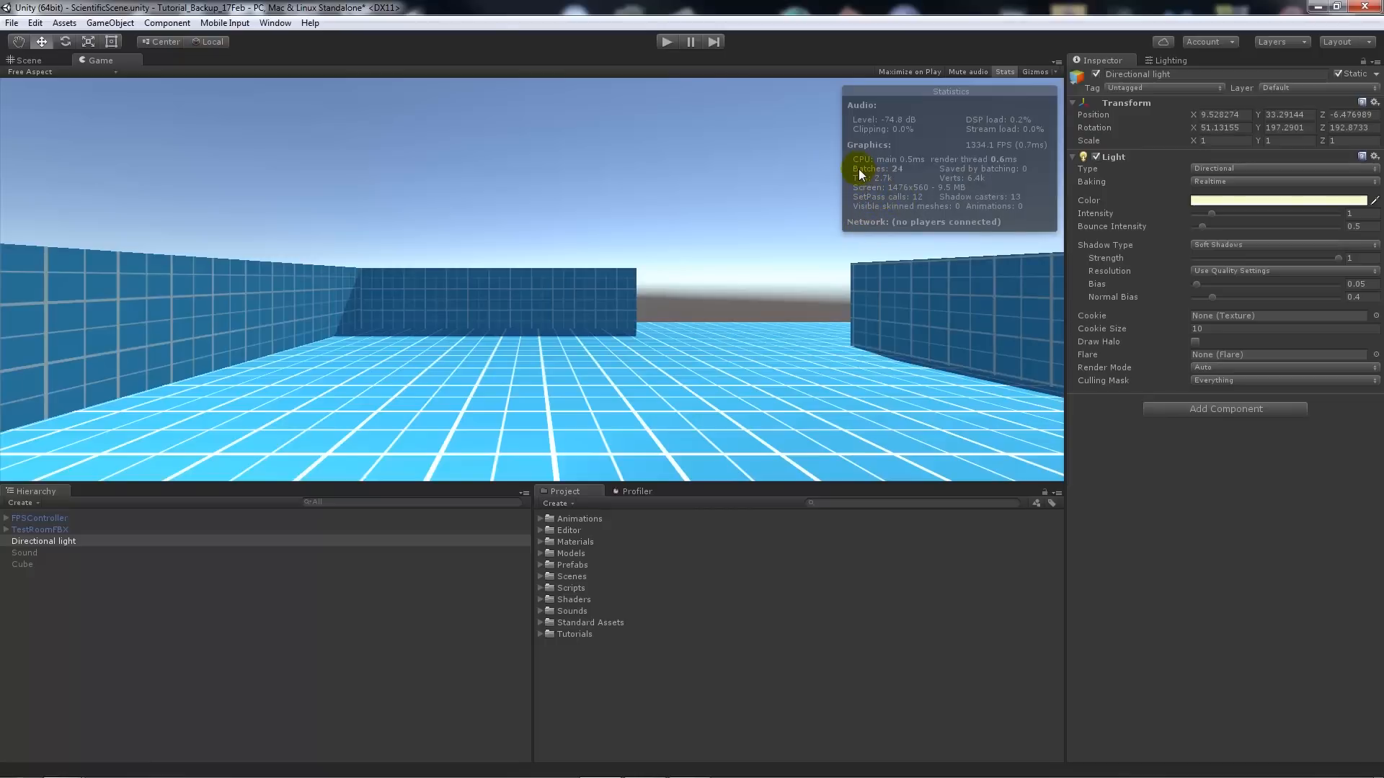
pyautogui.moveTo(909, 223)
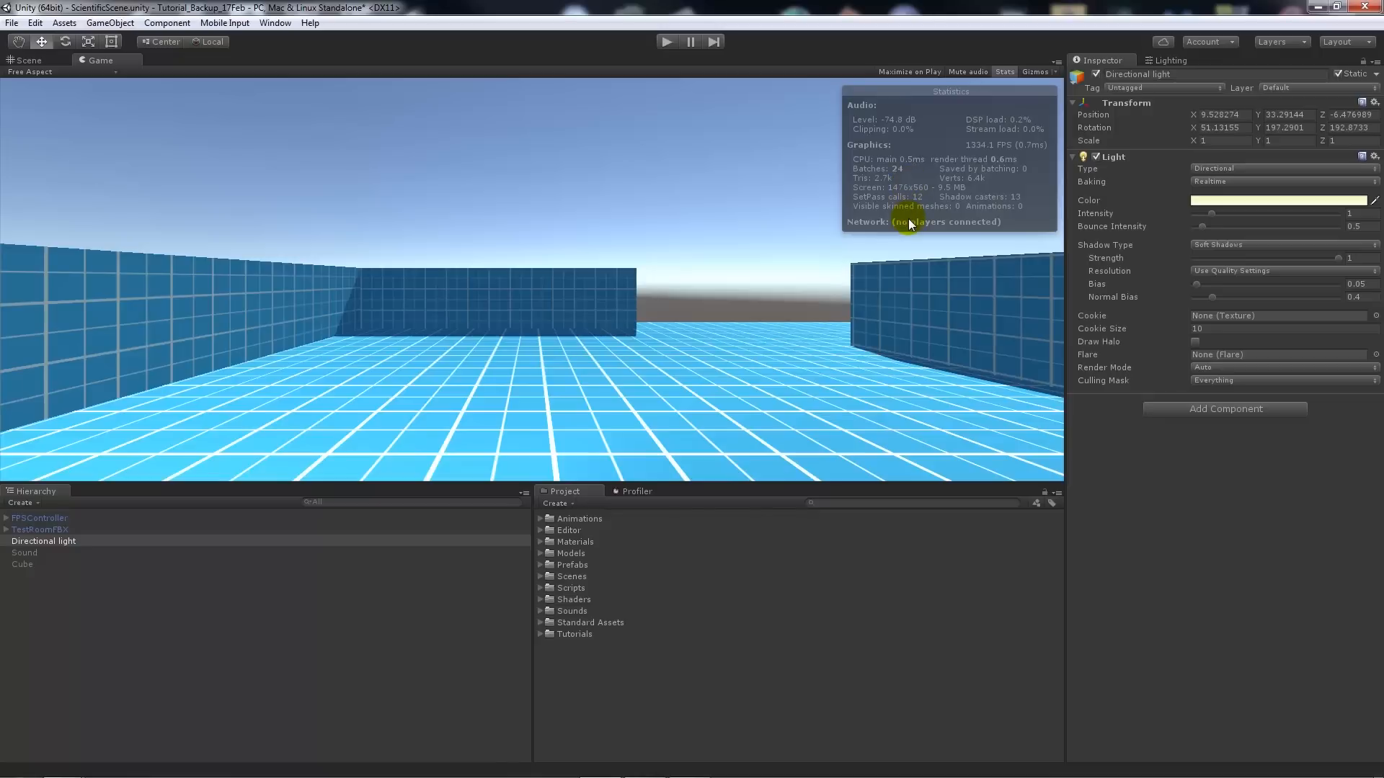
pyautogui.moveTo(695, 124)
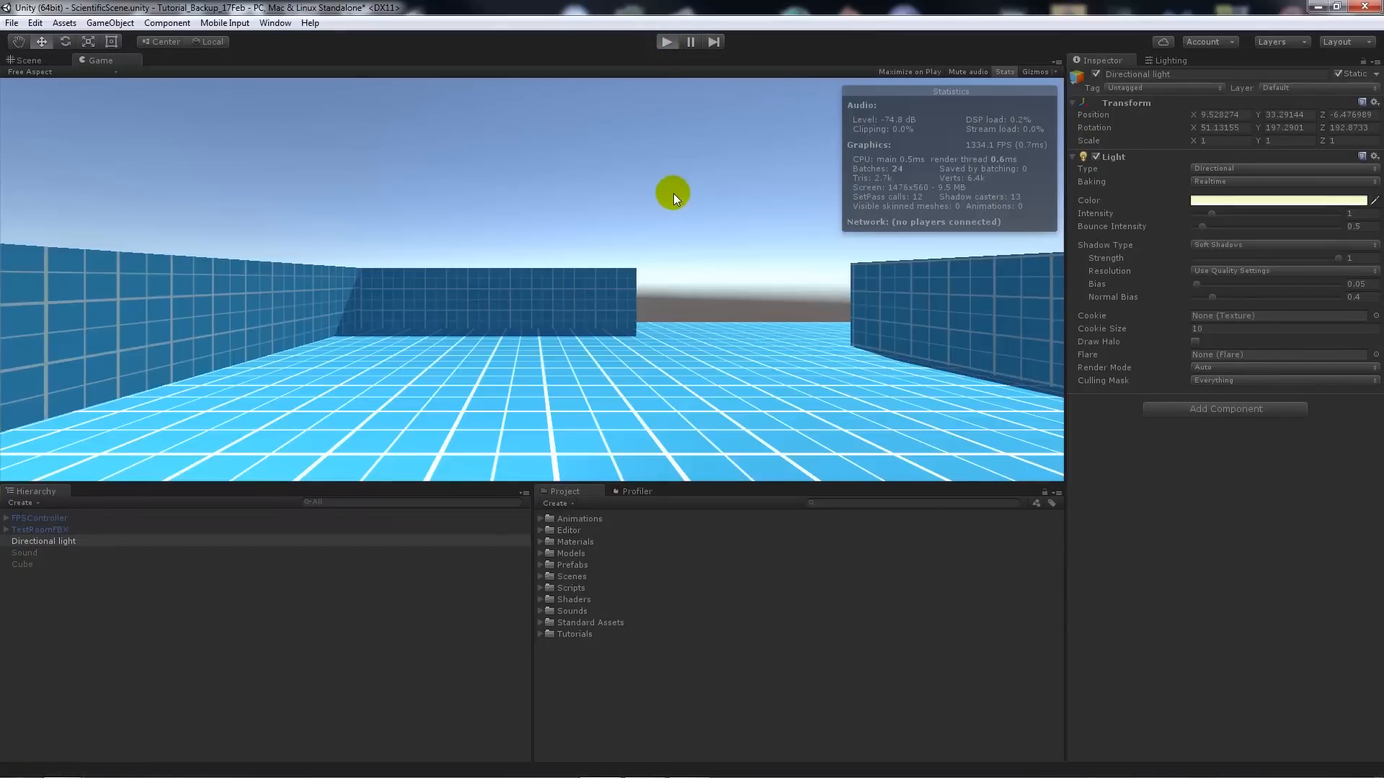
# - Run the test room in the Game view so Stats reports the batching figures
pyautogui.click(667, 42)
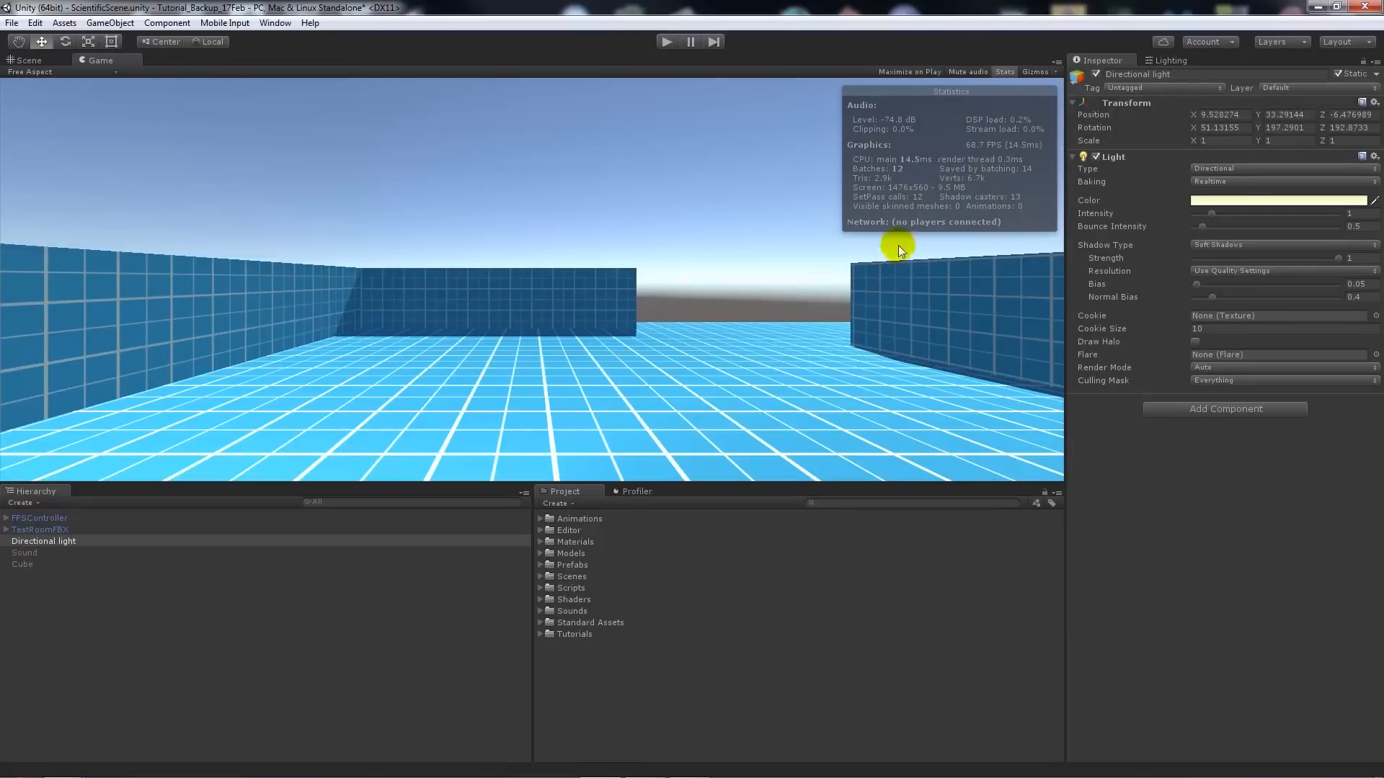
pyautogui.moveTo(775, 329)
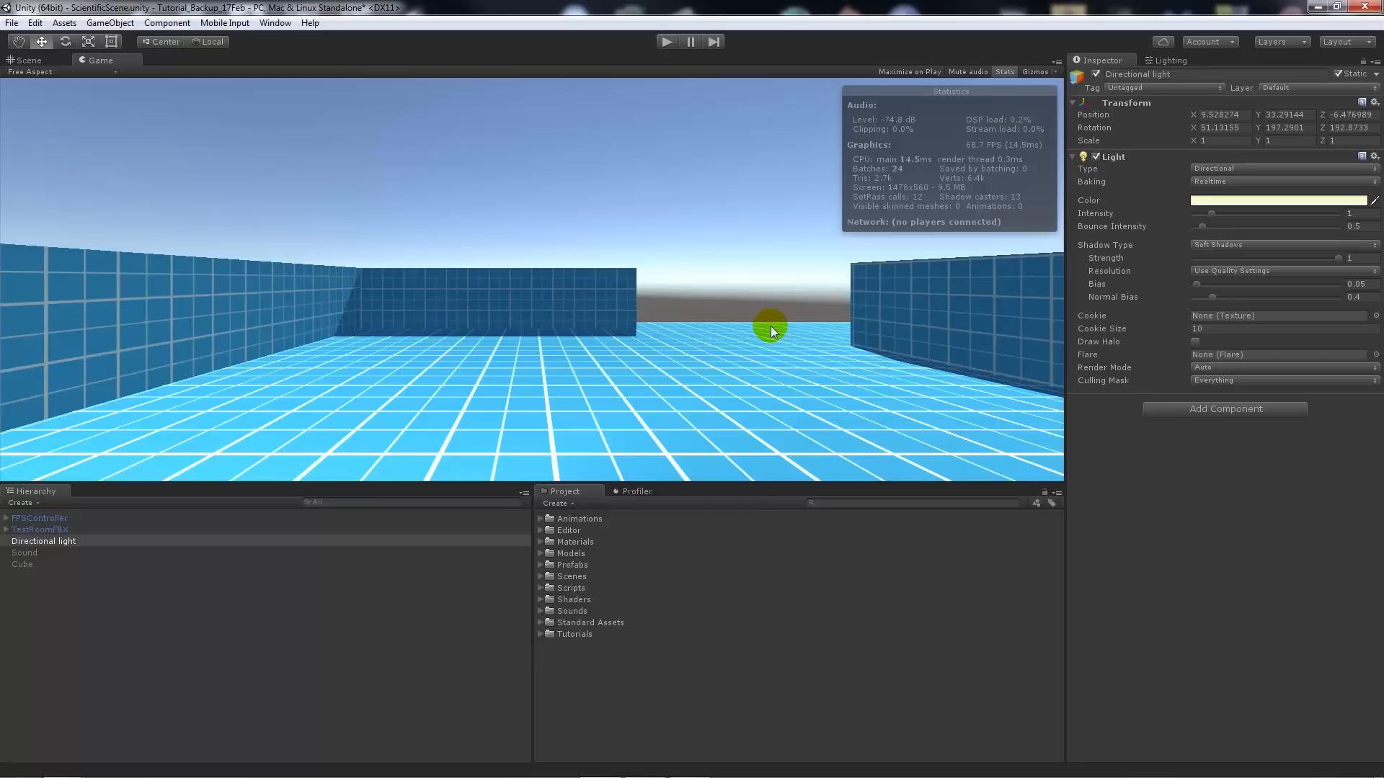
pyautogui.moveTo(886, 192)
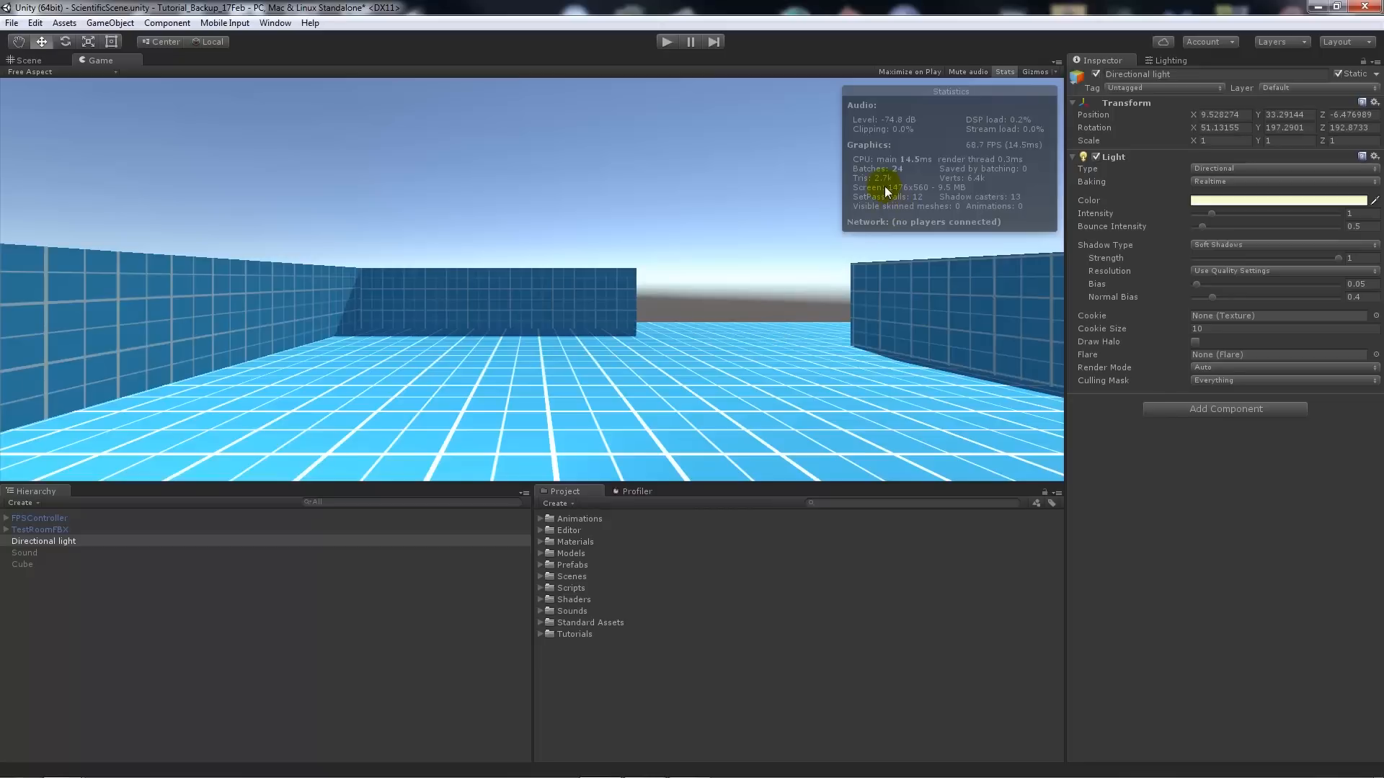
pyautogui.moveTo(973, 185)
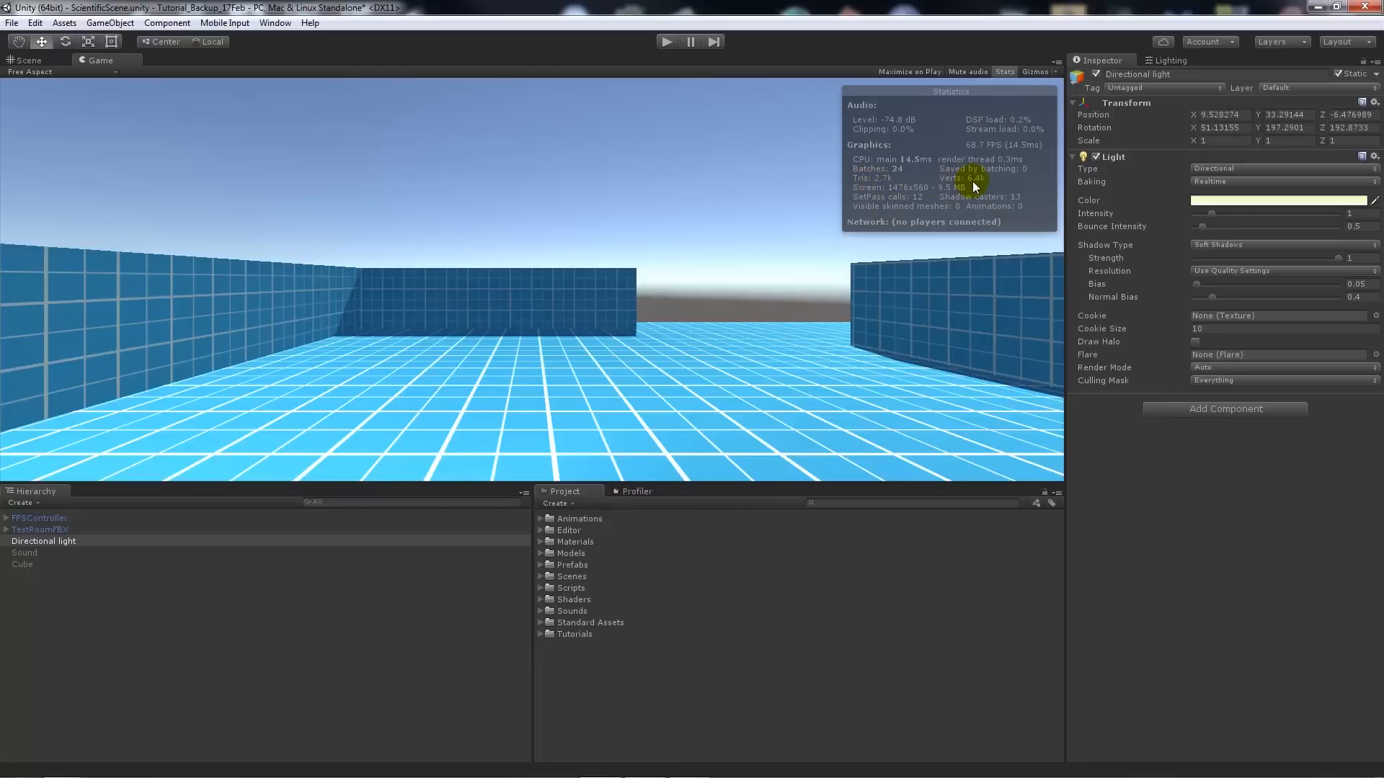
pyautogui.moveTo(658, 346)
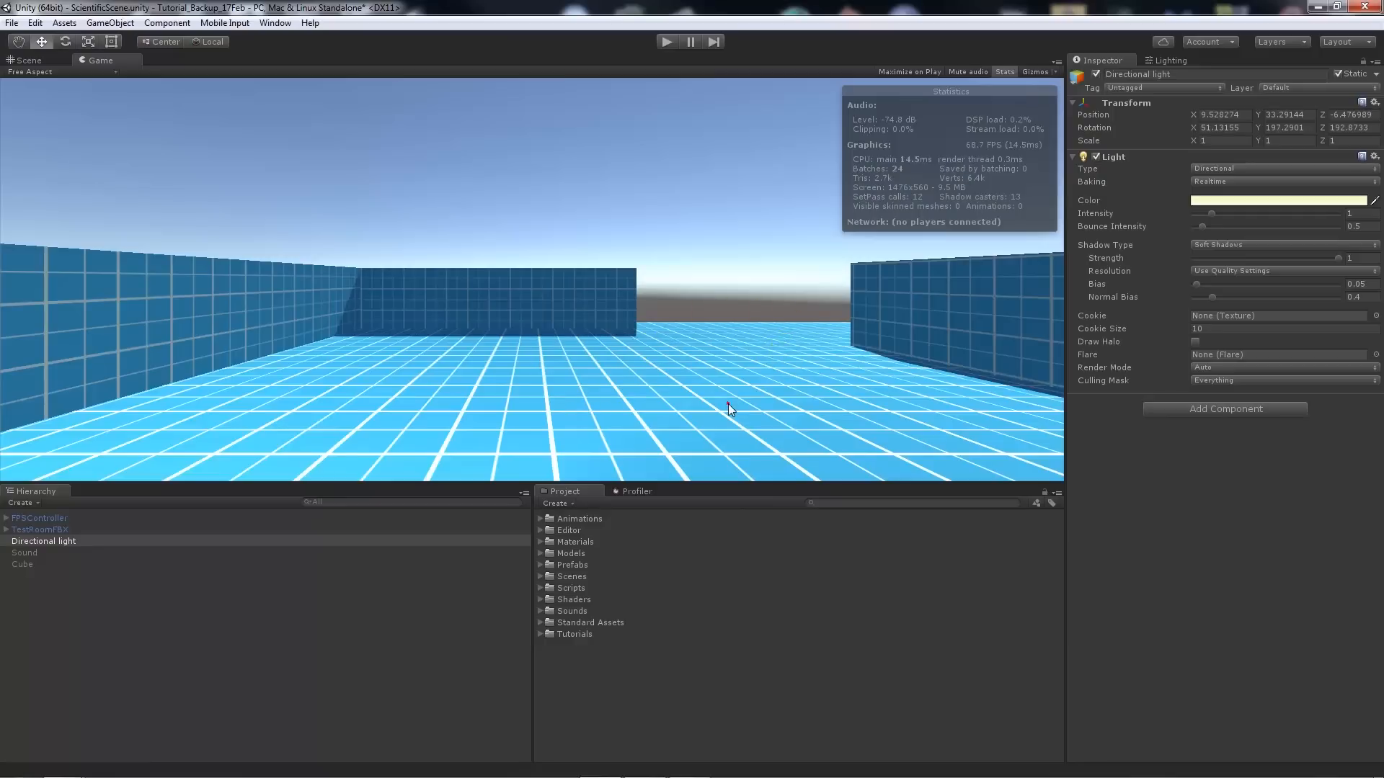
pyautogui.moveTo(26, 60)
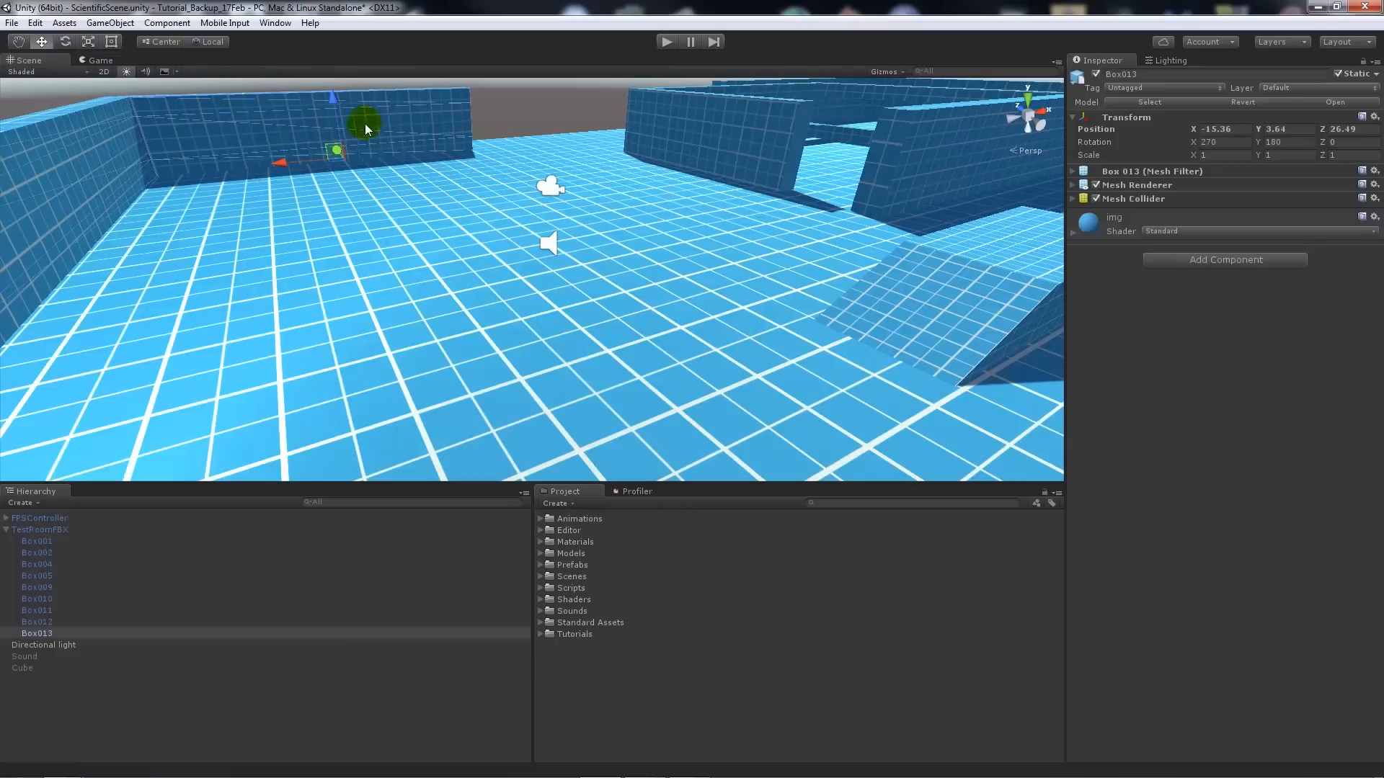
pyautogui.moveTo(831, 146)
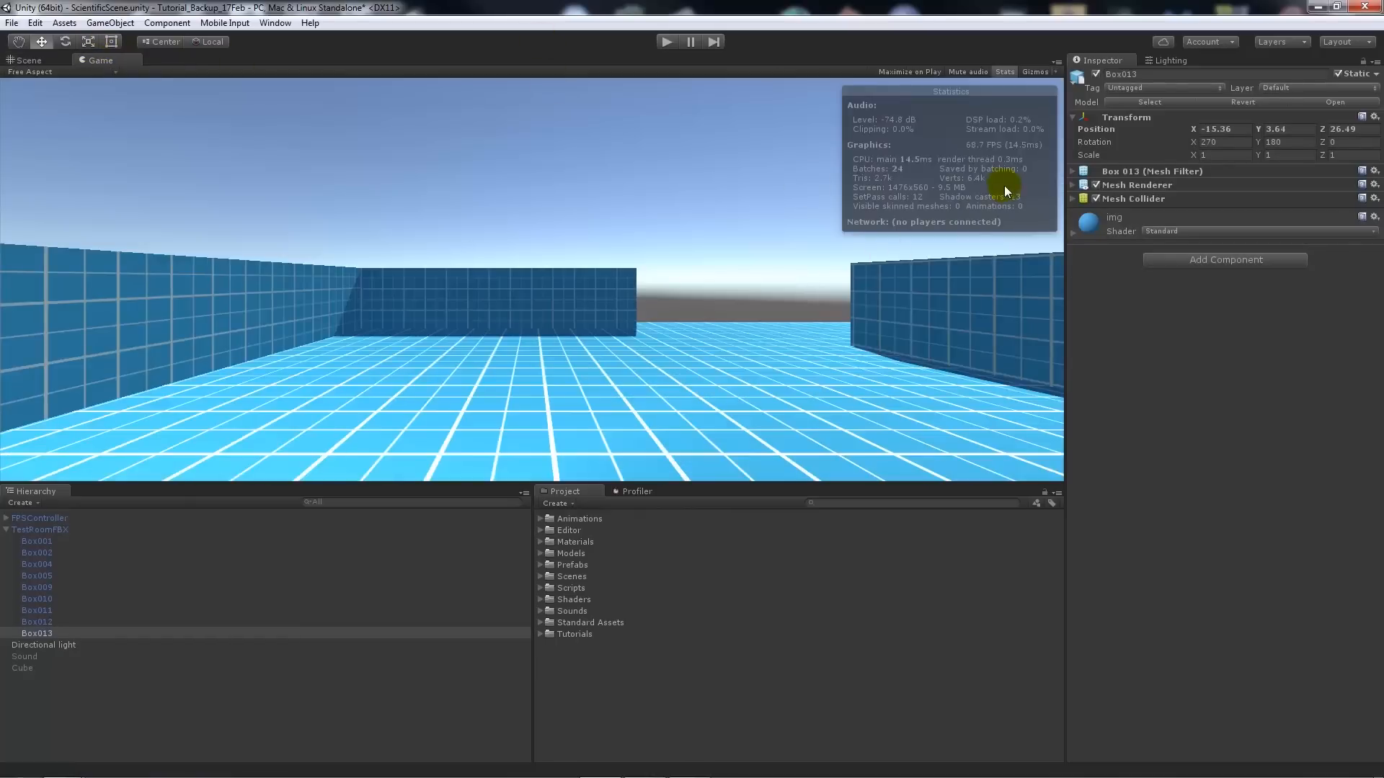
pyautogui.moveTo(657, 399)
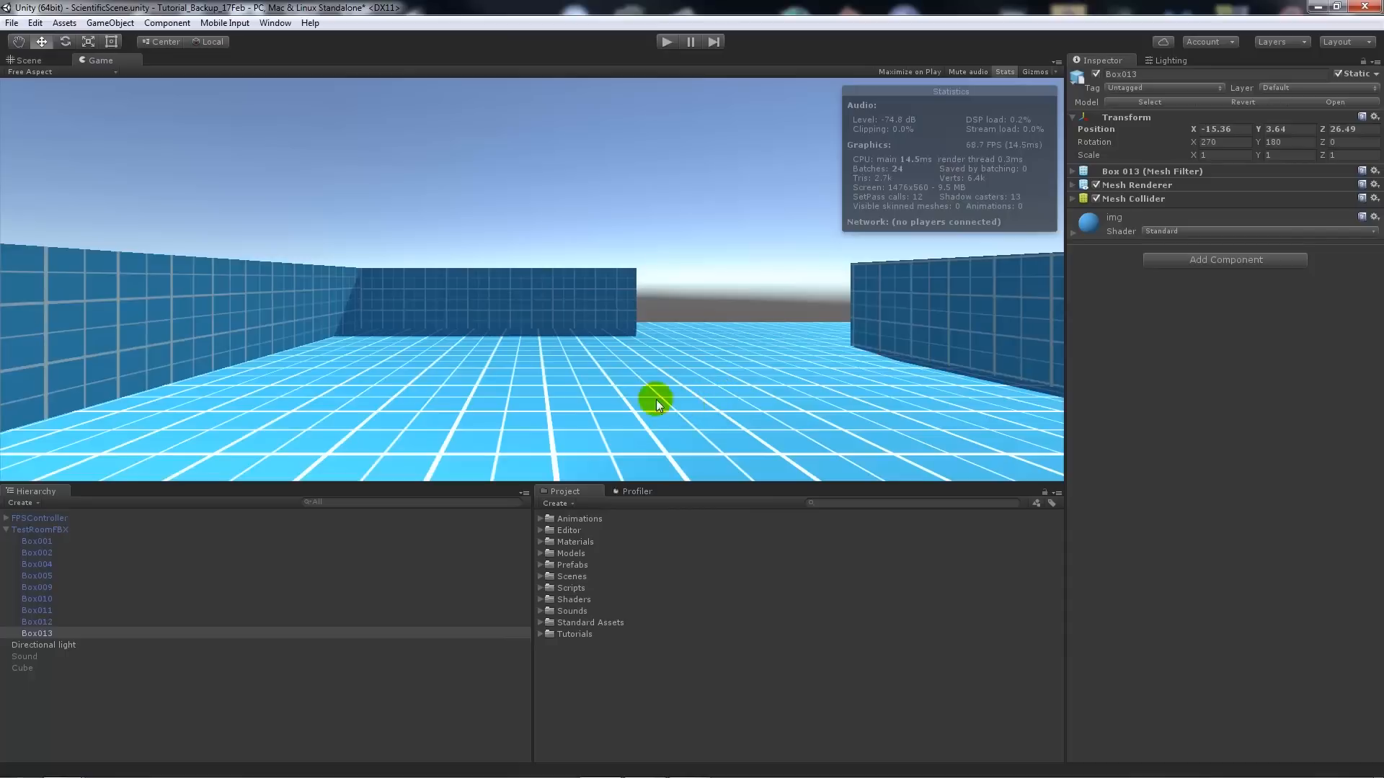
pyautogui.moveTo(657, 281)
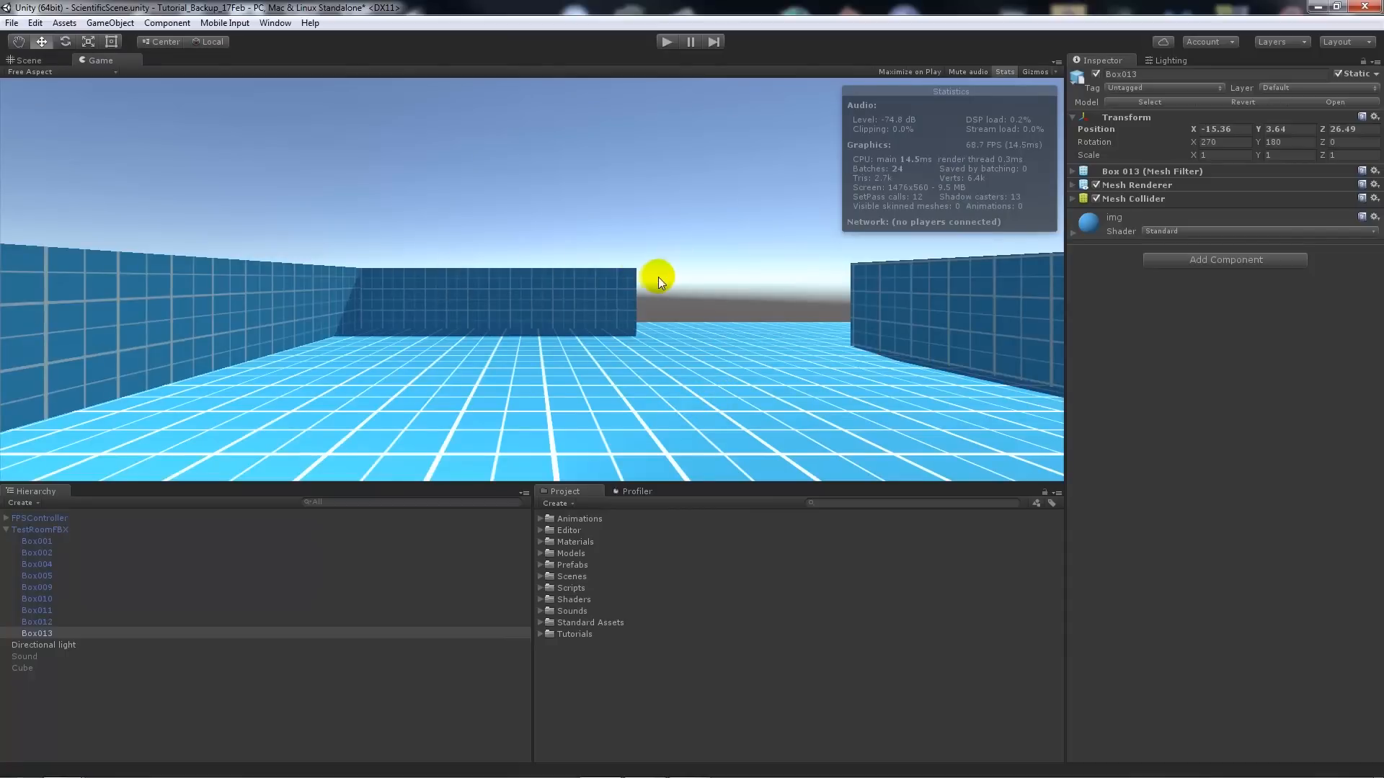
pyautogui.moveTo(803, 332)
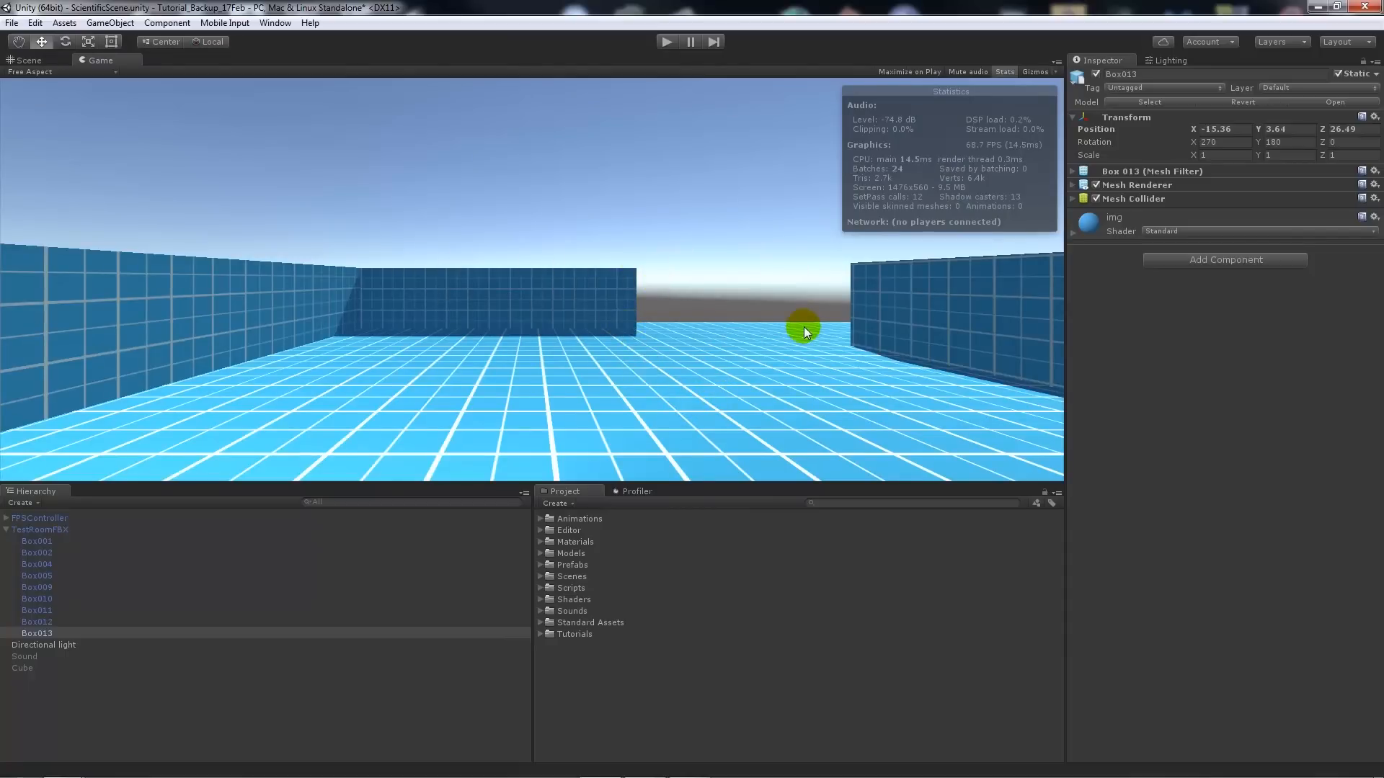
pyautogui.moveTo(656, 309)
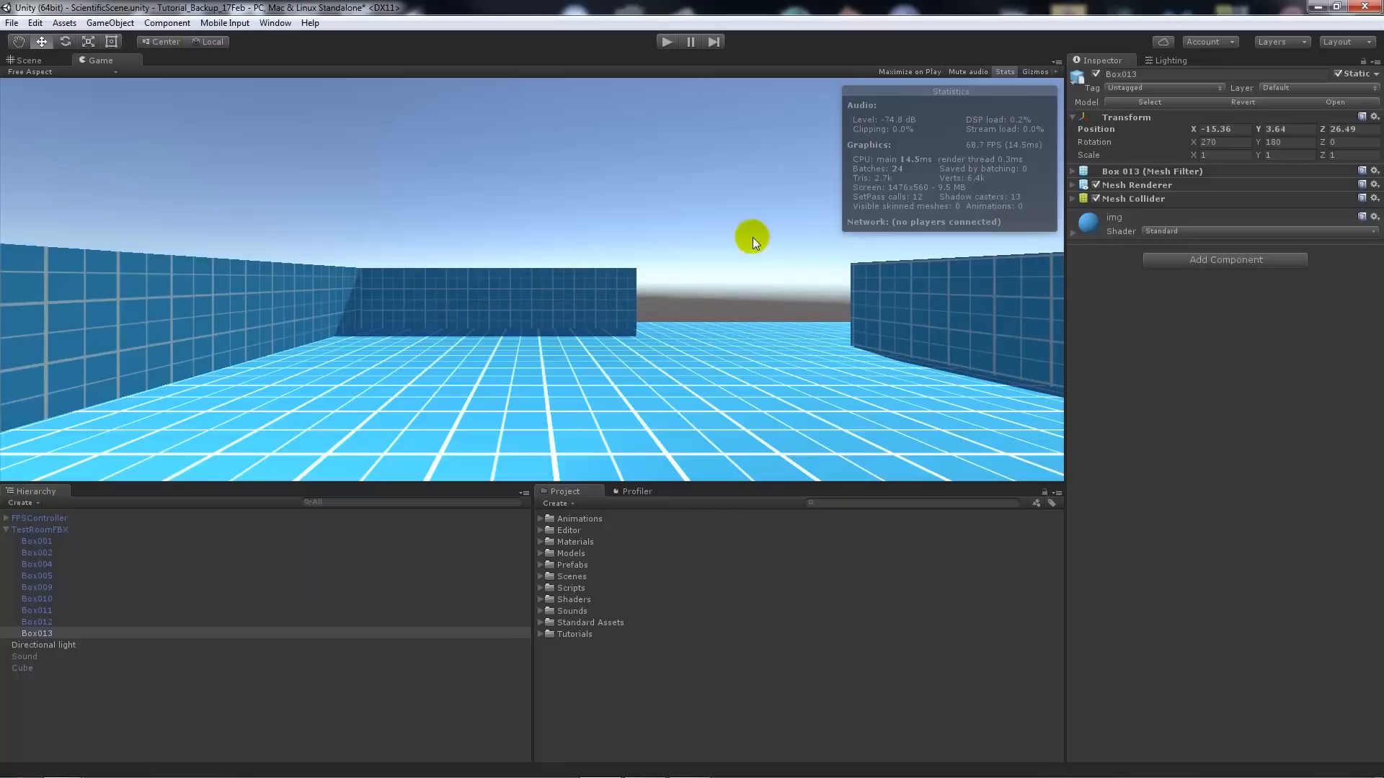
pyautogui.moveTo(955, 189)
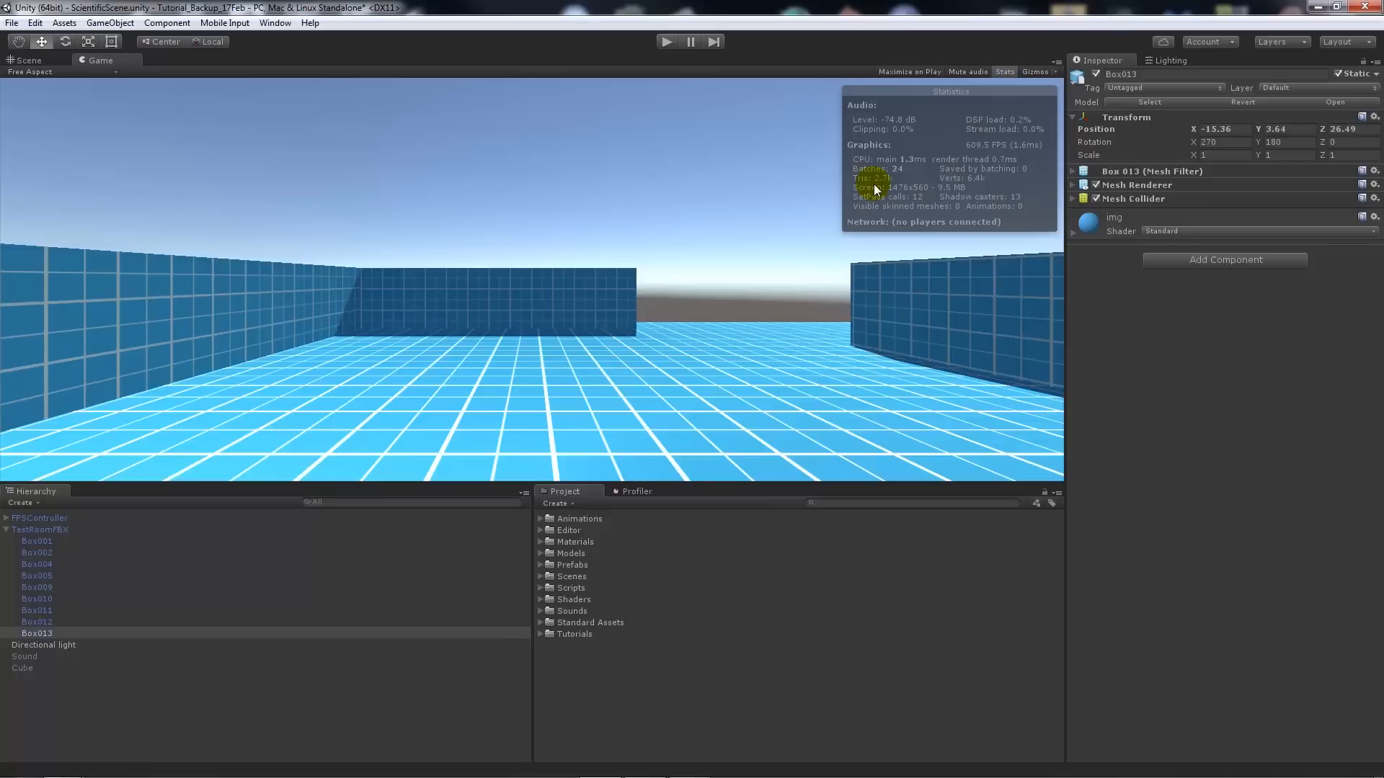
pyautogui.moveTo(679, 341)
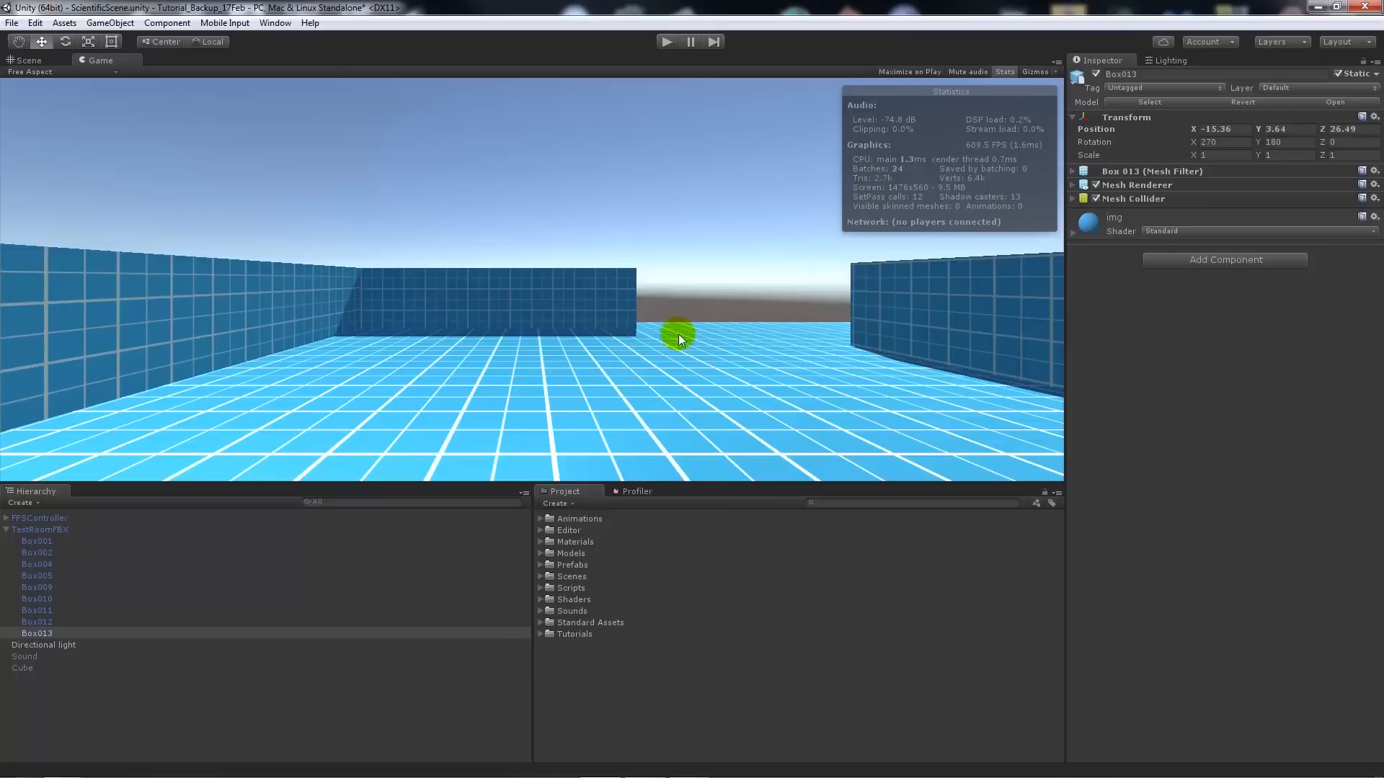
pyautogui.moveTo(1000, 180)
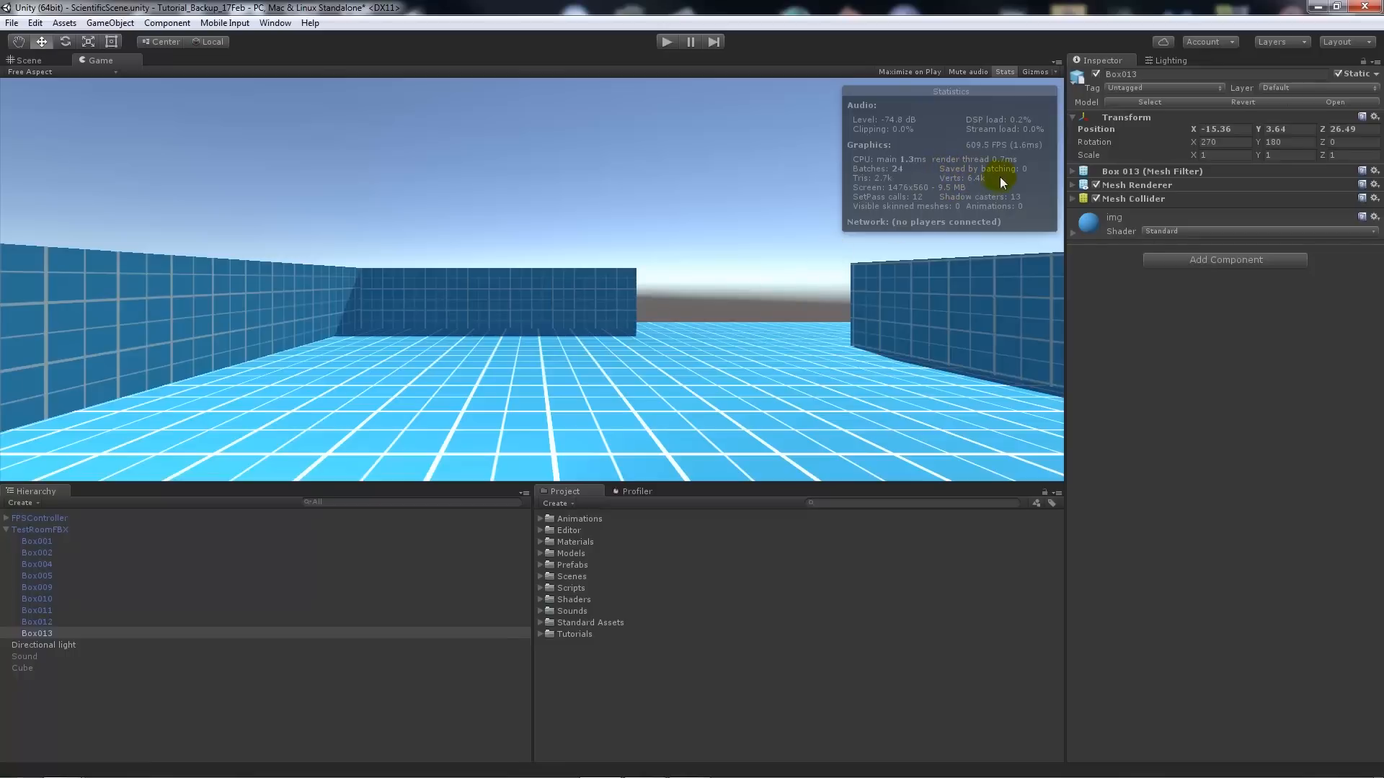
pyautogui.moveTo(1006, 178)
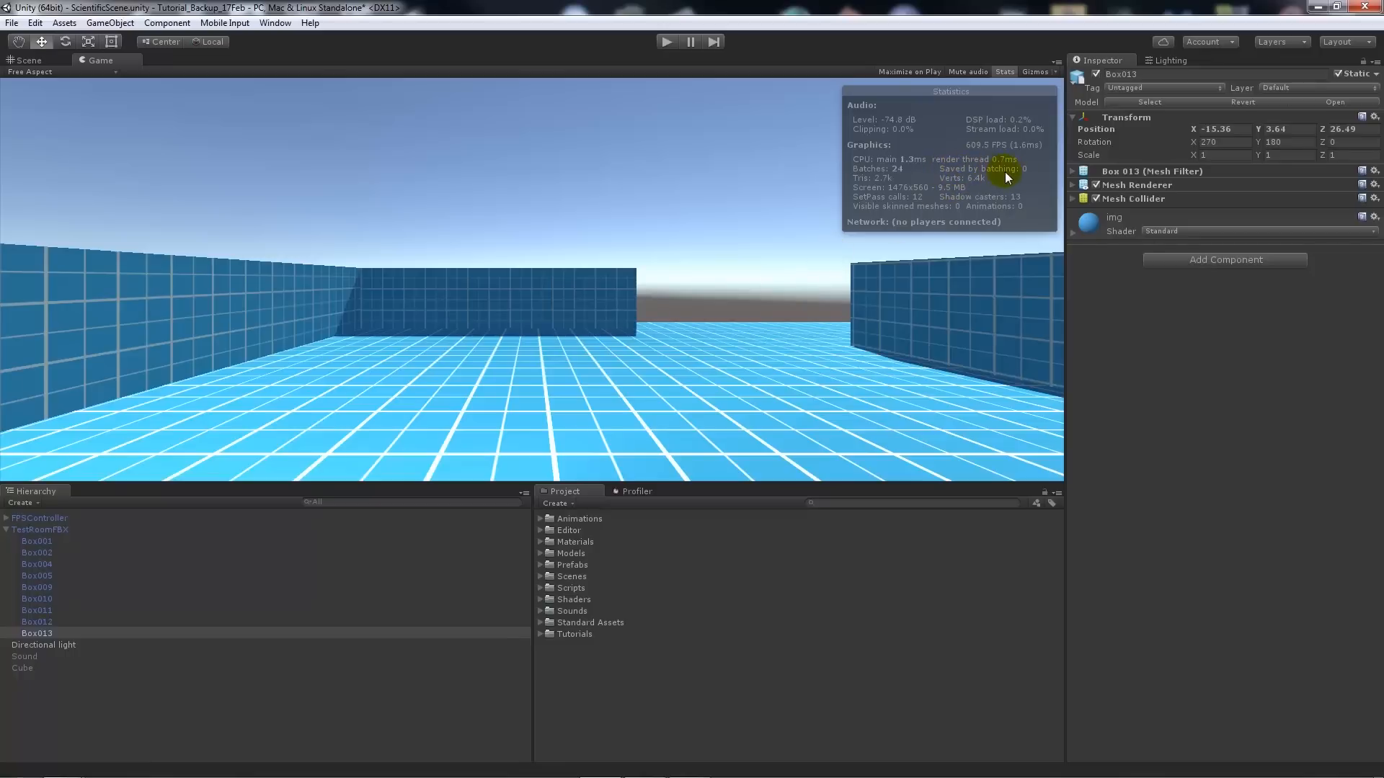
pyautogui.moveTo(554, 269)
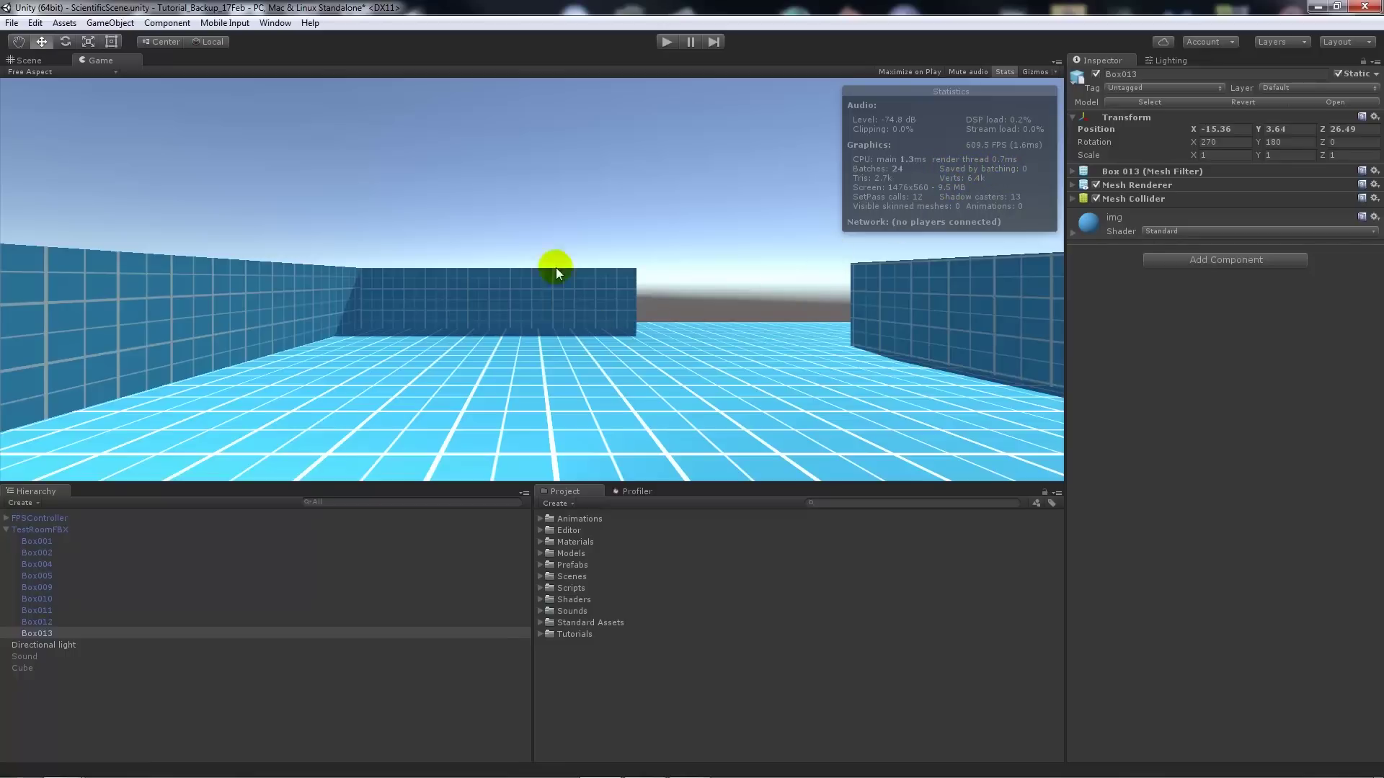
pyautogui.moveTo(745, 298)
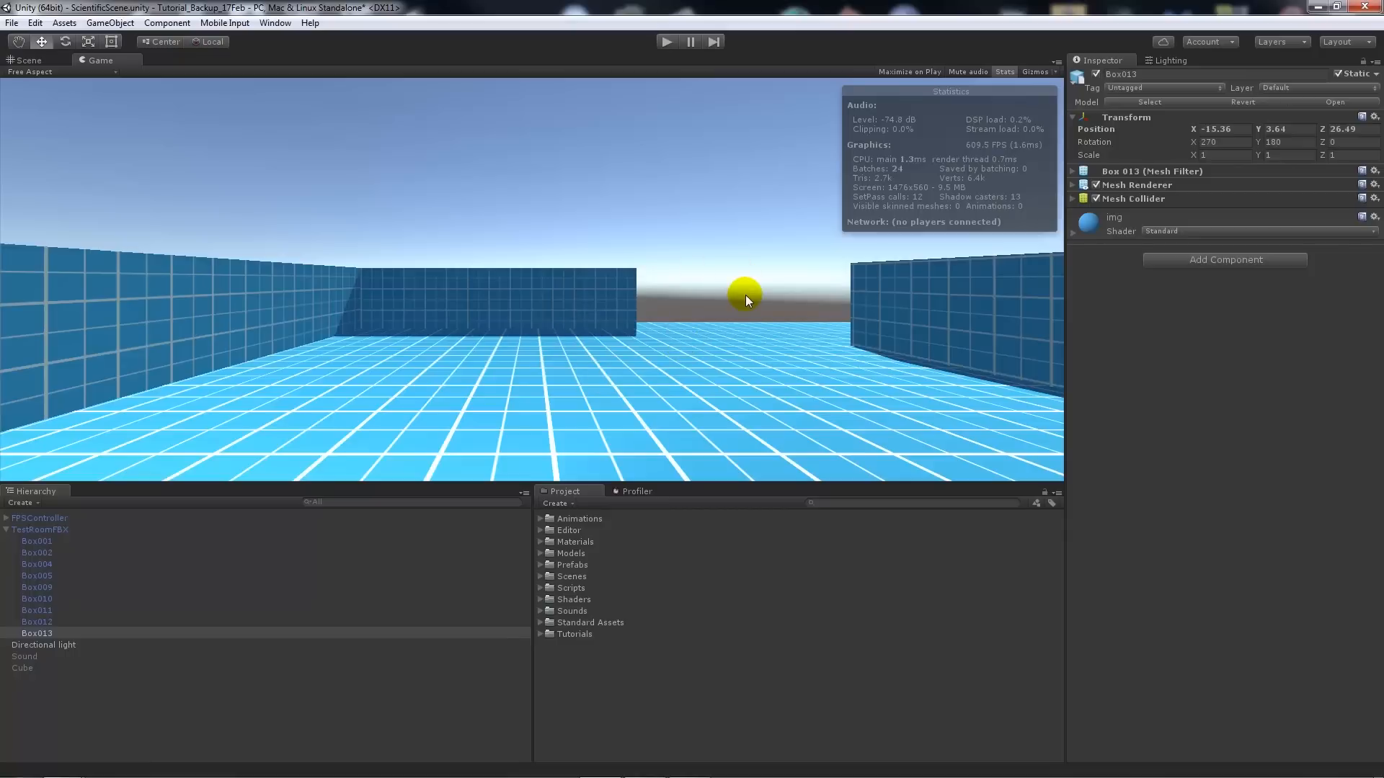
pyautogui.moveTo(628, 218)
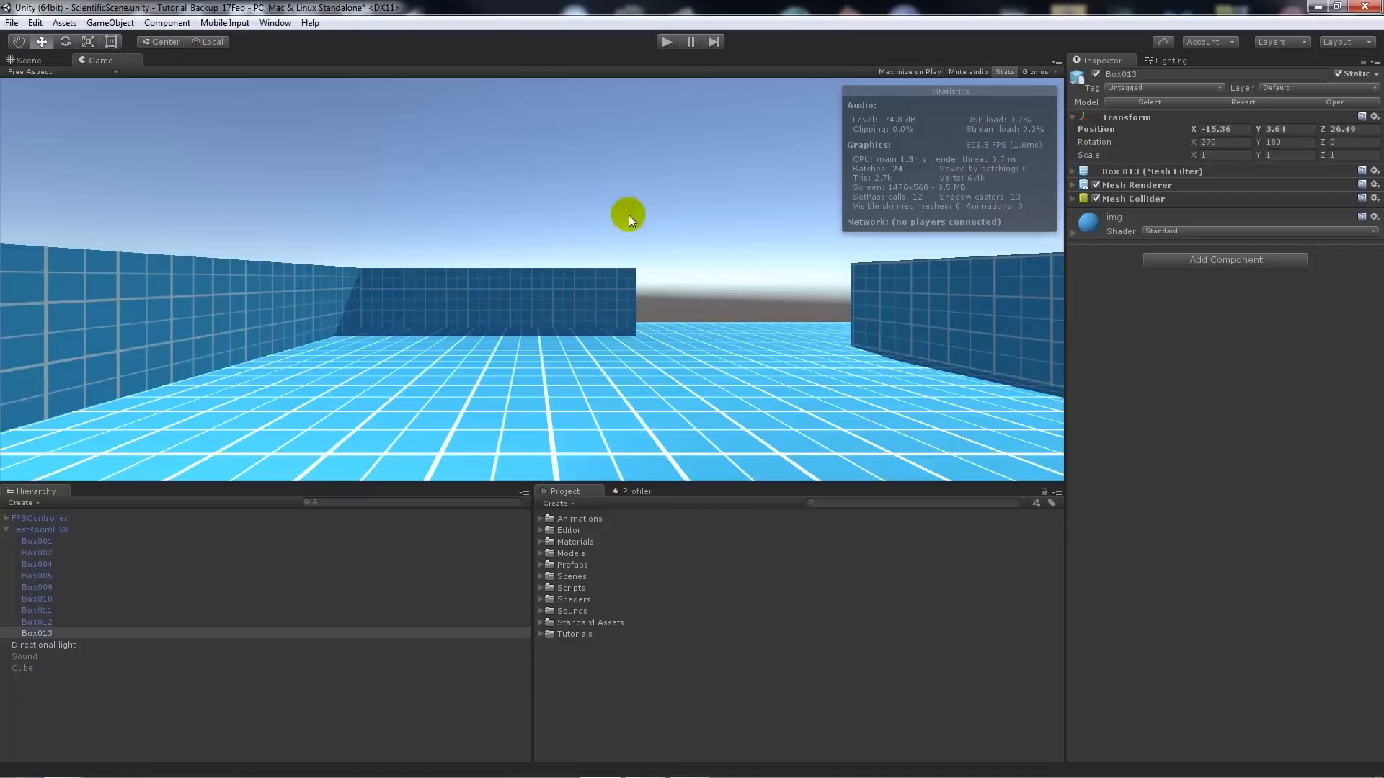
pyautogui.moveTo(545, 307)
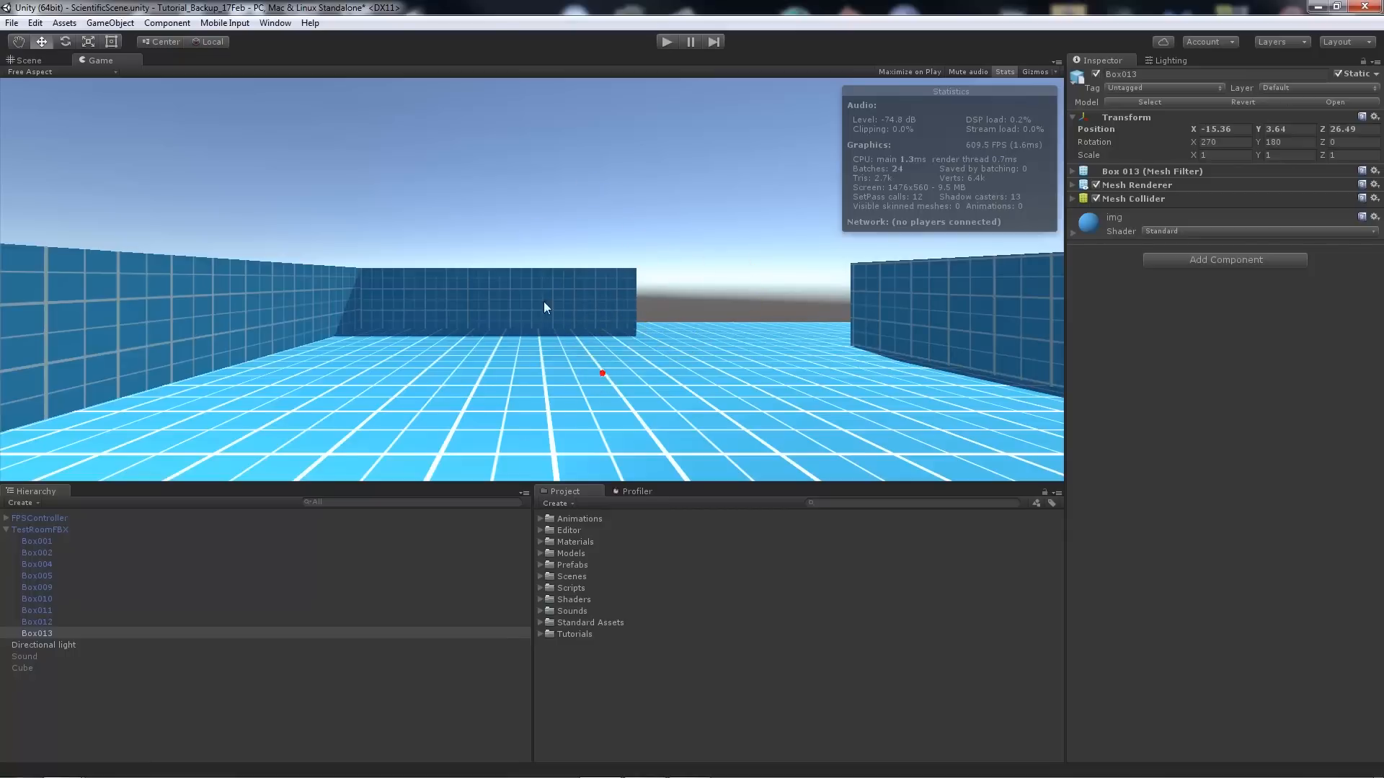
# - Switch to the Scene view and orbit the test room in 3D
pyautogui.click(27, 61)
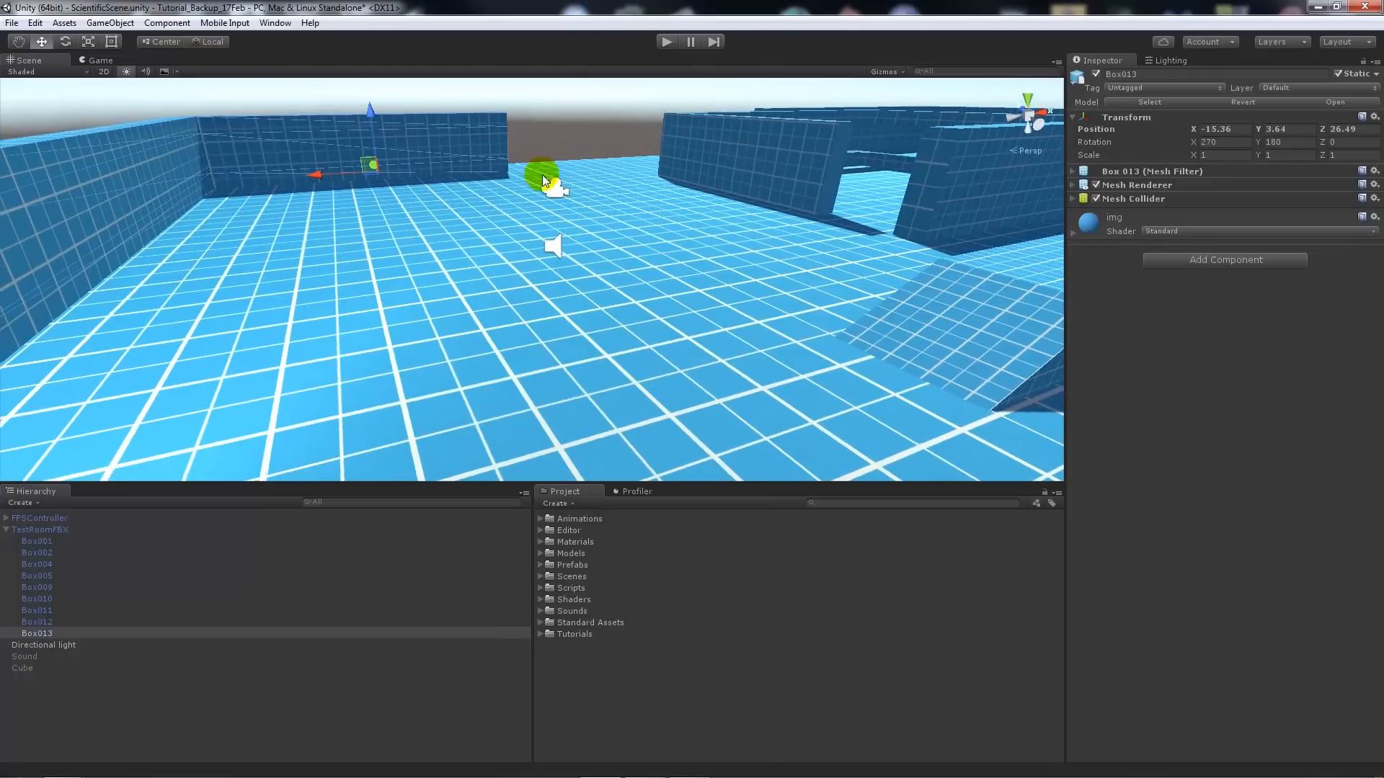
pyautogui.moveTo(543, 175); pyautogui.dragTo(562, 300)
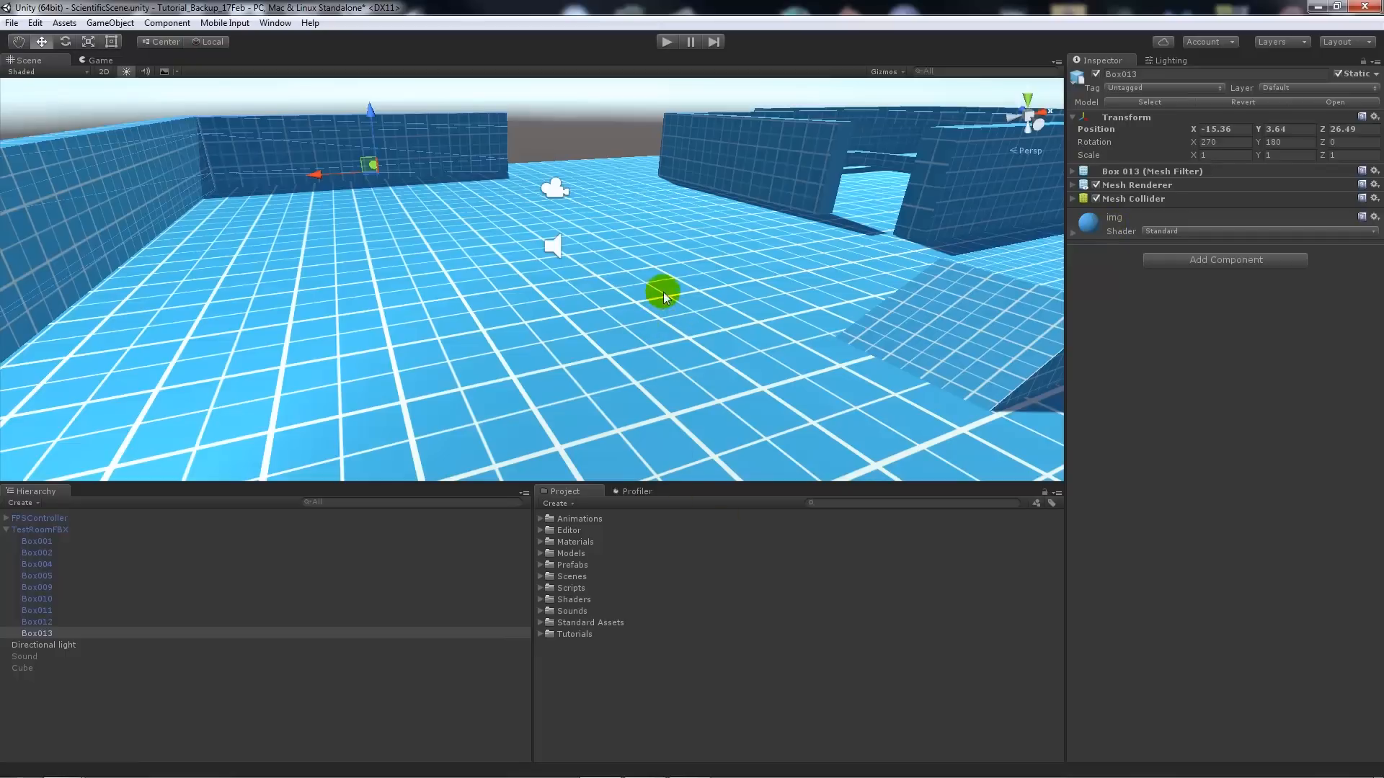
# - Select the parent TestRoomFBX room model in the Hierarchy
pyautogui.click(40, 529)
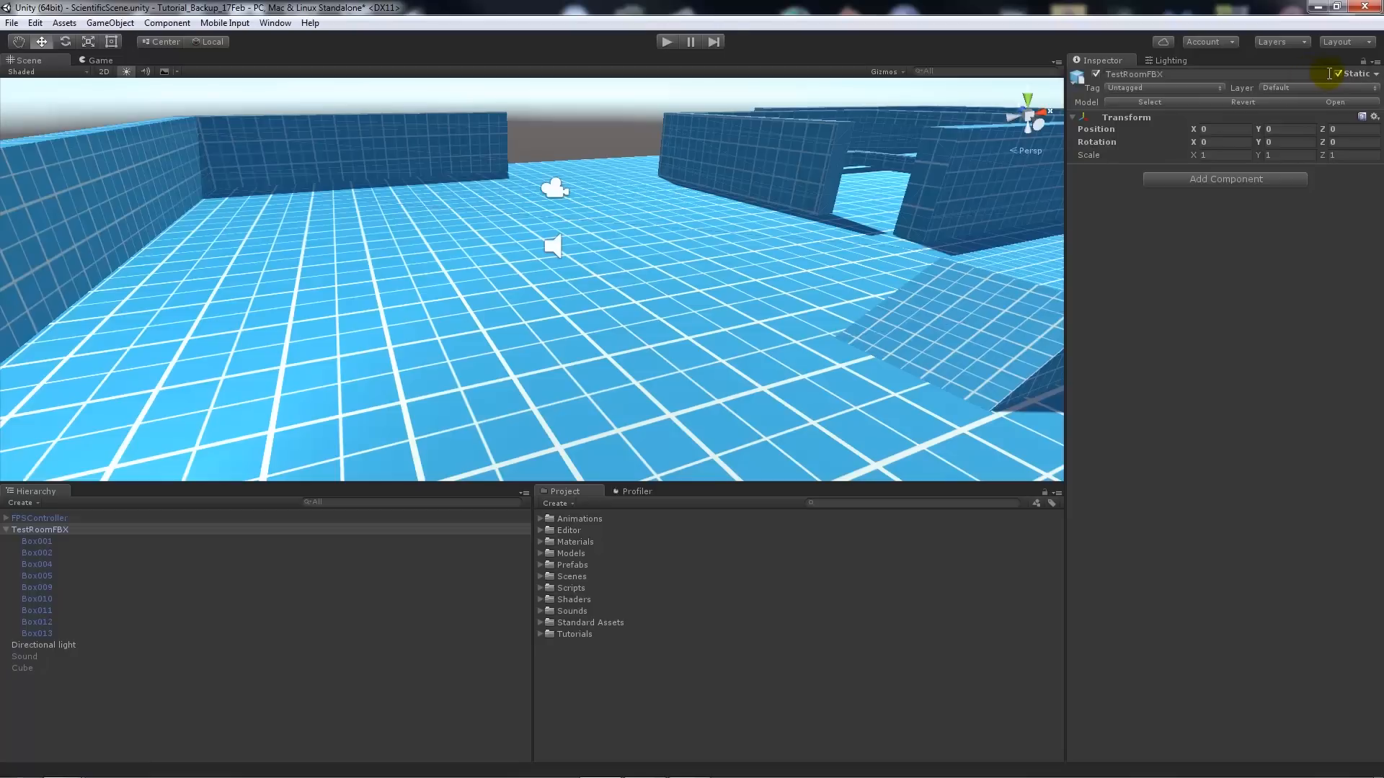
pyautogui.moveTo(1337, 74)
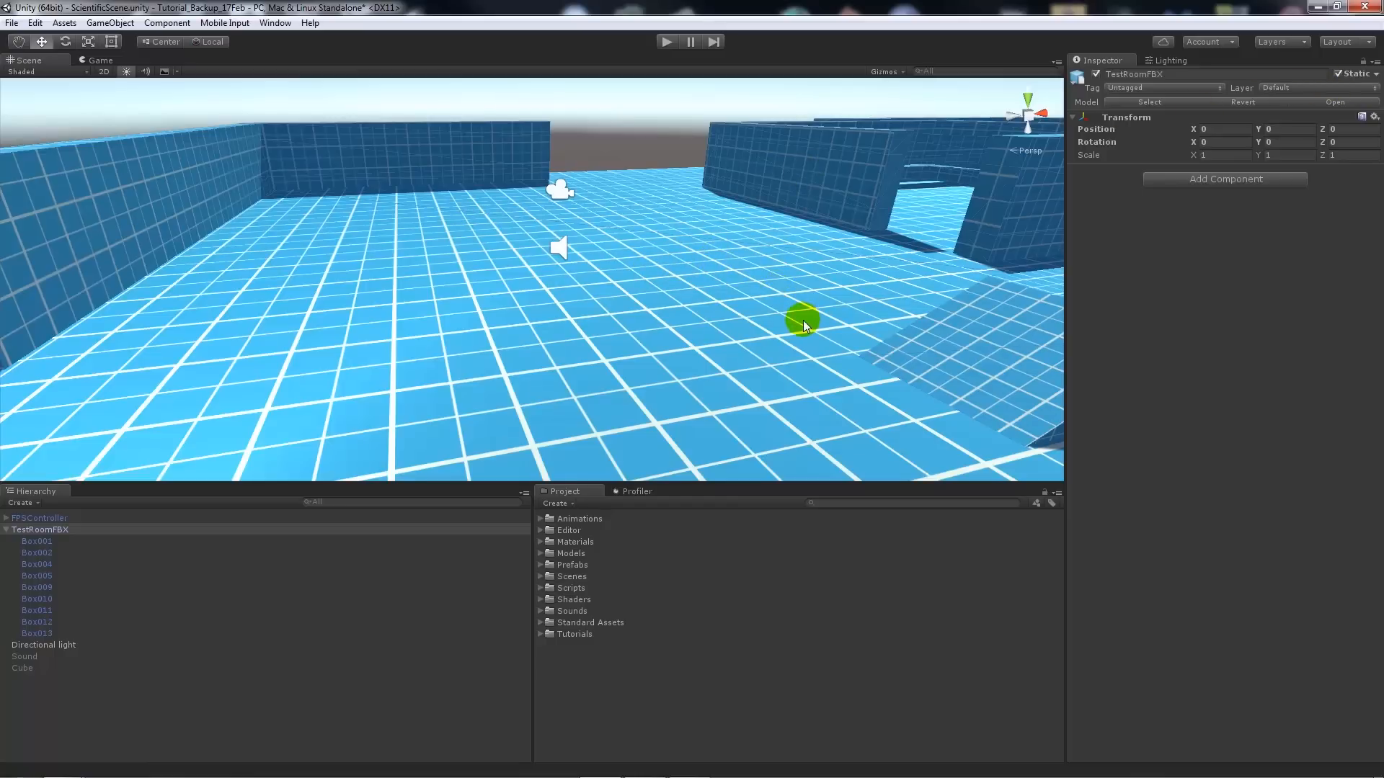
pyautogui.moveTo(797, 323)
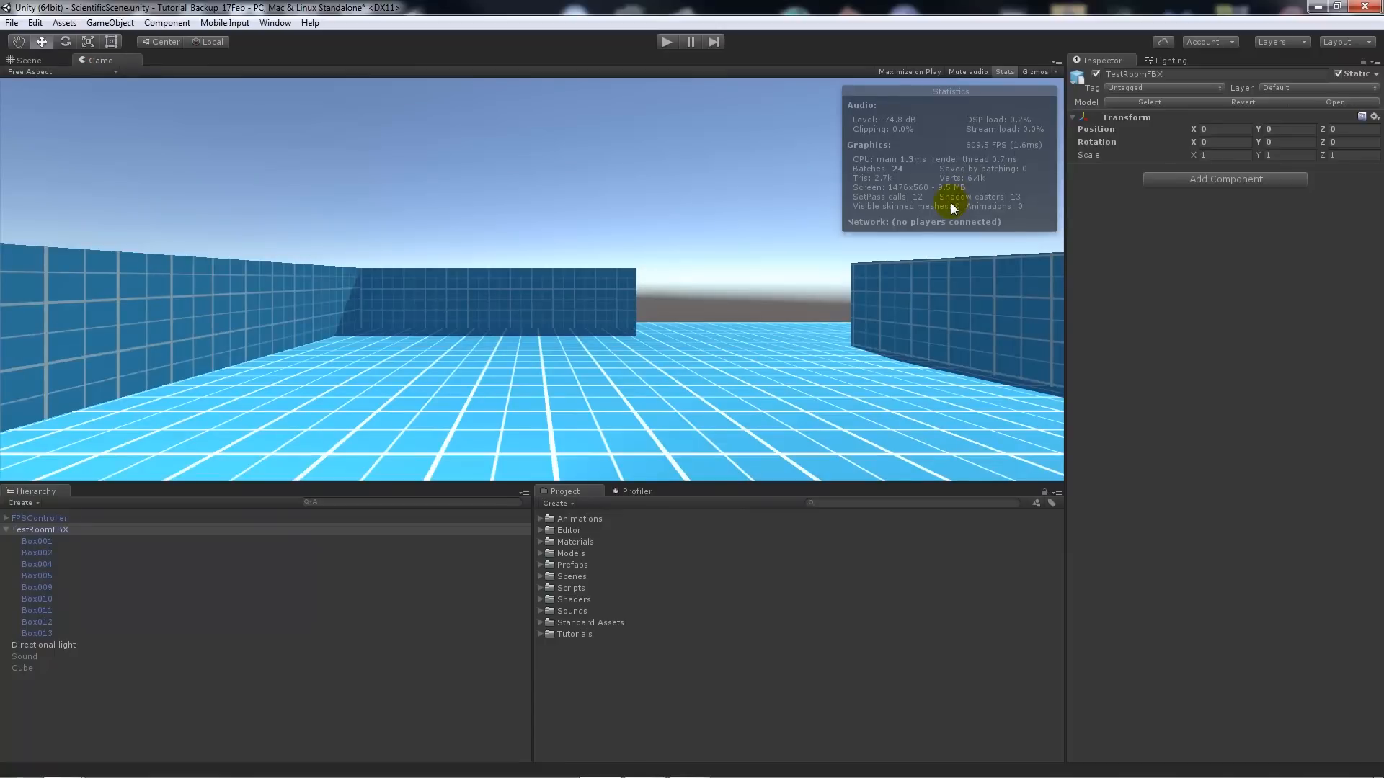
pyautogui.moveTo(962, 174)
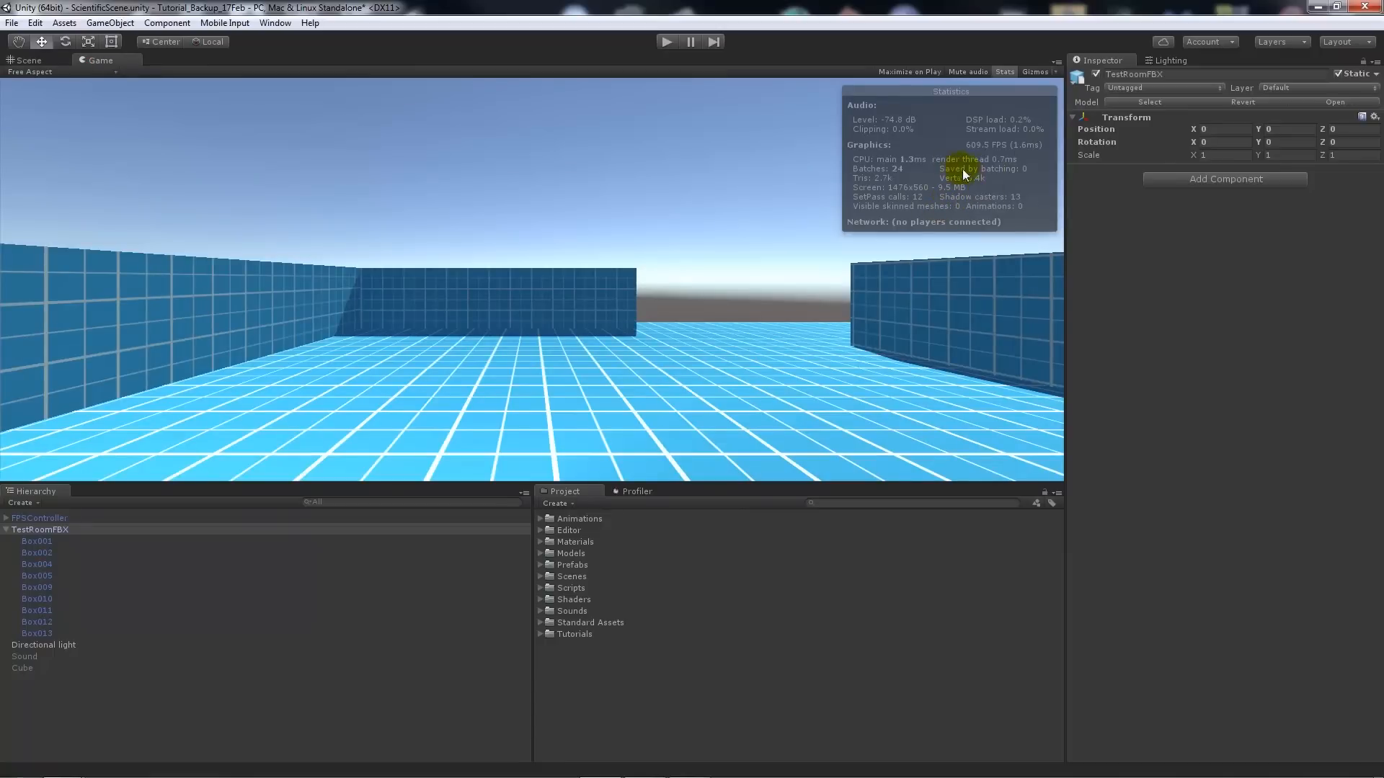
pyautogui.moveTo(789, 95)
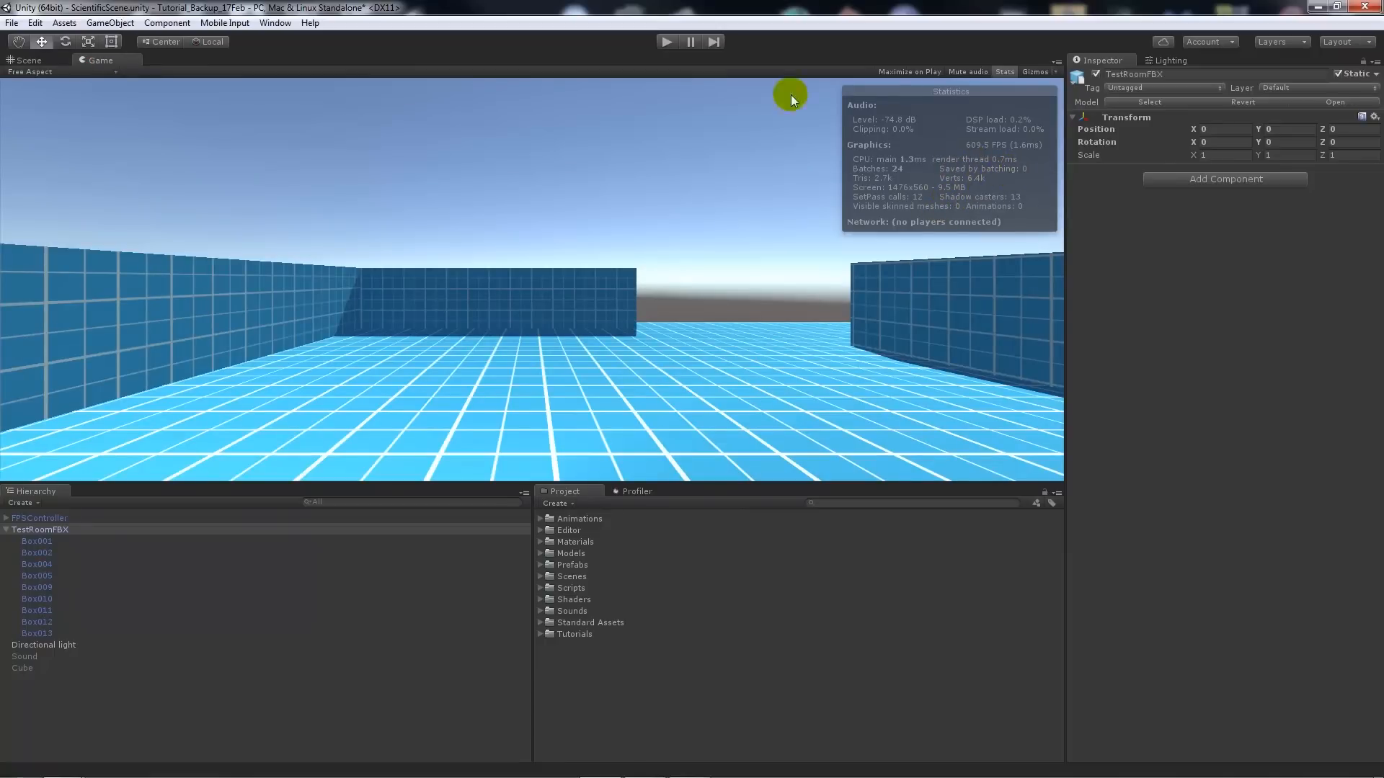
pyautogui.click(666, 41)
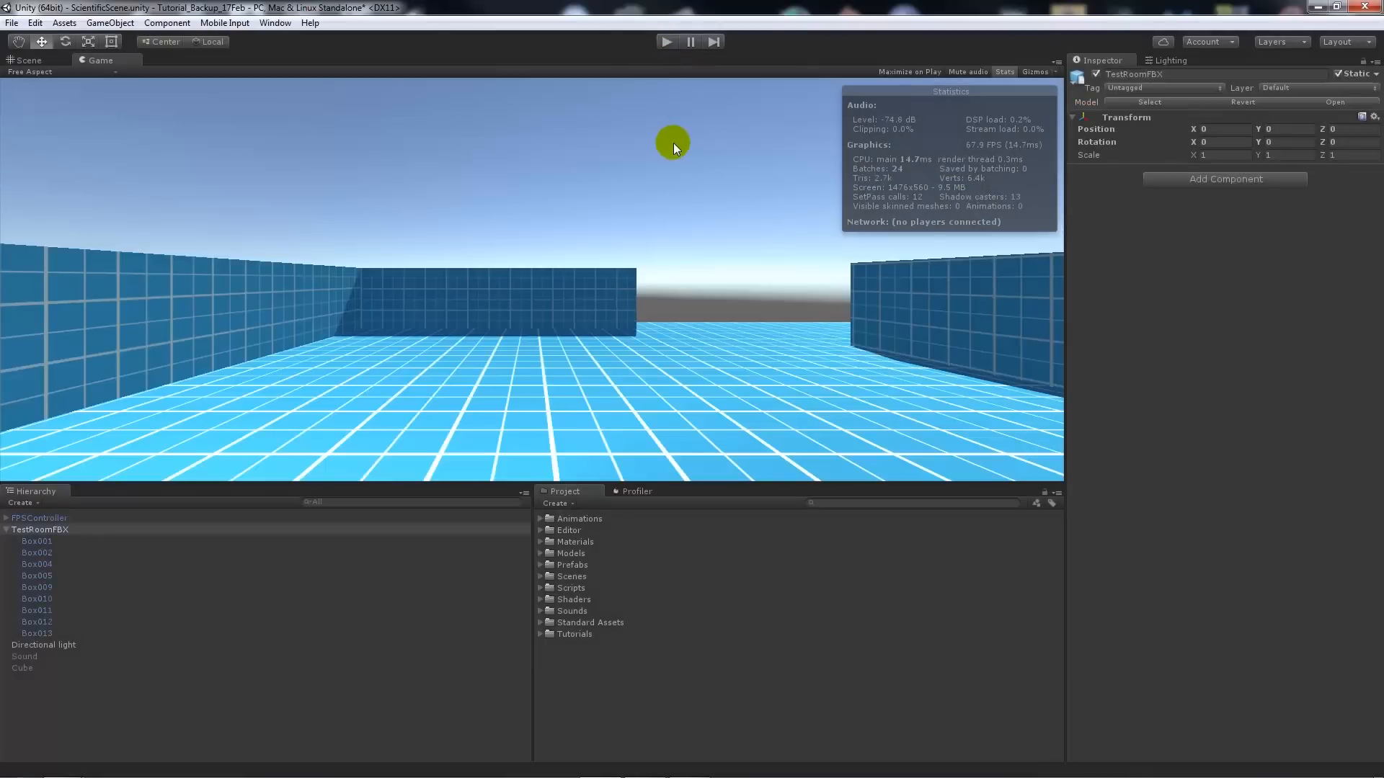
pyautogui.moveTo(836, 166)
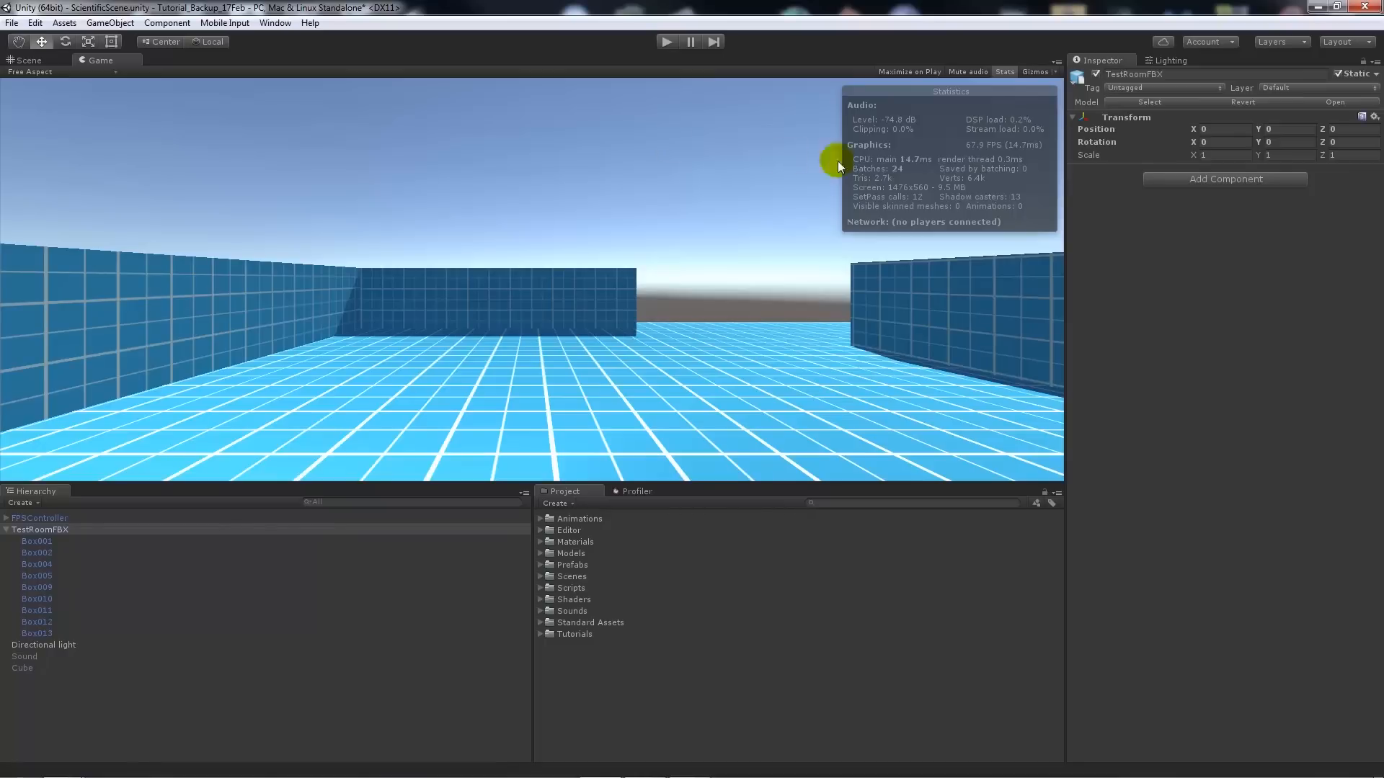
pyautogui.moveTo(991, 203)
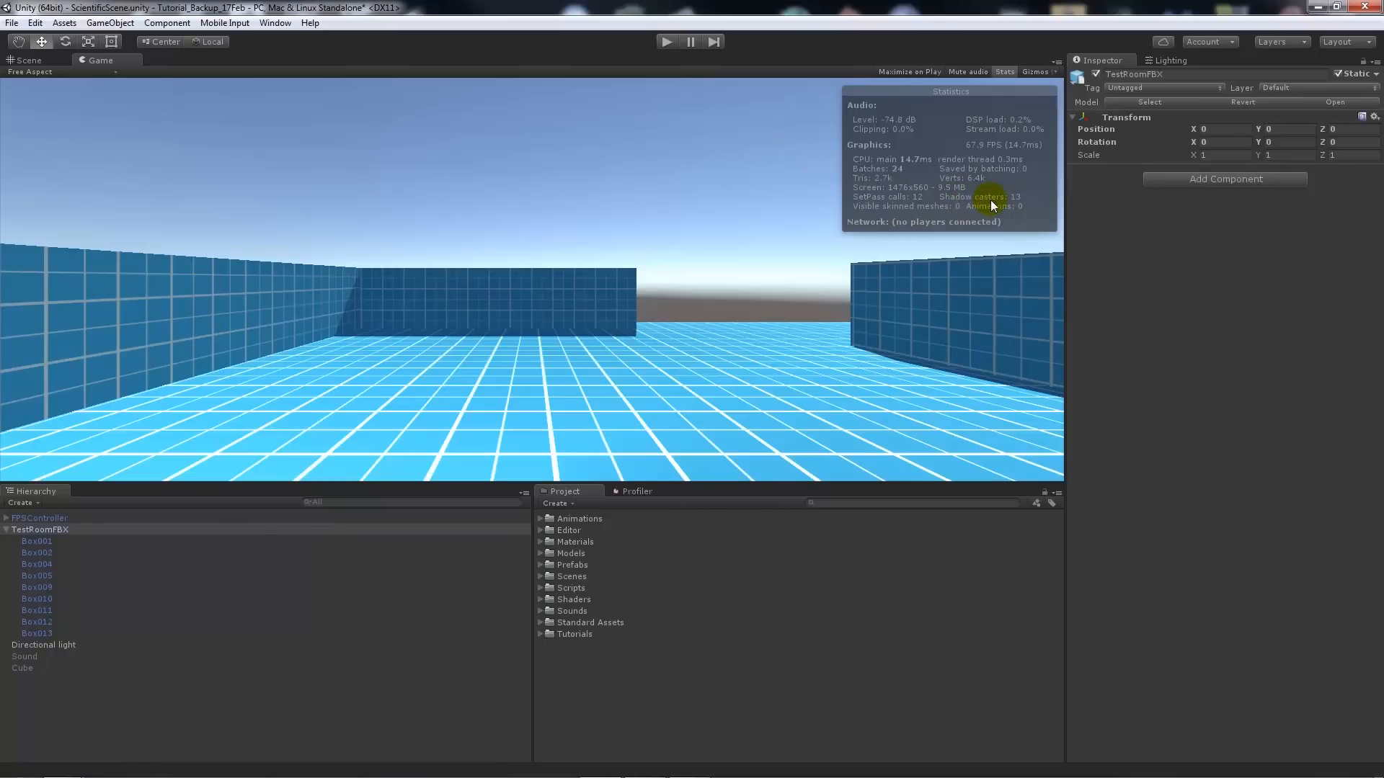
# - Select the Directional light in the Hierarchy to inspect its settings
pyautogui.click(43, 644)
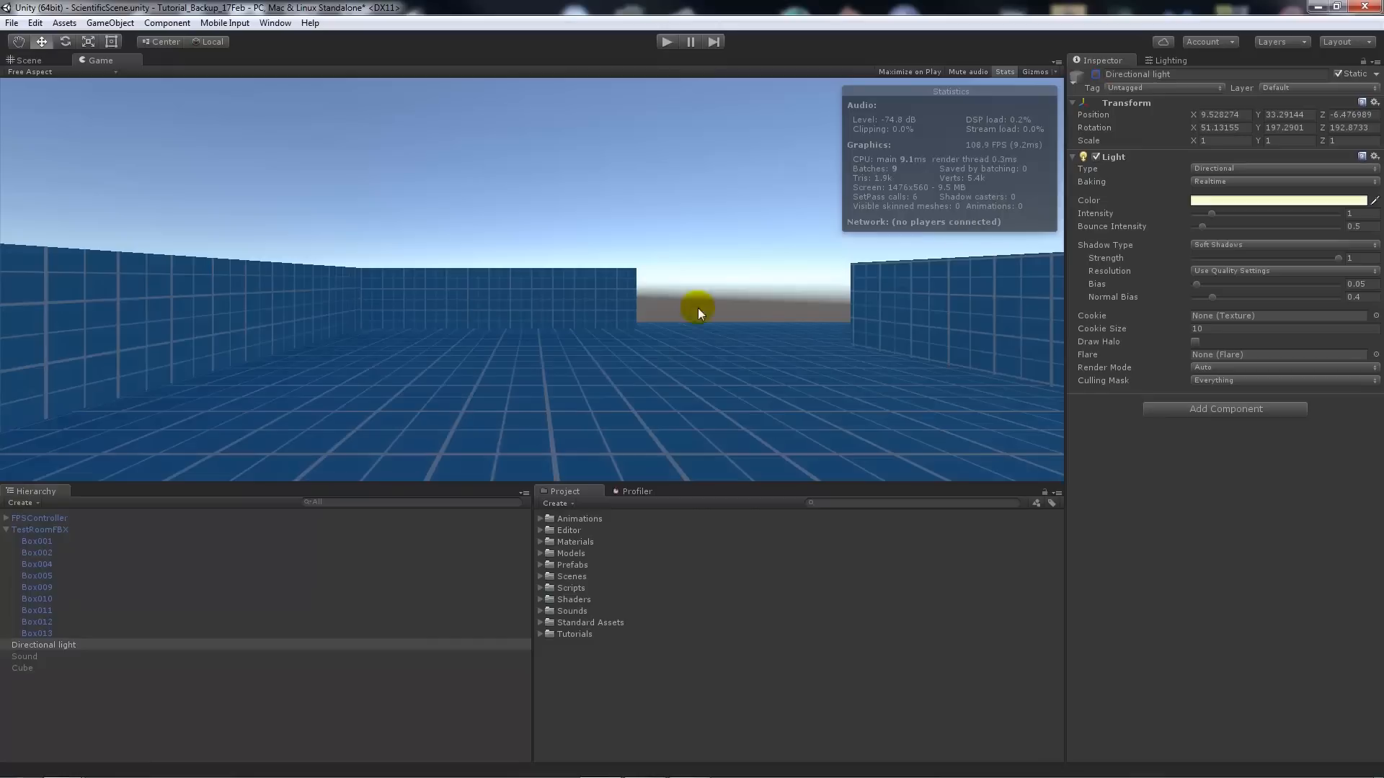
pyautogui.moveTo(733, 618)
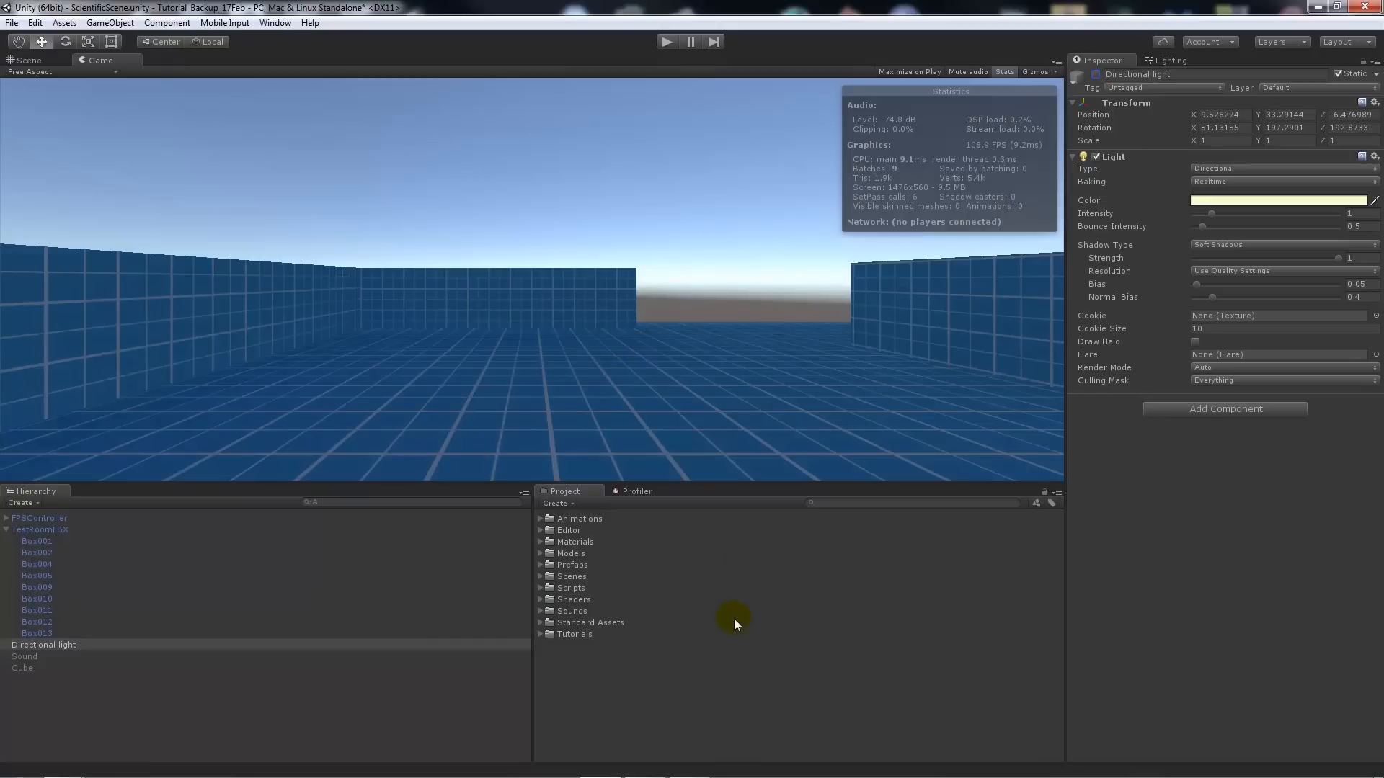
pyautogui.moveTo(1006, 203)
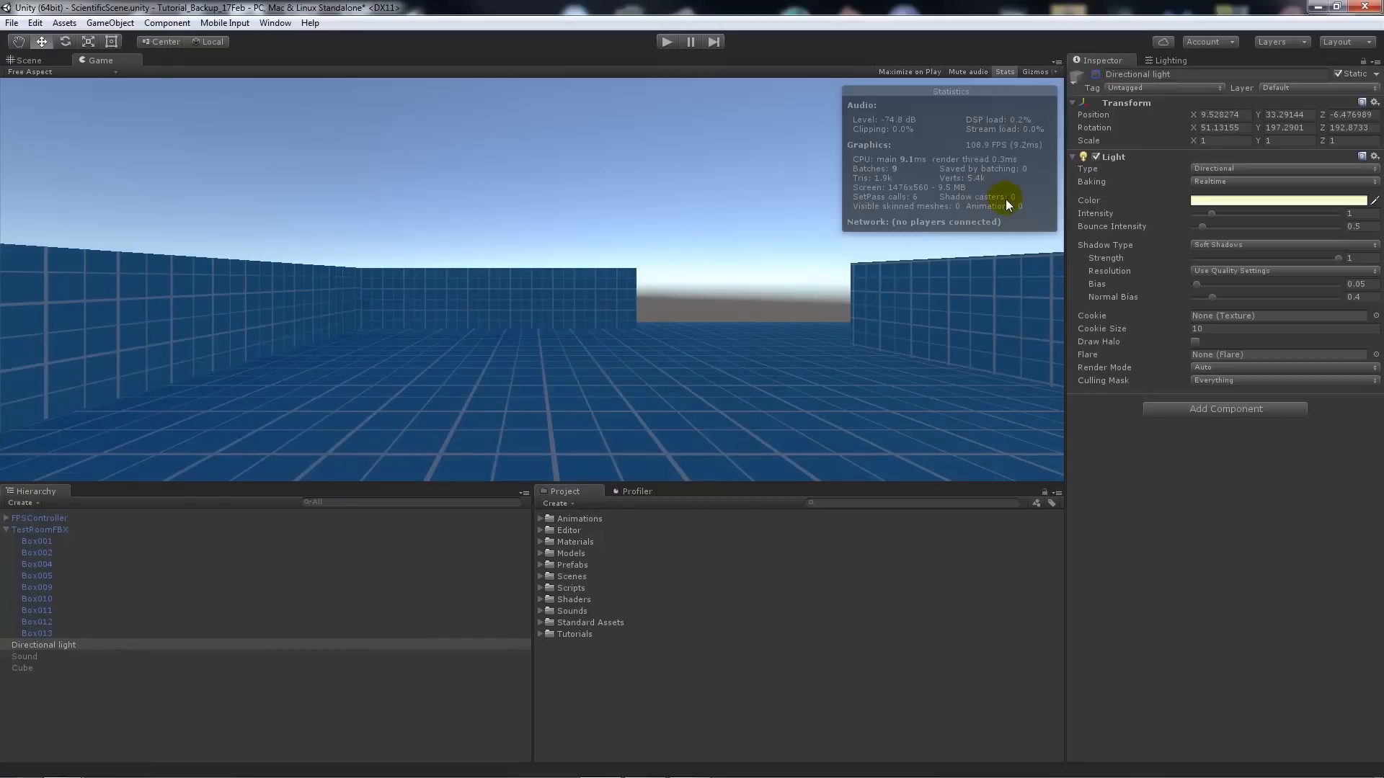
pyautogui.moveTo(890, 171)
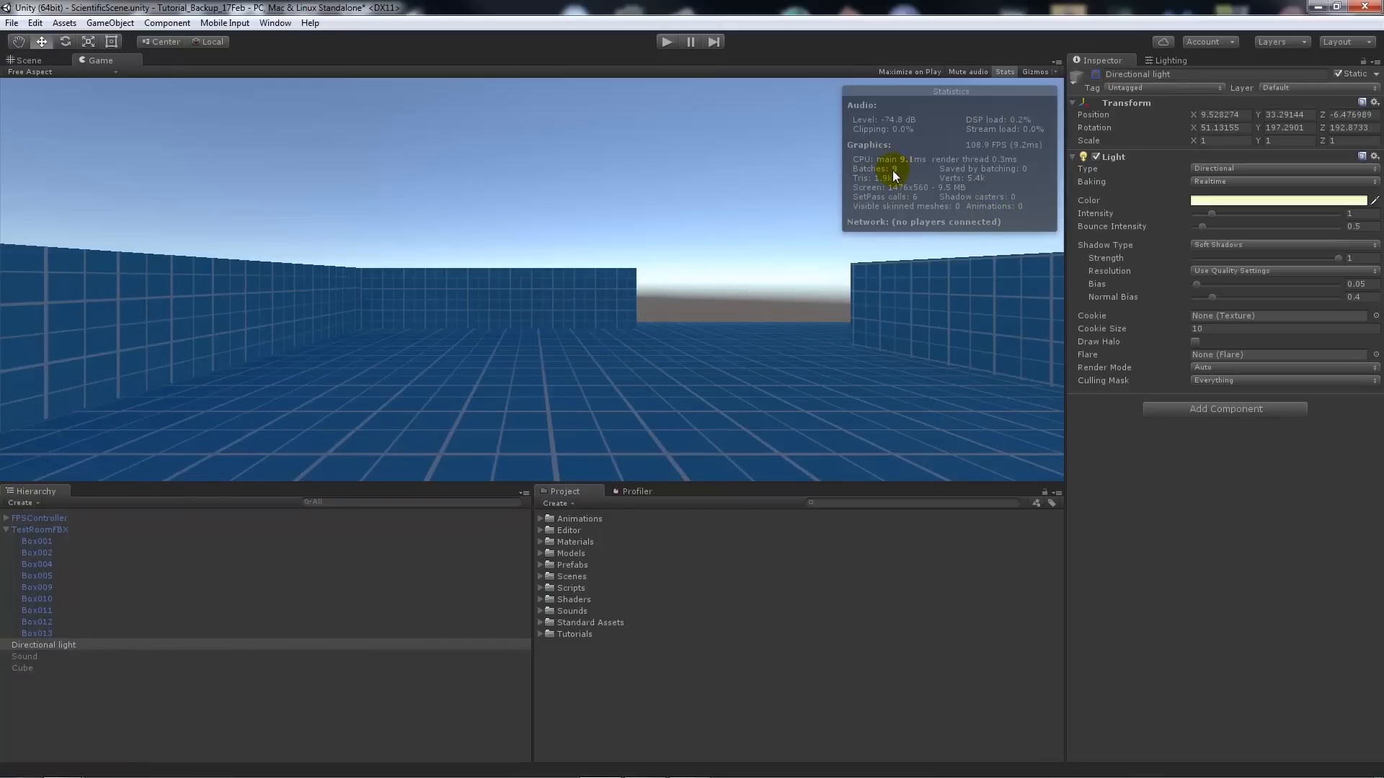
pyautogui.moveTo(1088, 81)
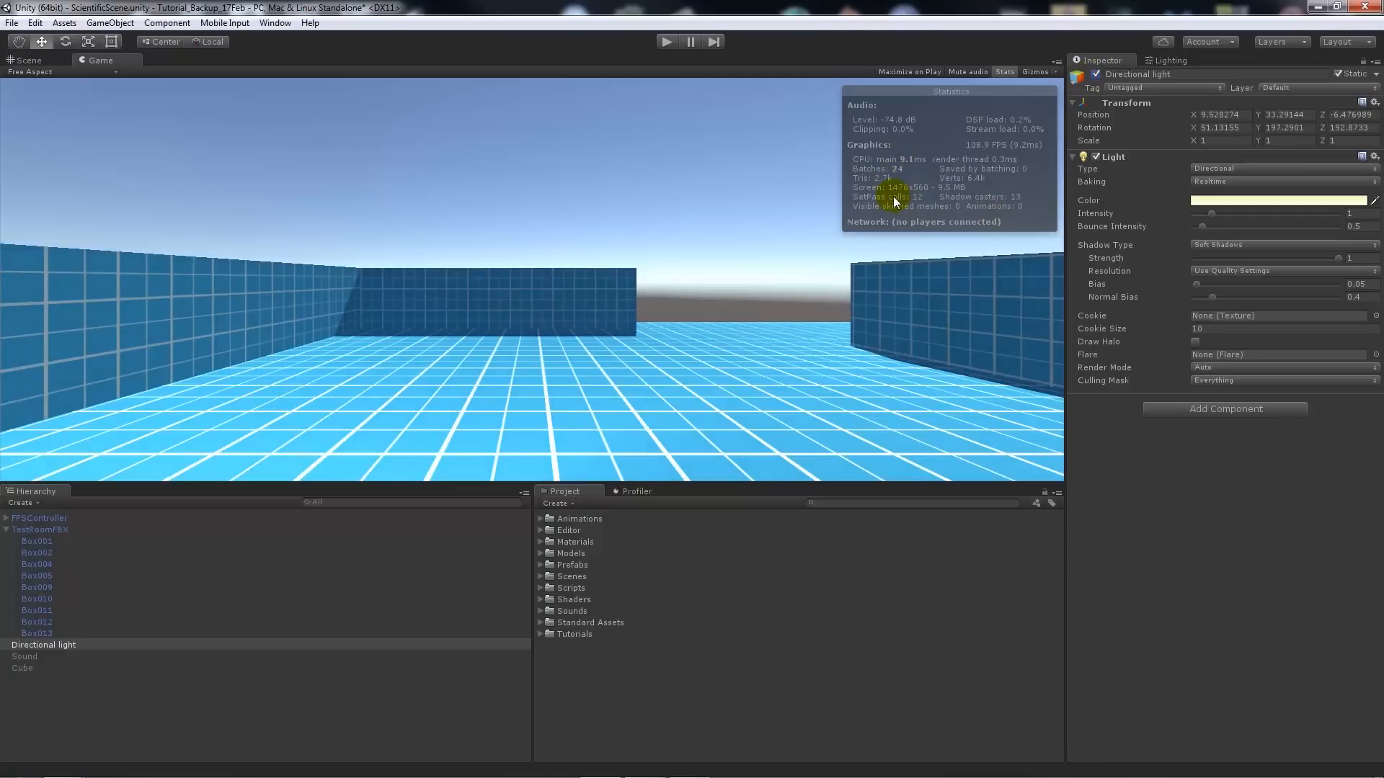
pyautogui.moveTo(709, 344)
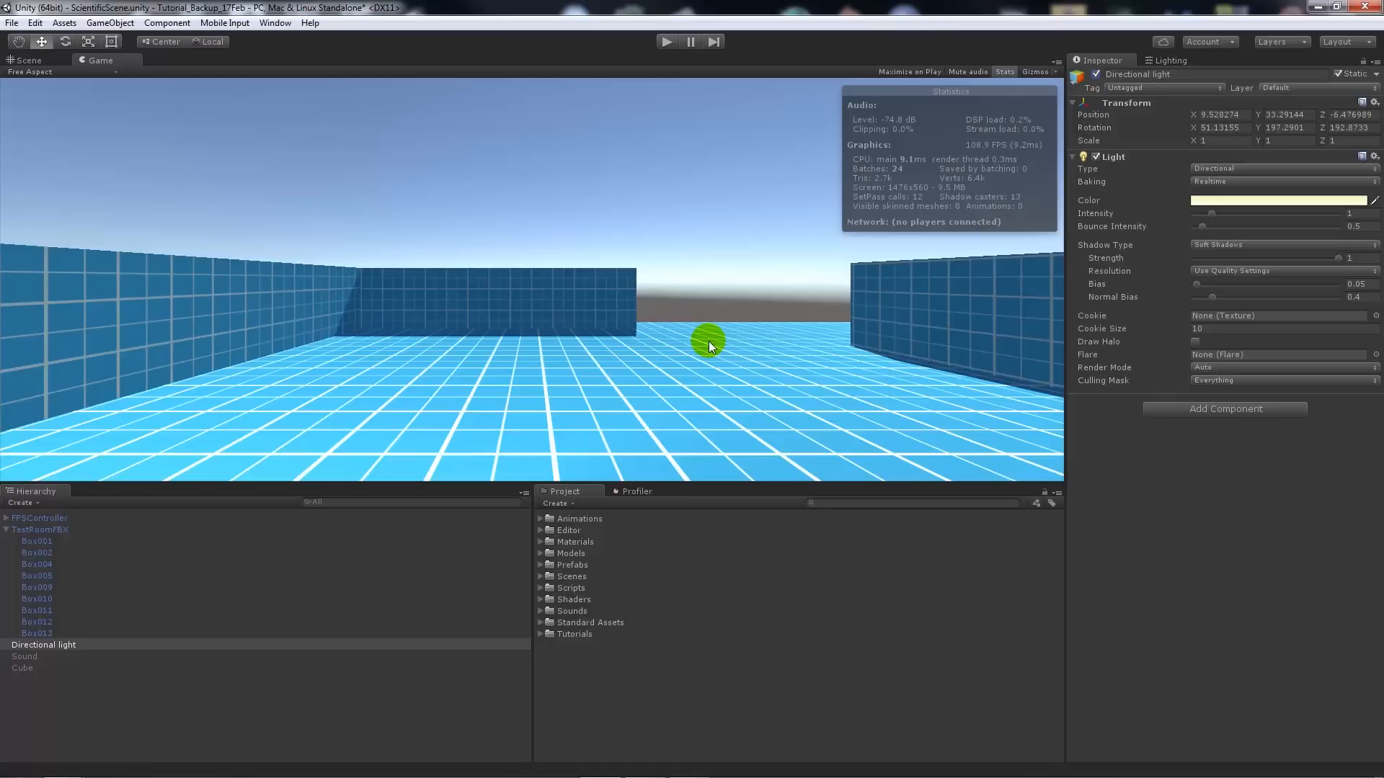
pyautogui.moveTo(873, 187)
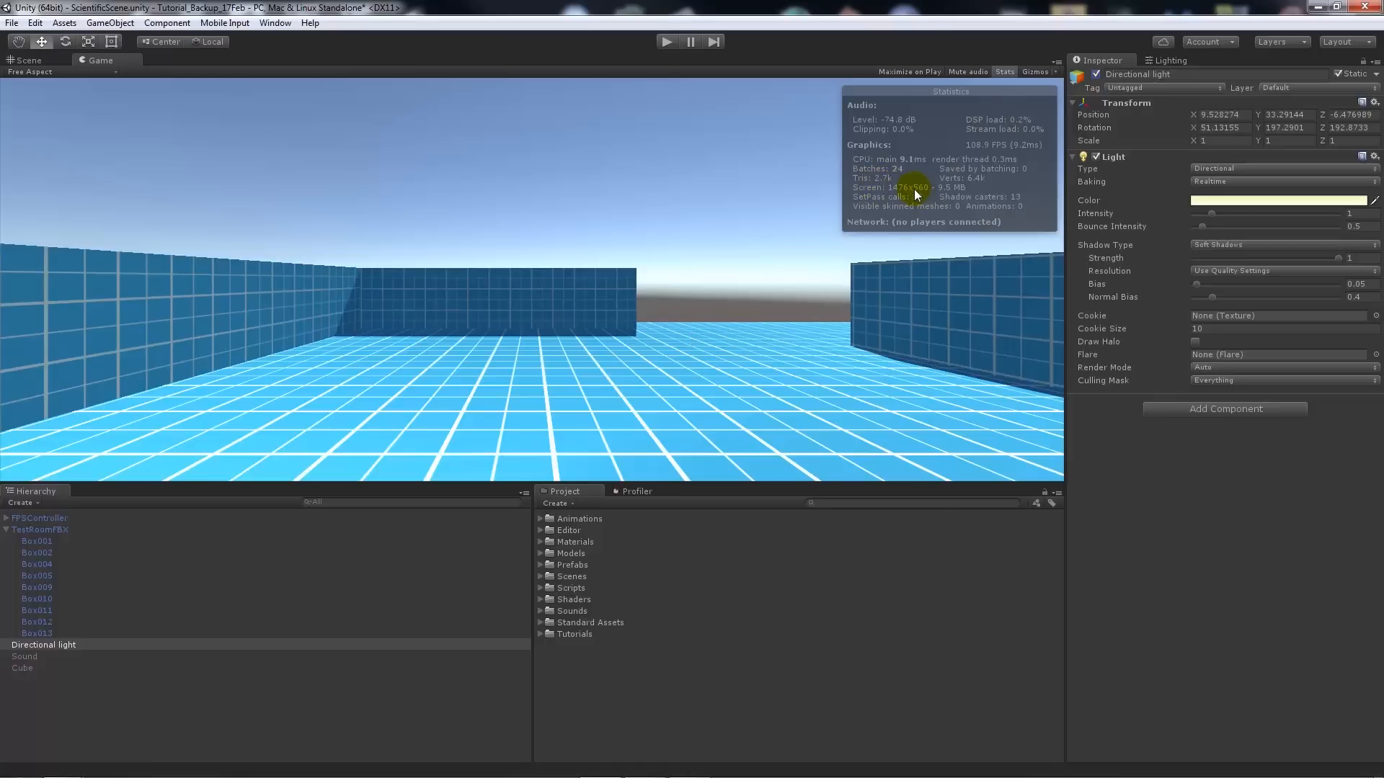
pyautogui.moveTo(744, 245)
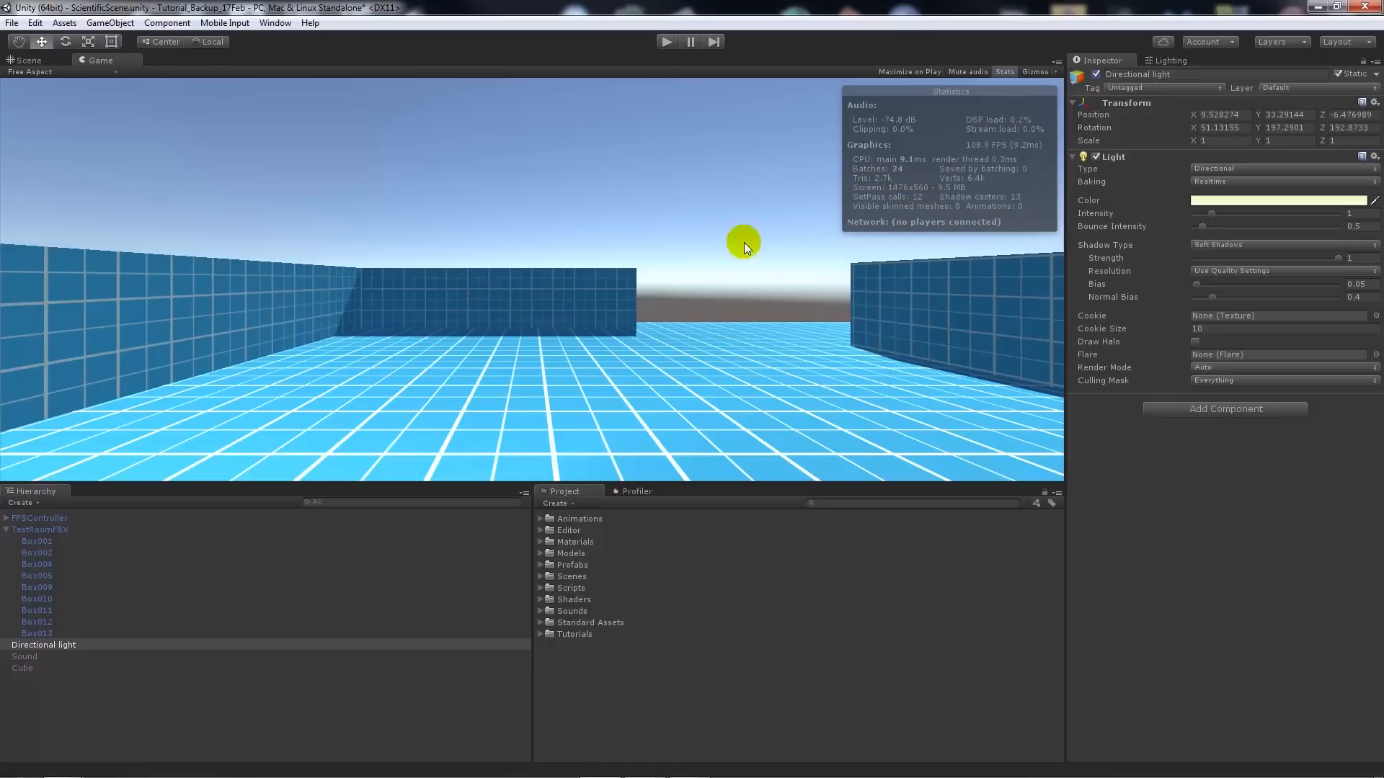
pyautogui.moveTo(957, 195)
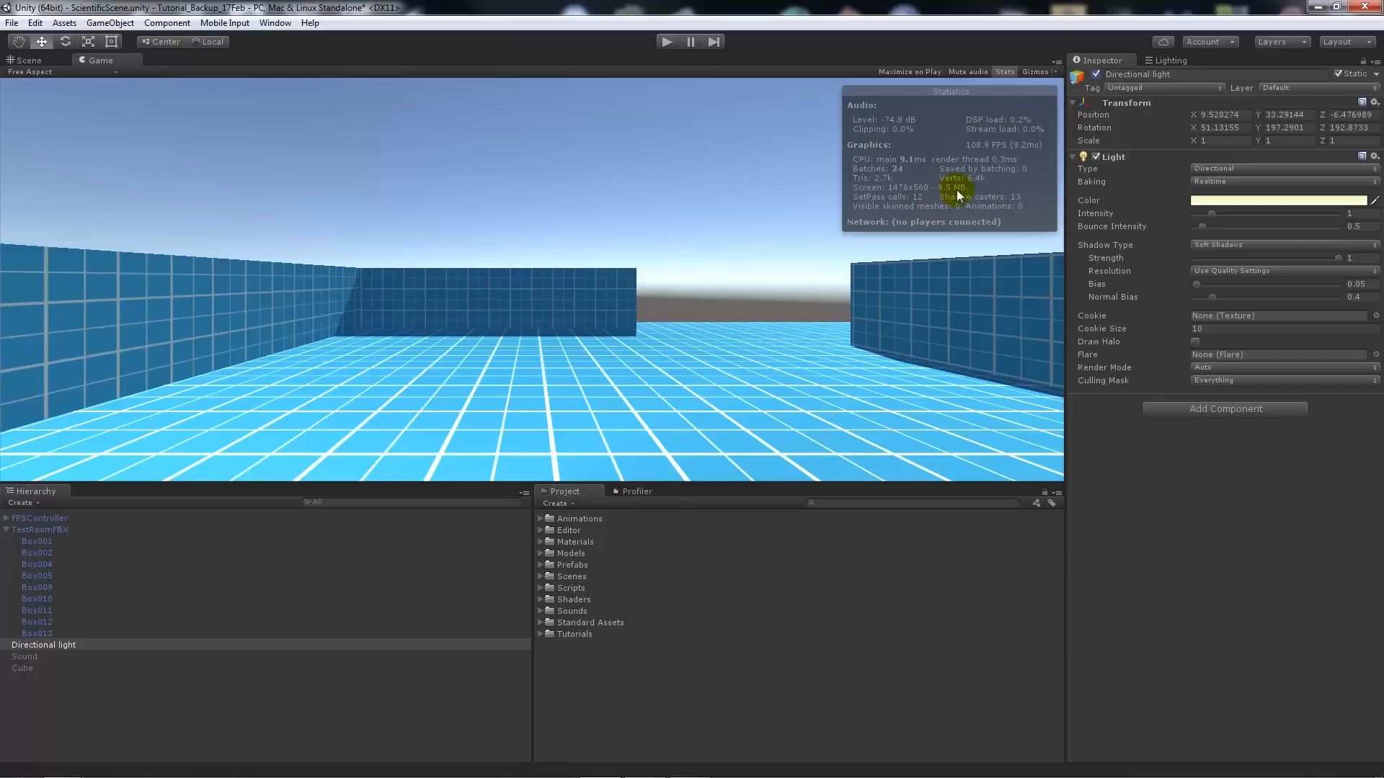
pyautogui.moveTo(949, 196)
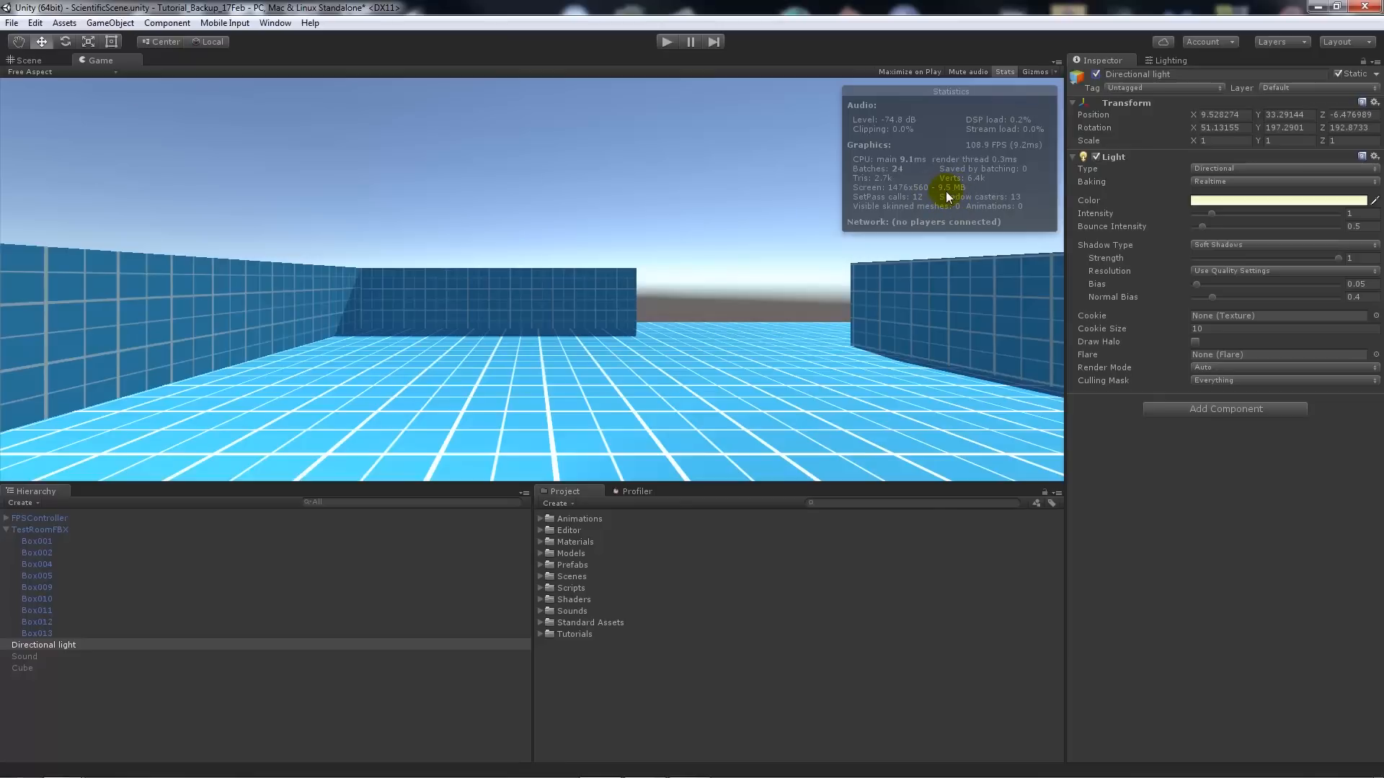
pyautogui.moveTo(935, 230)
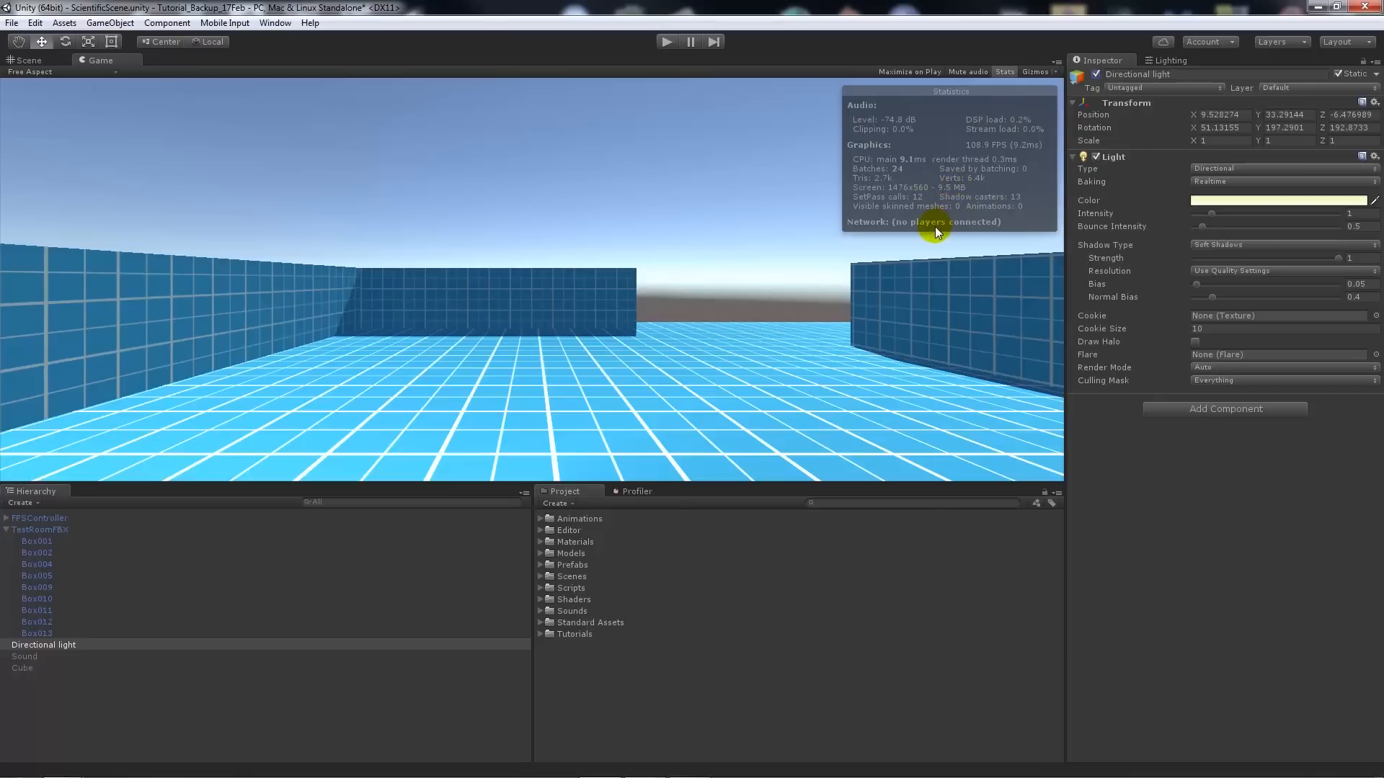
pyautogui.moveTo(902, 215)
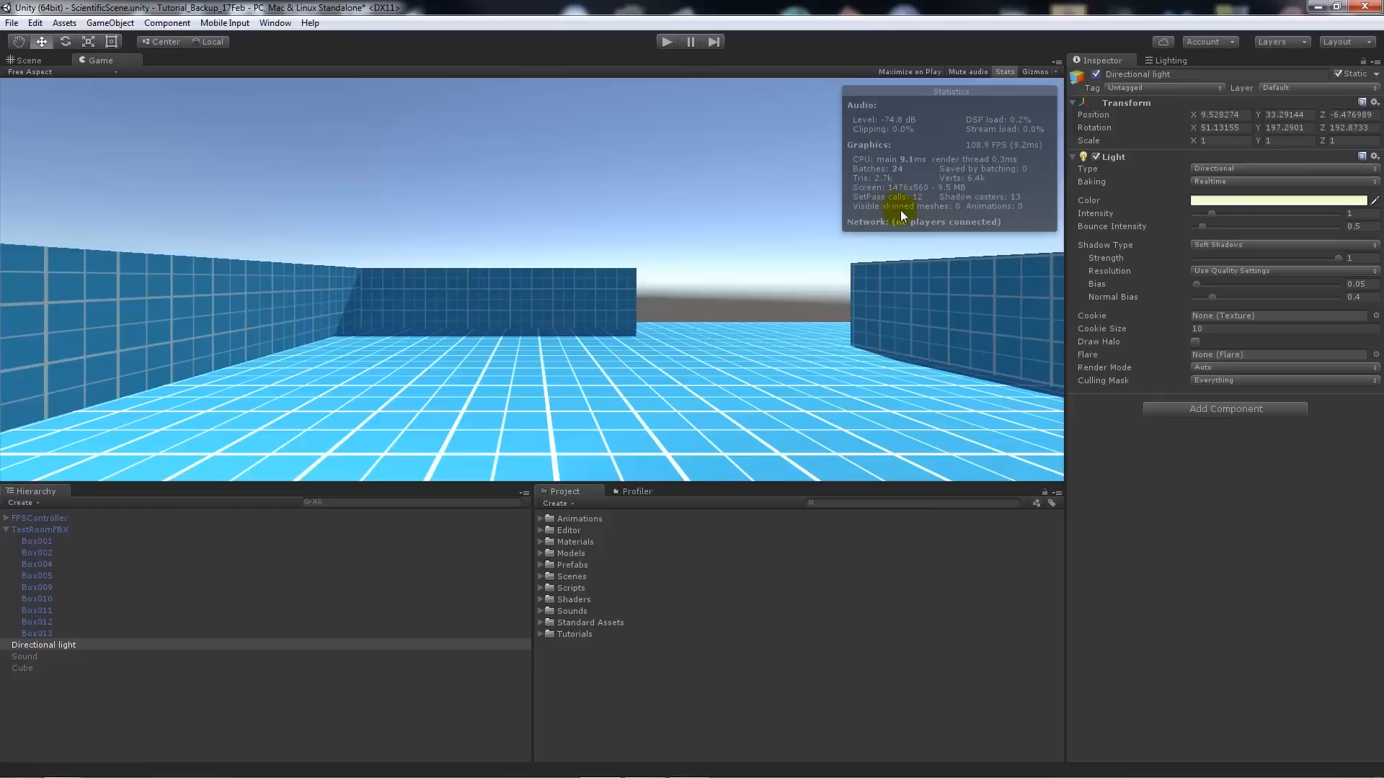
pyautogui.moveTo(1011, 215)
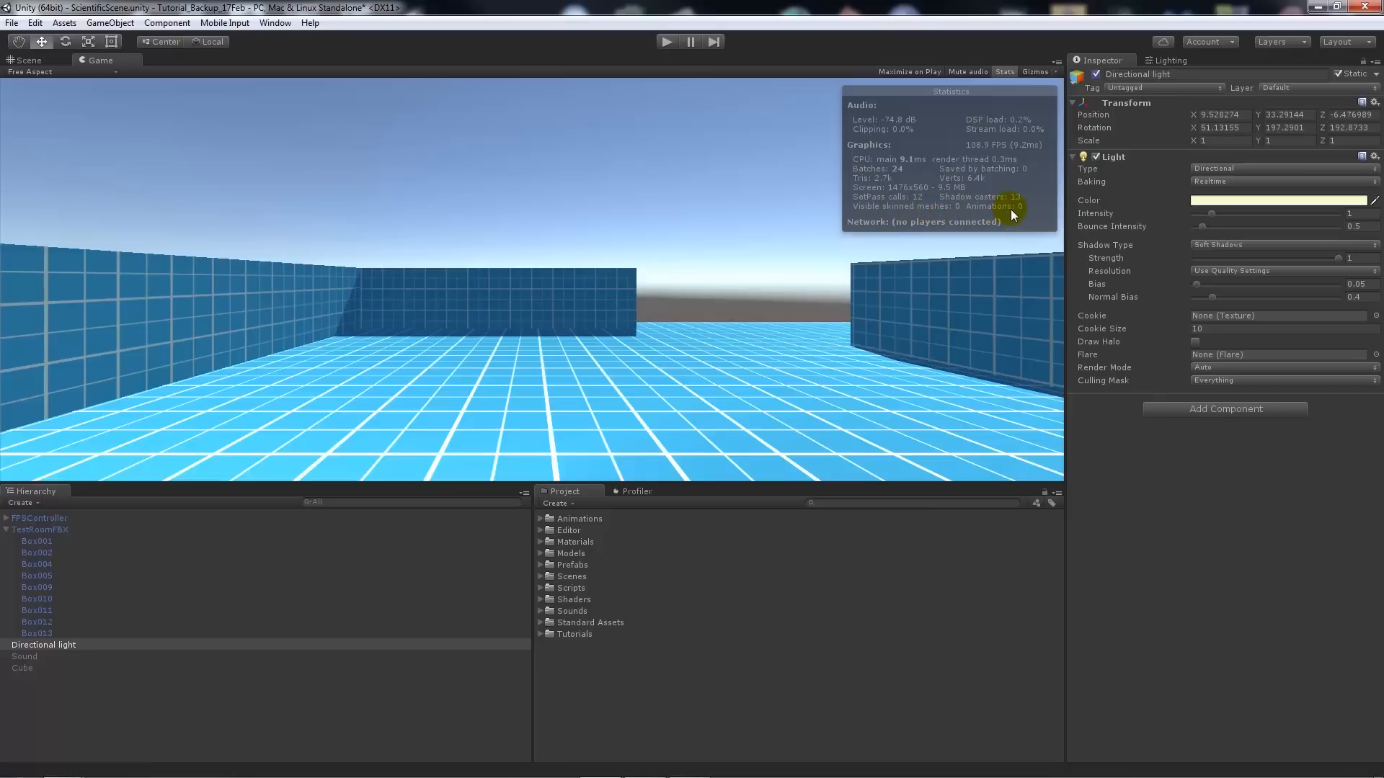
pyautogui.moveTo(974, 144)
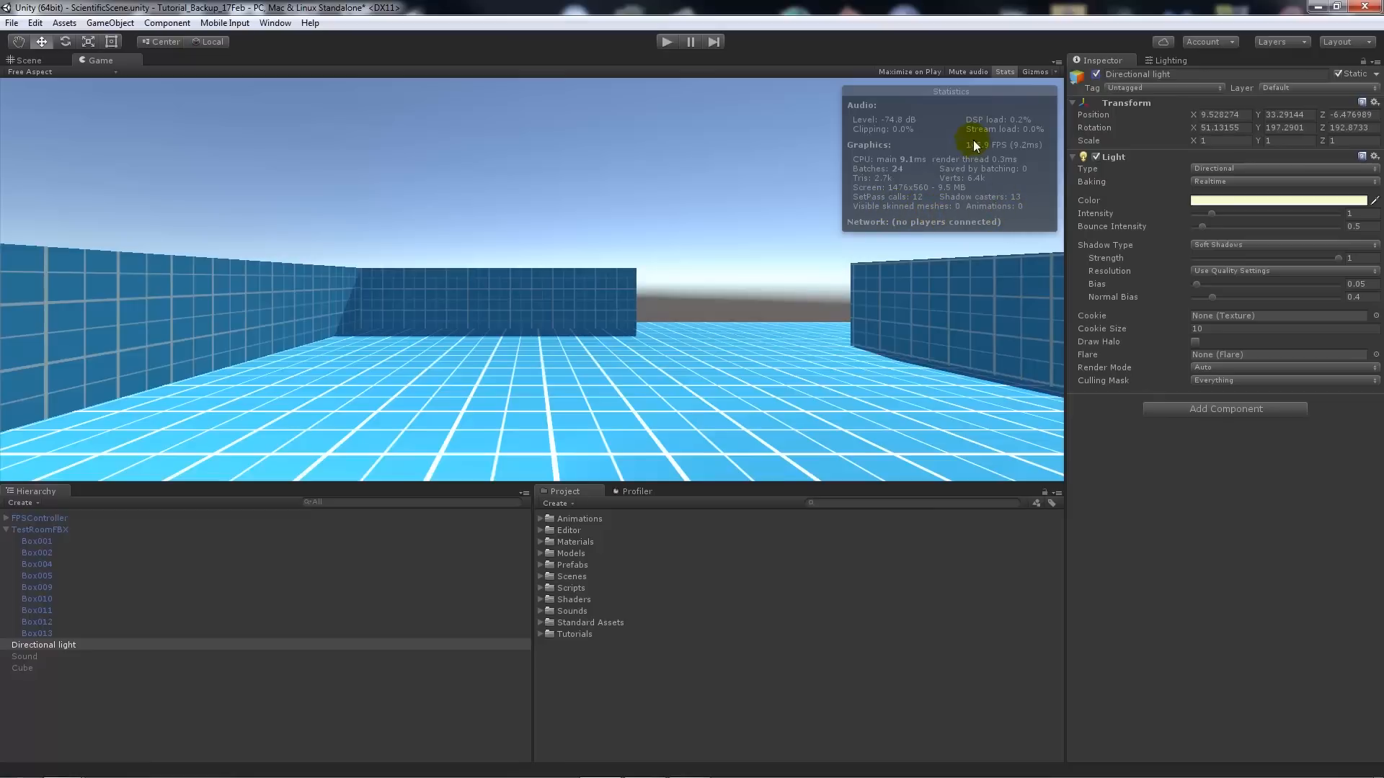
pyautogui.moveTo(921, 238)
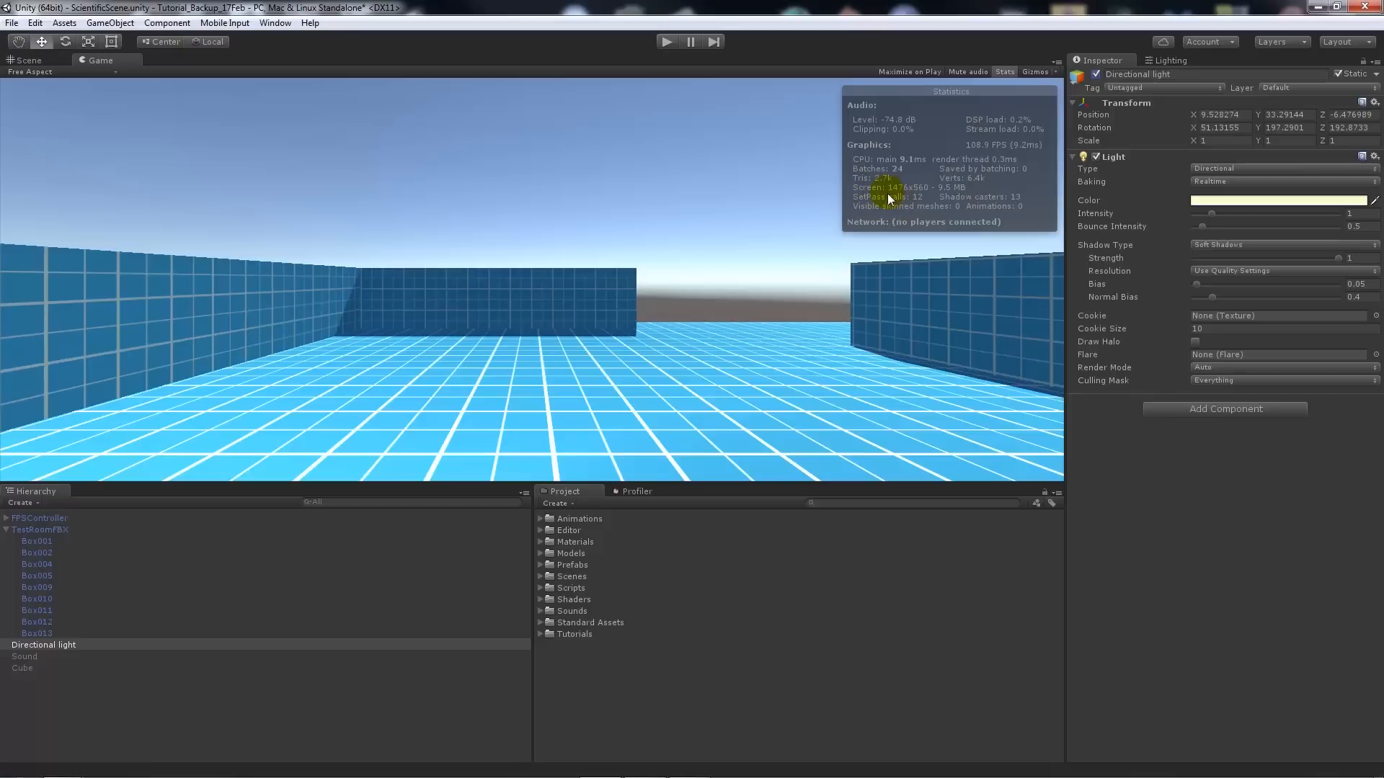
pyautogui.moveTo(670, 375)
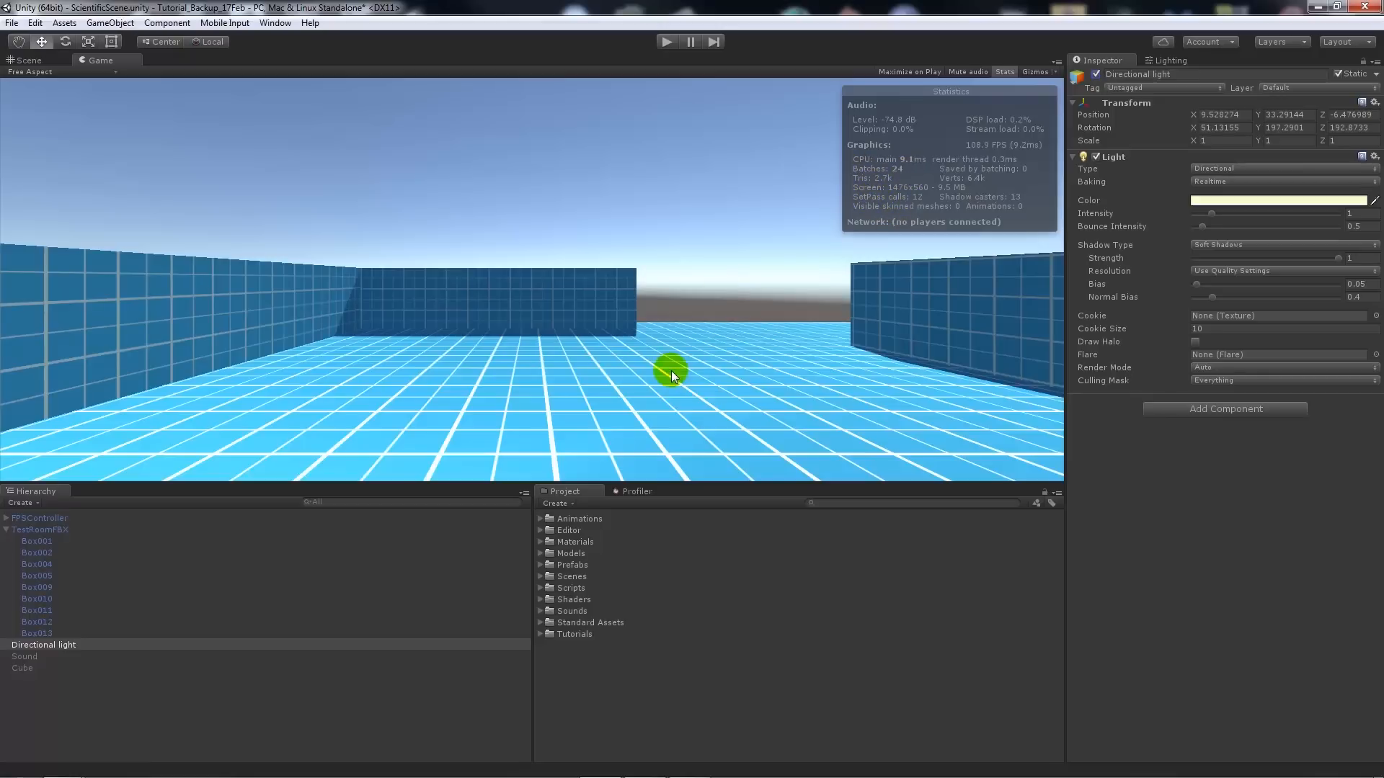
pyautogui.moveTo(1002, 172)
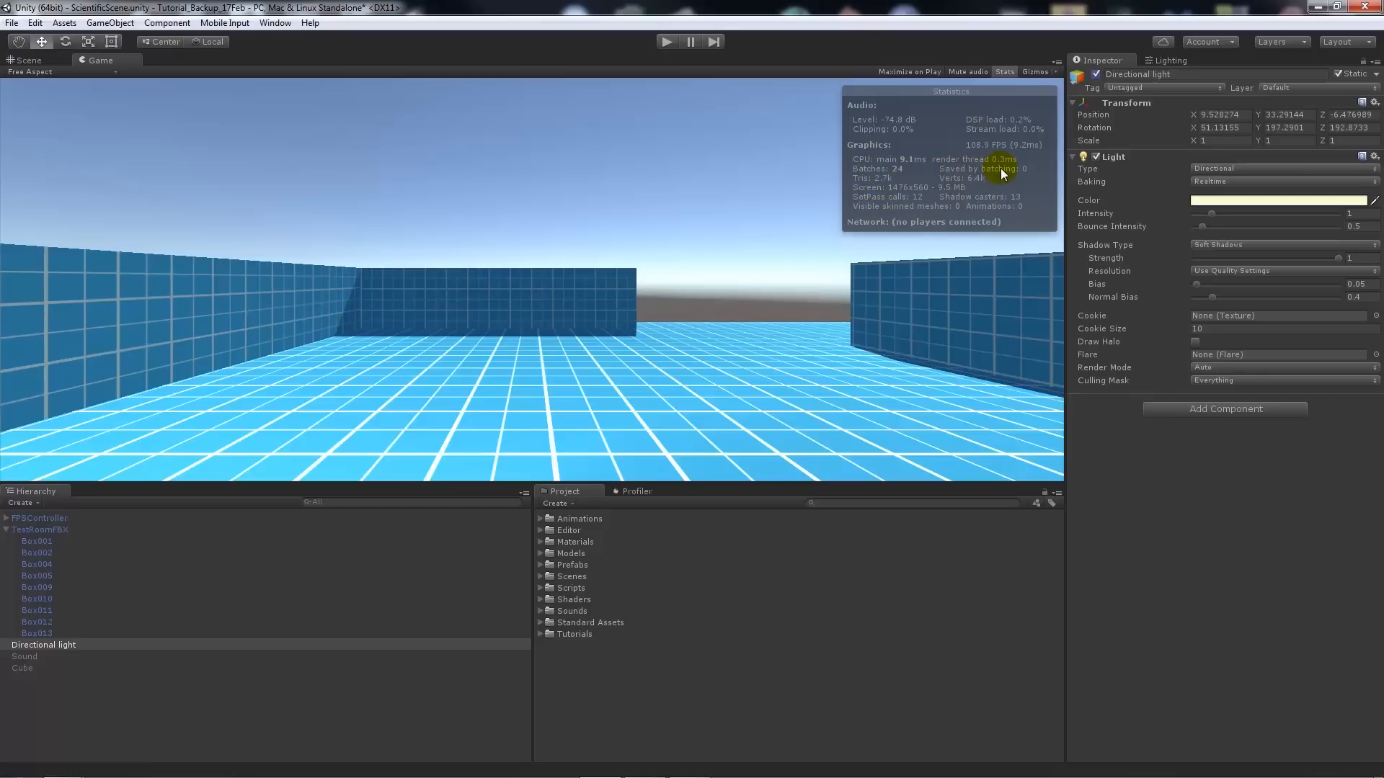
pyautogui.moveTo(882, 183)
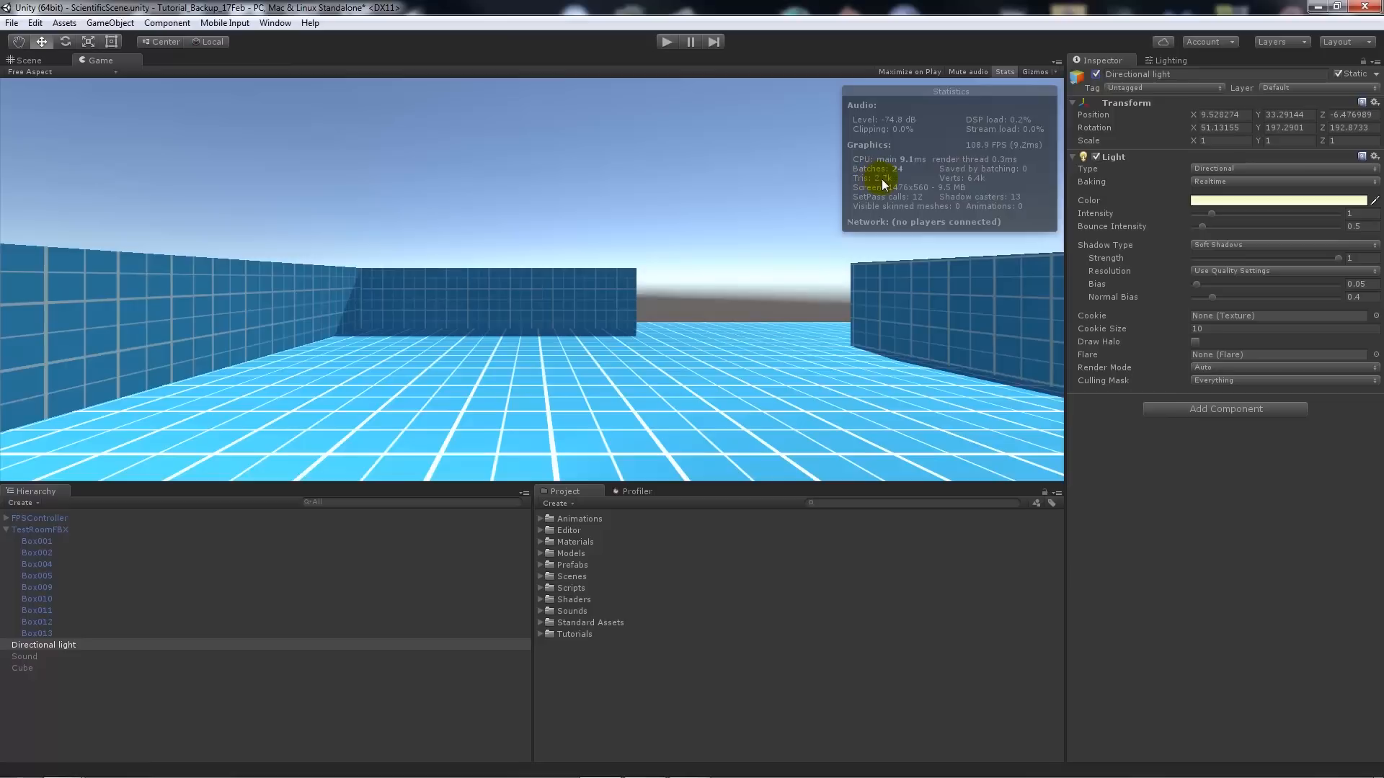
pyautogui.moveTo(835, 174)
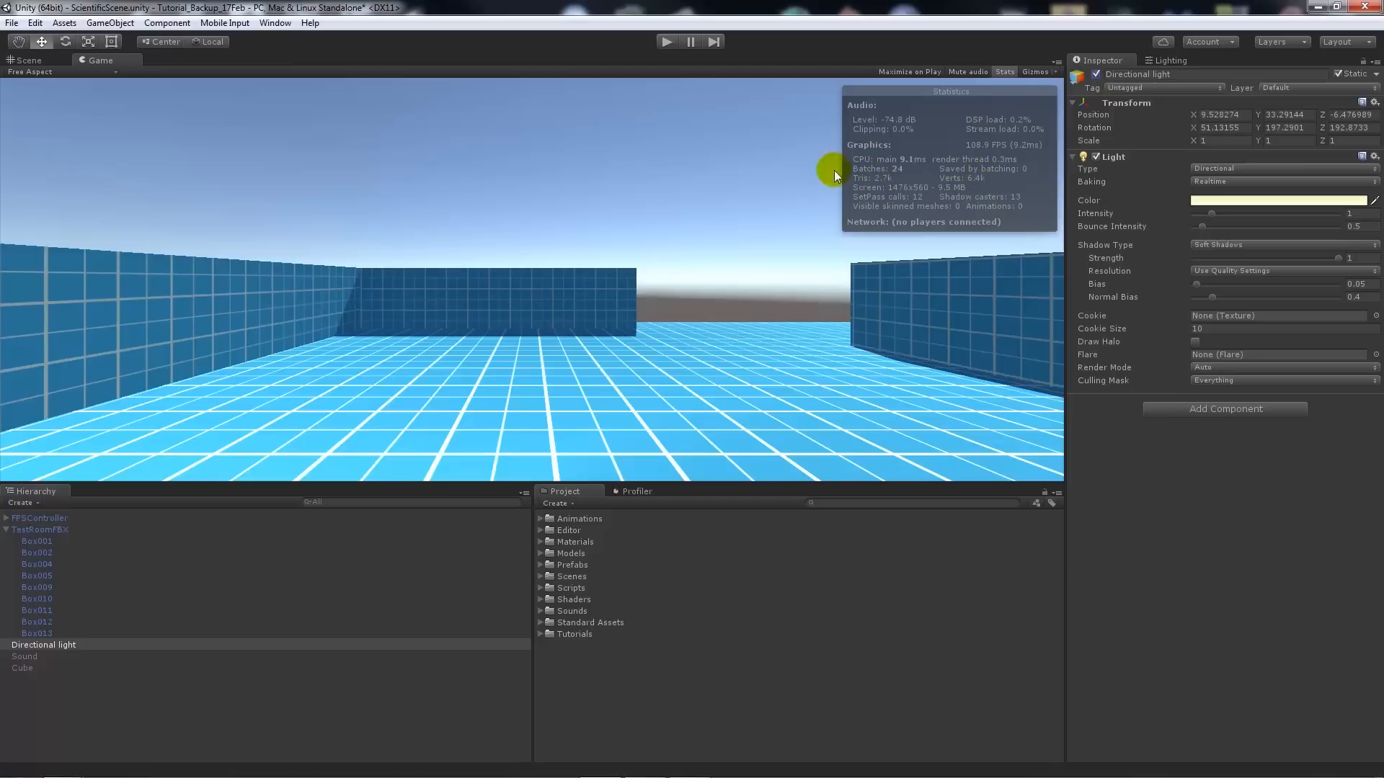
pyautogui.moveTo(902, 212)
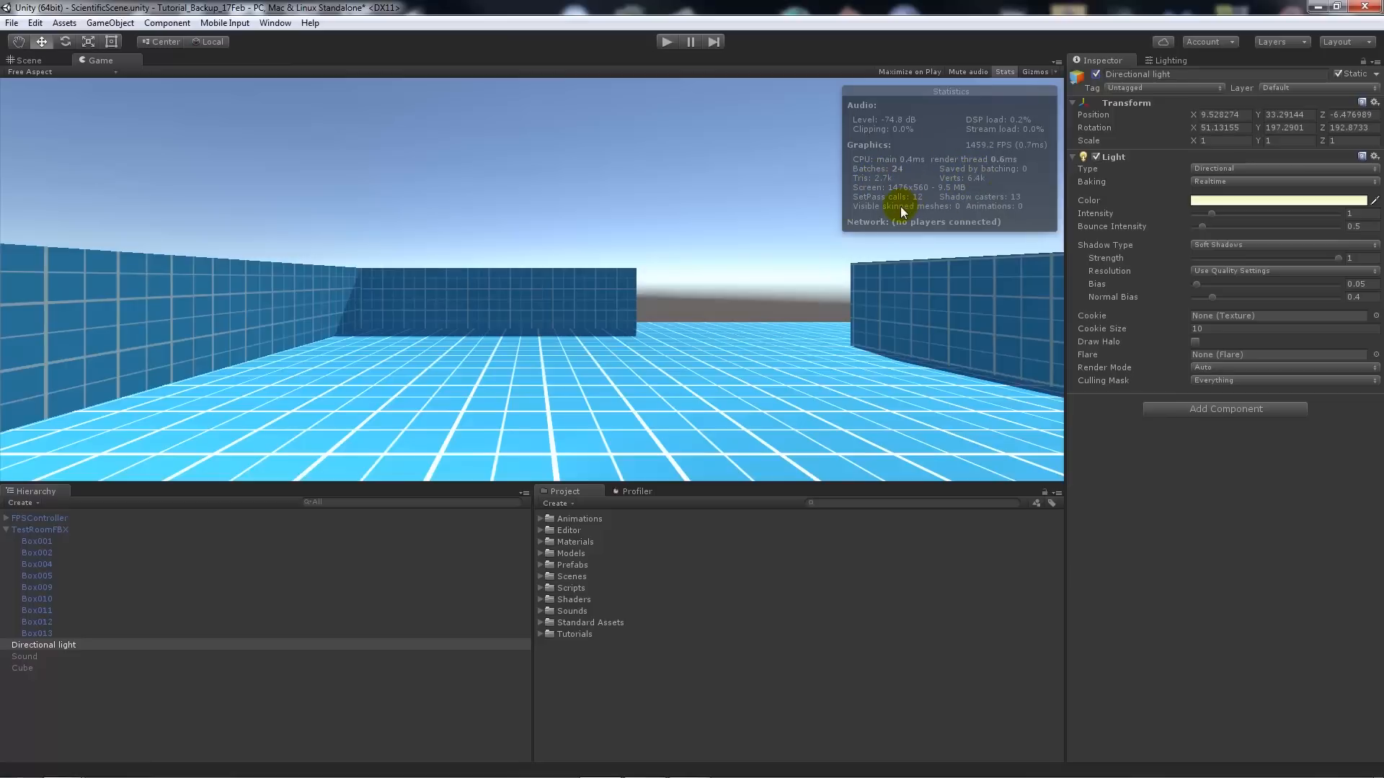
pyautogui.moveTo(228, 187)
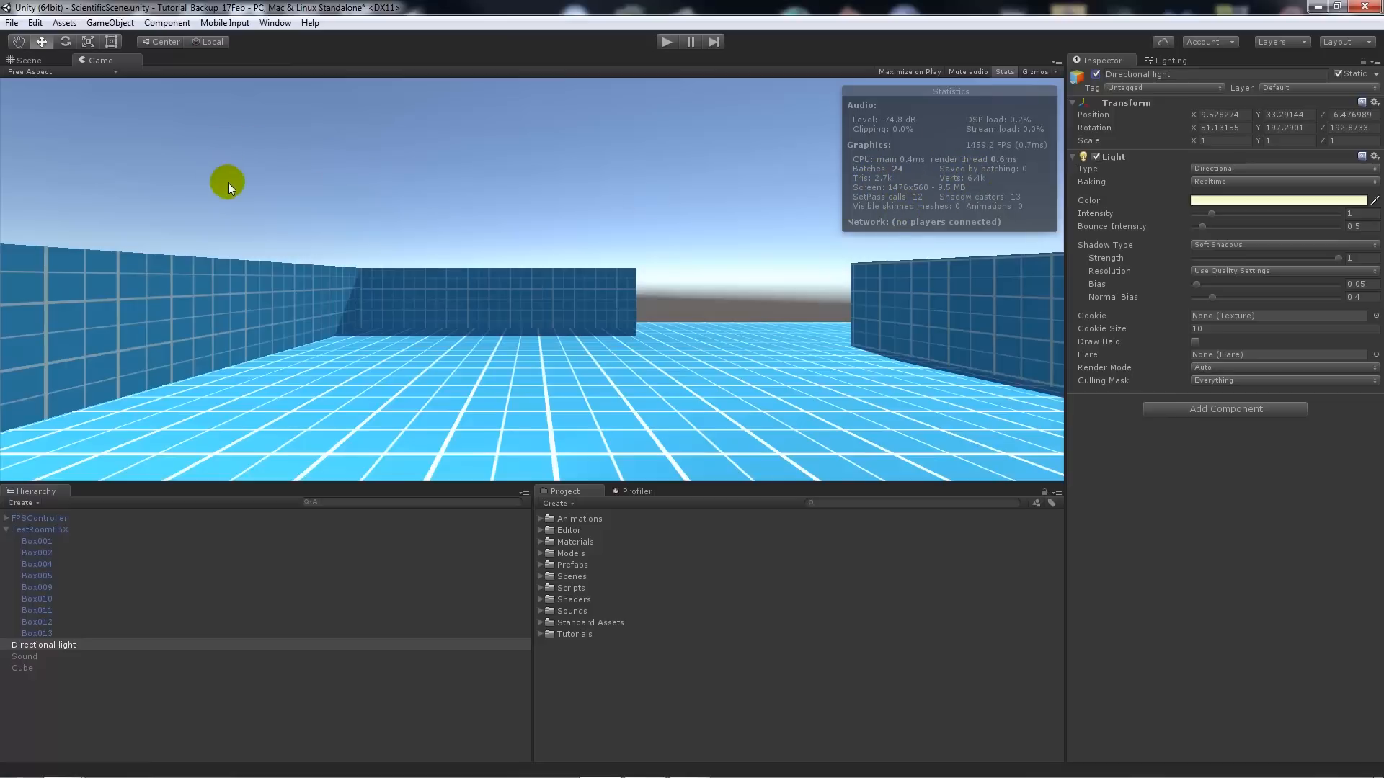
pyautogui.moveTo(739, 206)
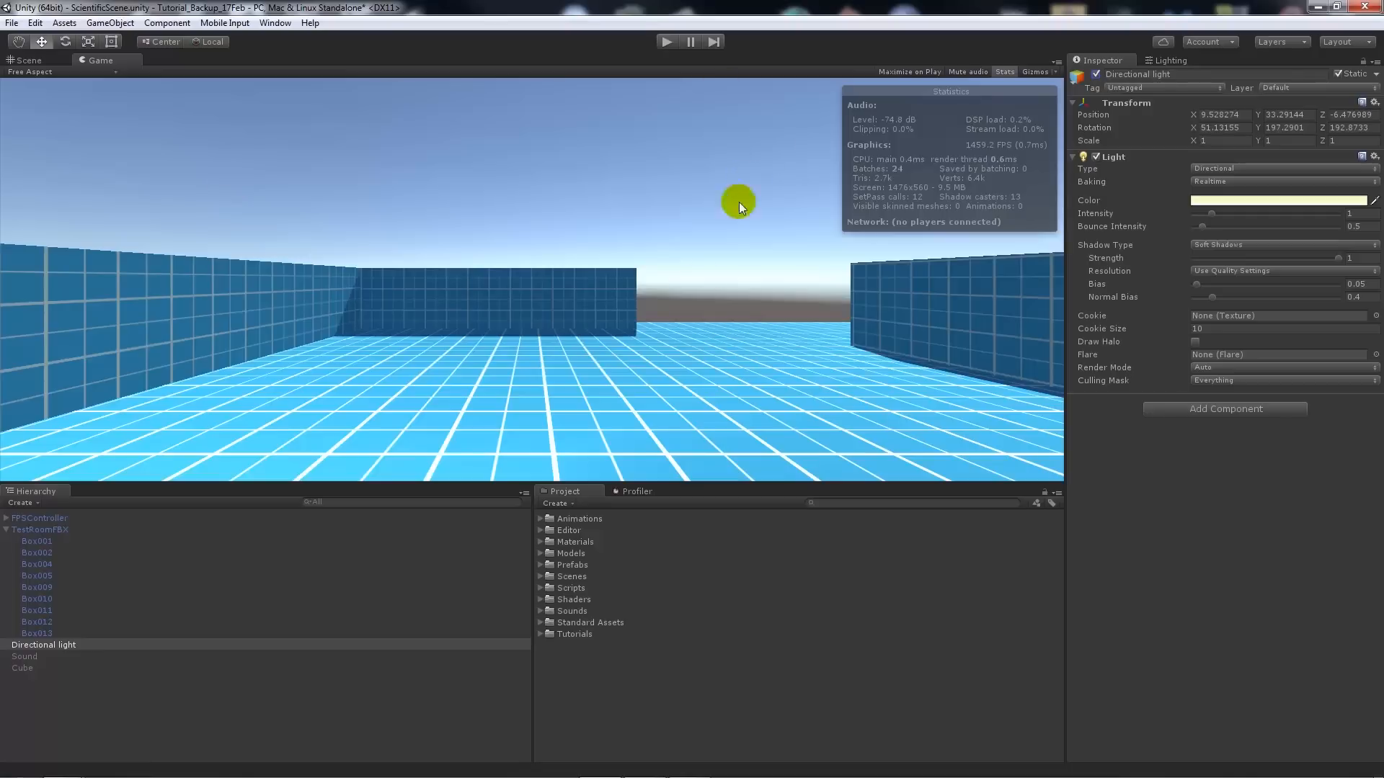
# - Show the Profiler panel with CPU, rendering and memory graphs below the Game view
pyautogui.click(635, 492)
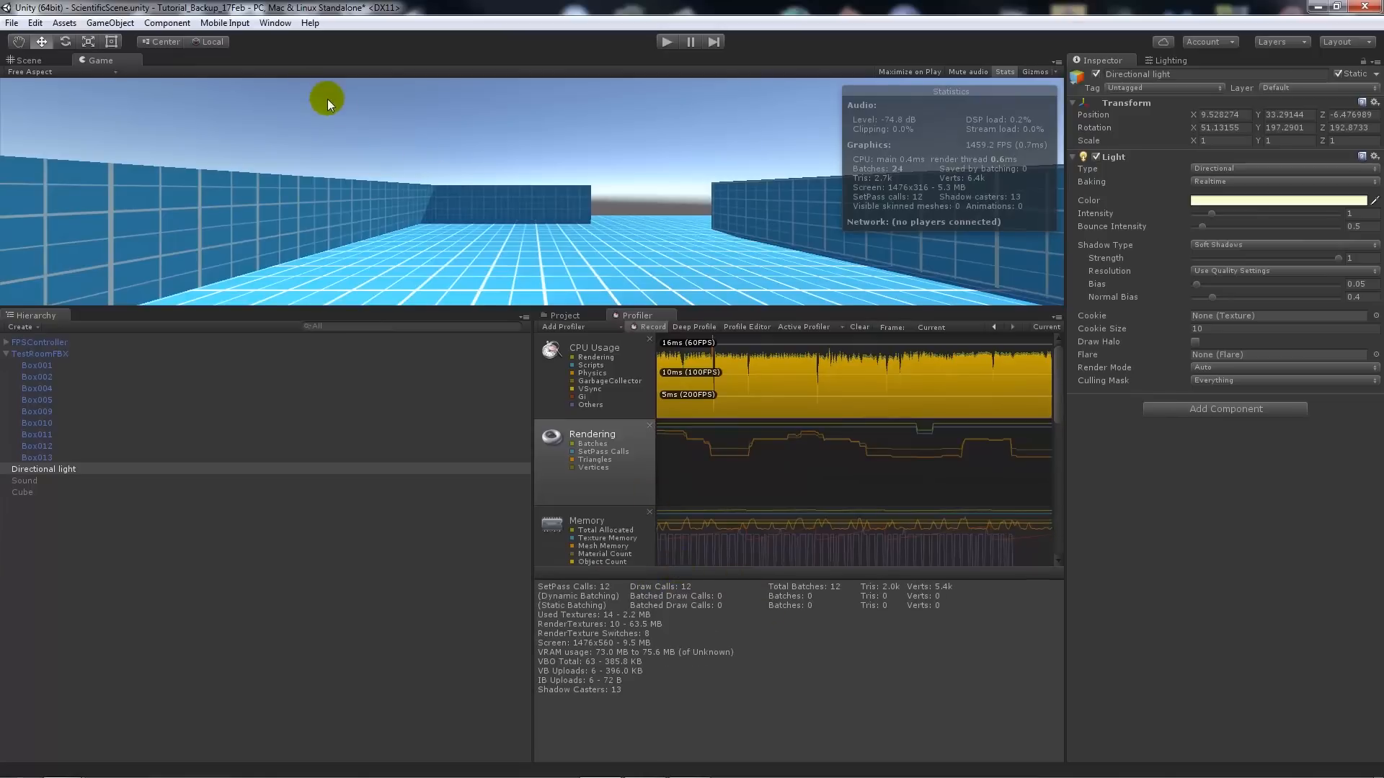
# - Open the Window menu to reach the Profiler as a floating window
pyautogui.click(273, 22)
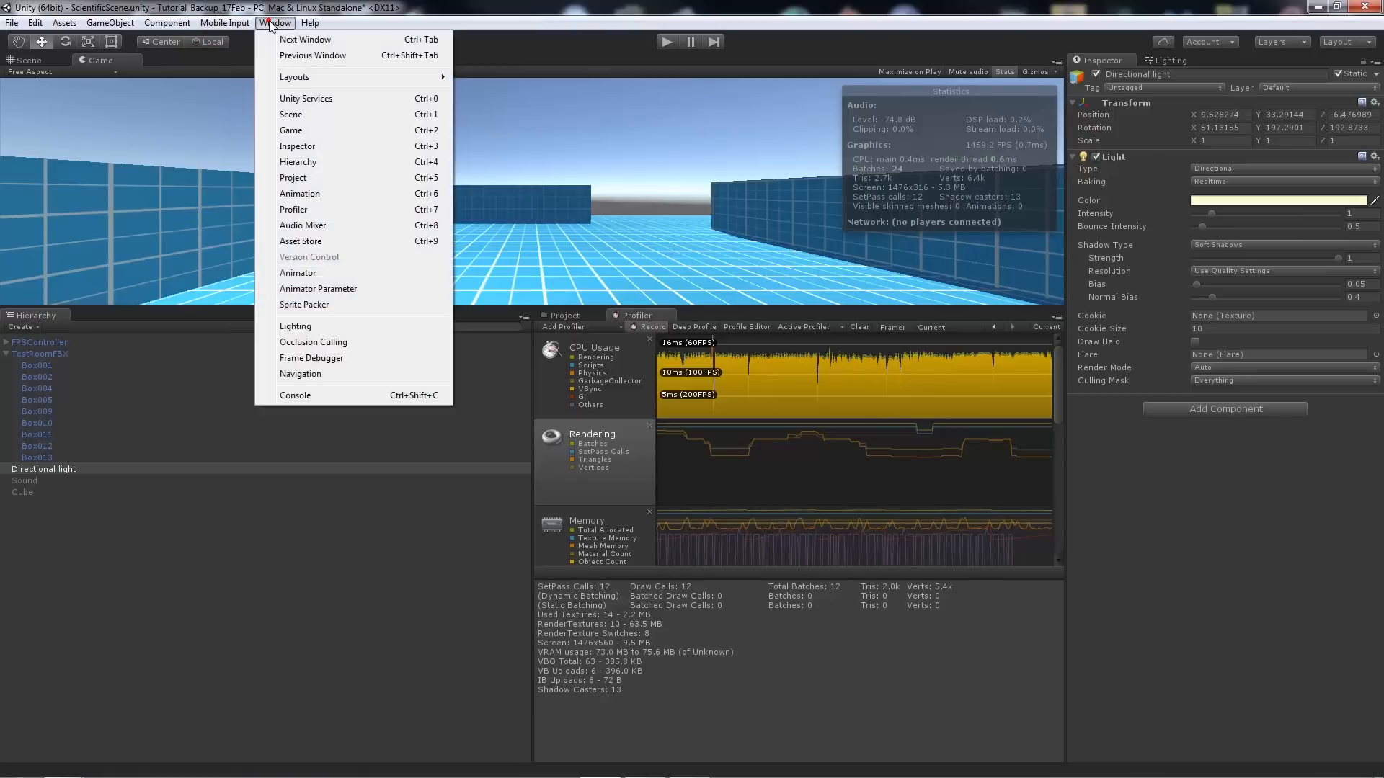
pyautogui.moveTo(618, 8)
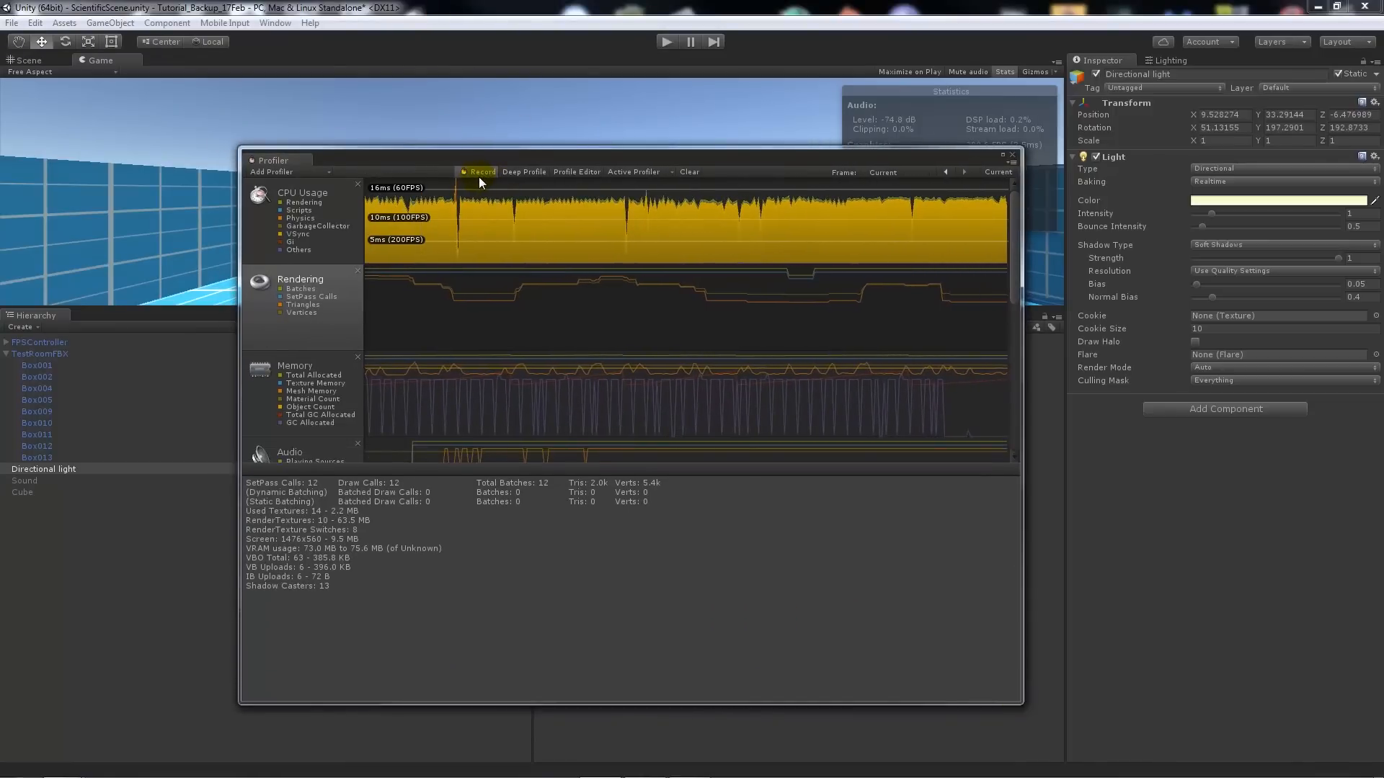
# - Play the scene and select one recorded Profiler frame to see its CPU Hierarchy breakdown
pyautogui.click(665, 42)
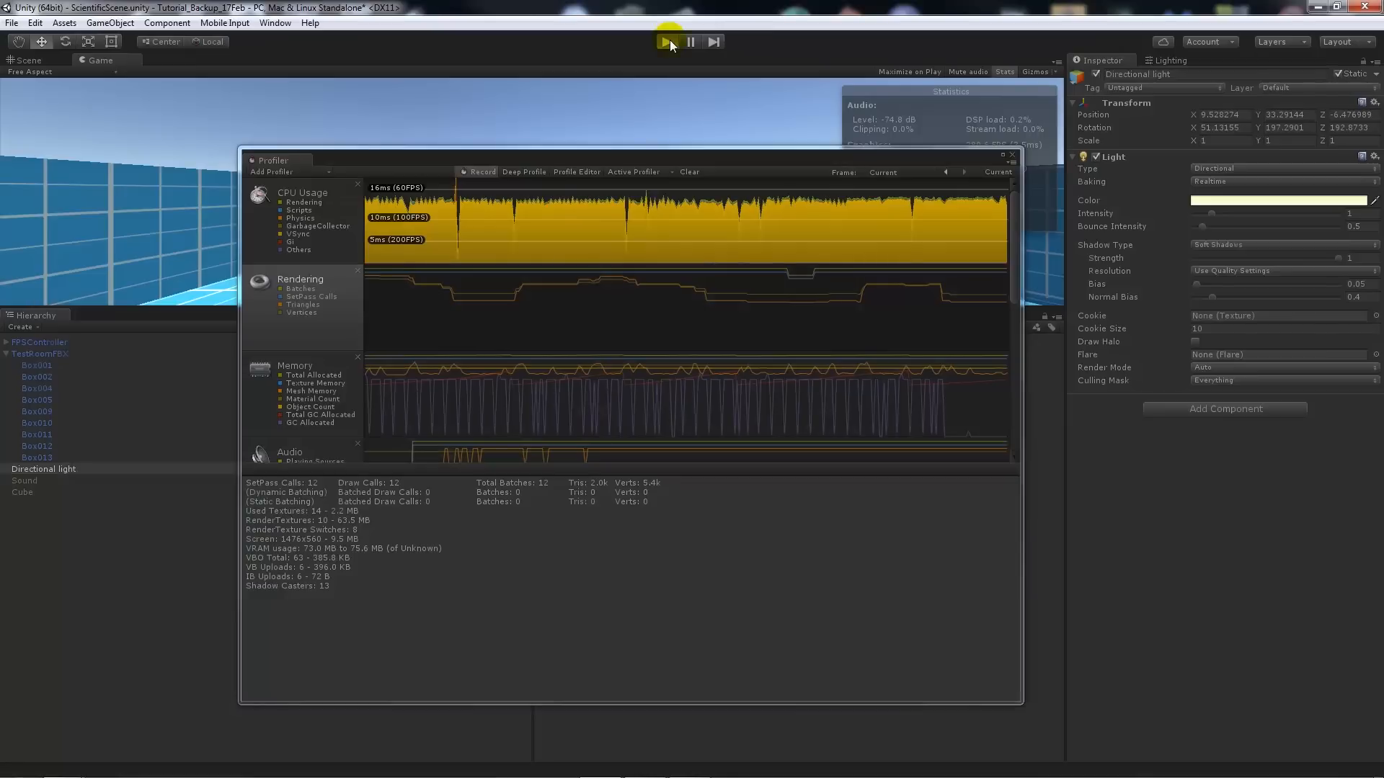
pyautogui.click(665, 42)
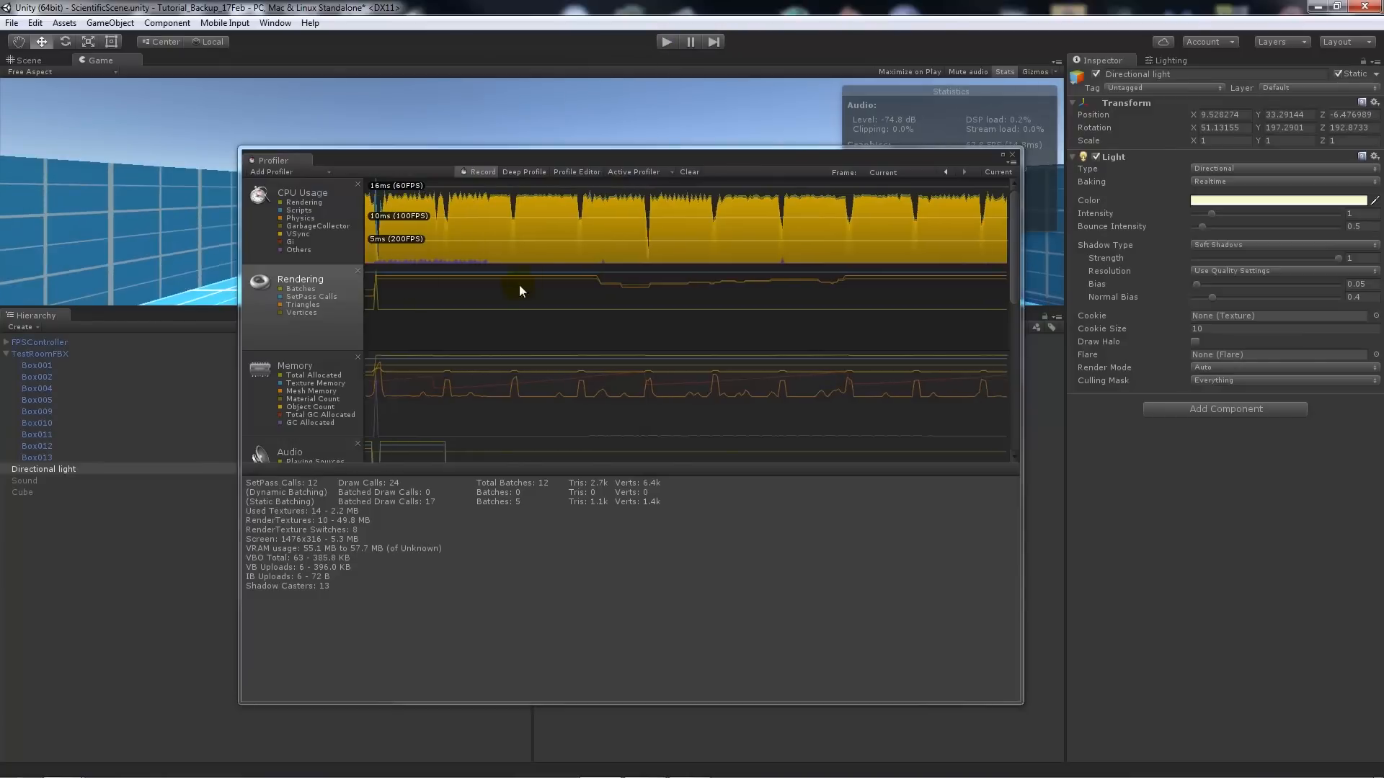
pyautogui.click(619, 229)
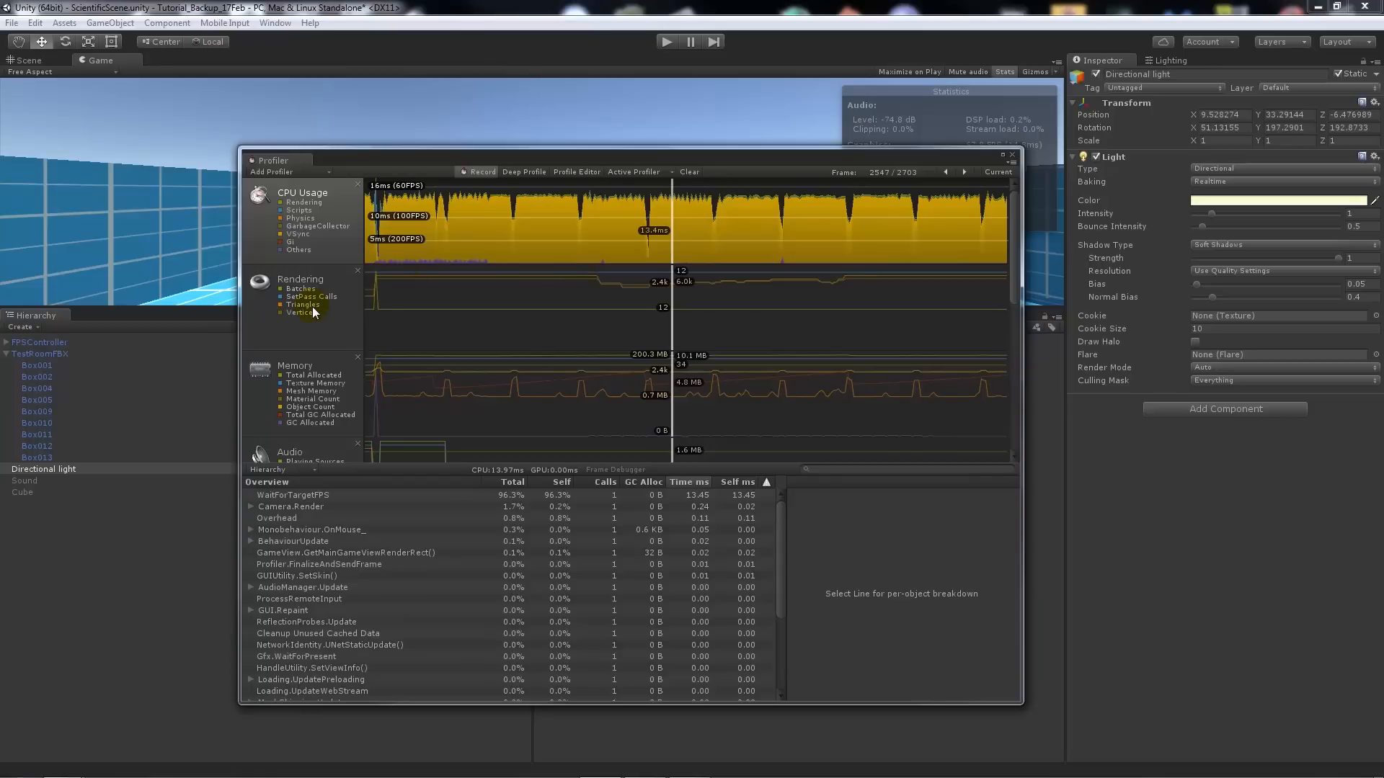
# - View the frame's Rendering details, then its Memory stats (200.3 MB used, 1342 textures, 265 objects)
pyautogui.click(300, 278)
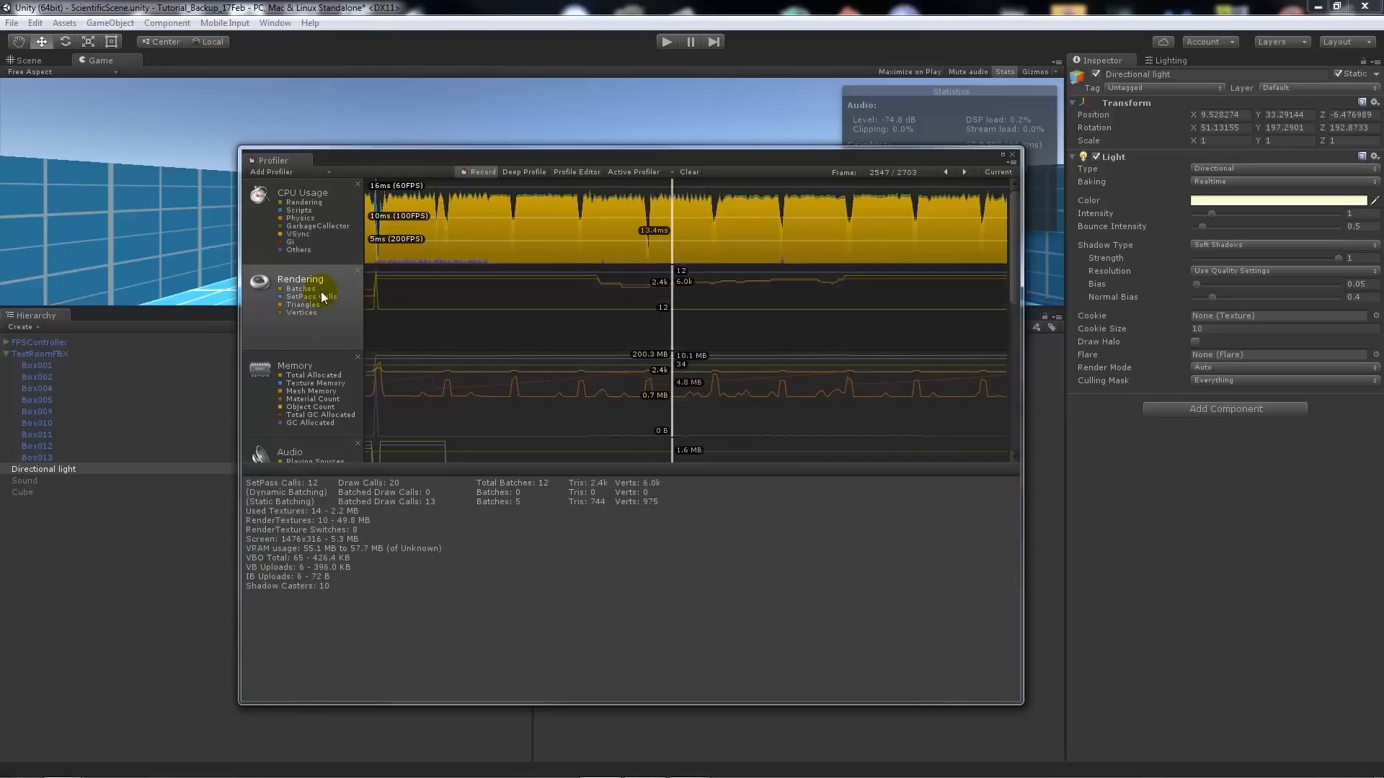
pyautogui.moveTo(344, 314)
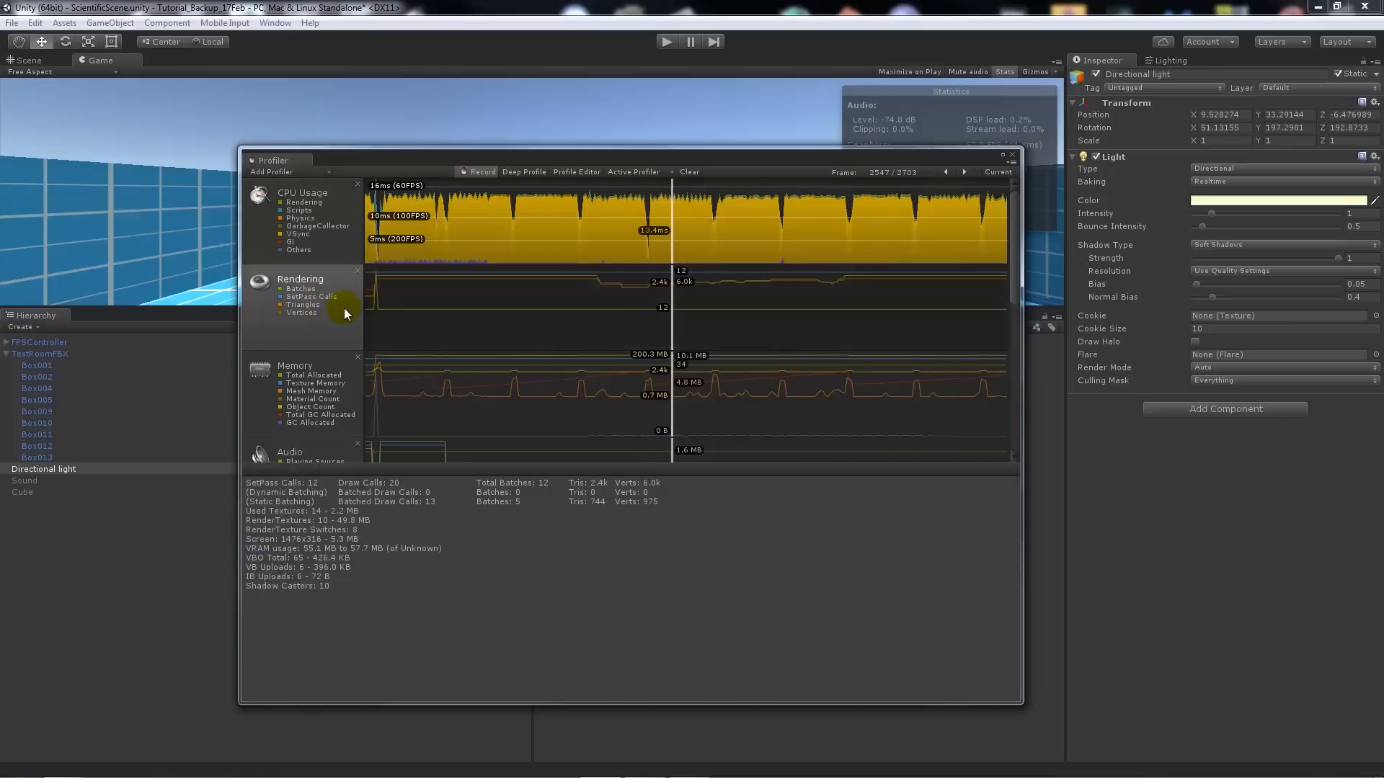
pyautogui.moveTo(528, 508)
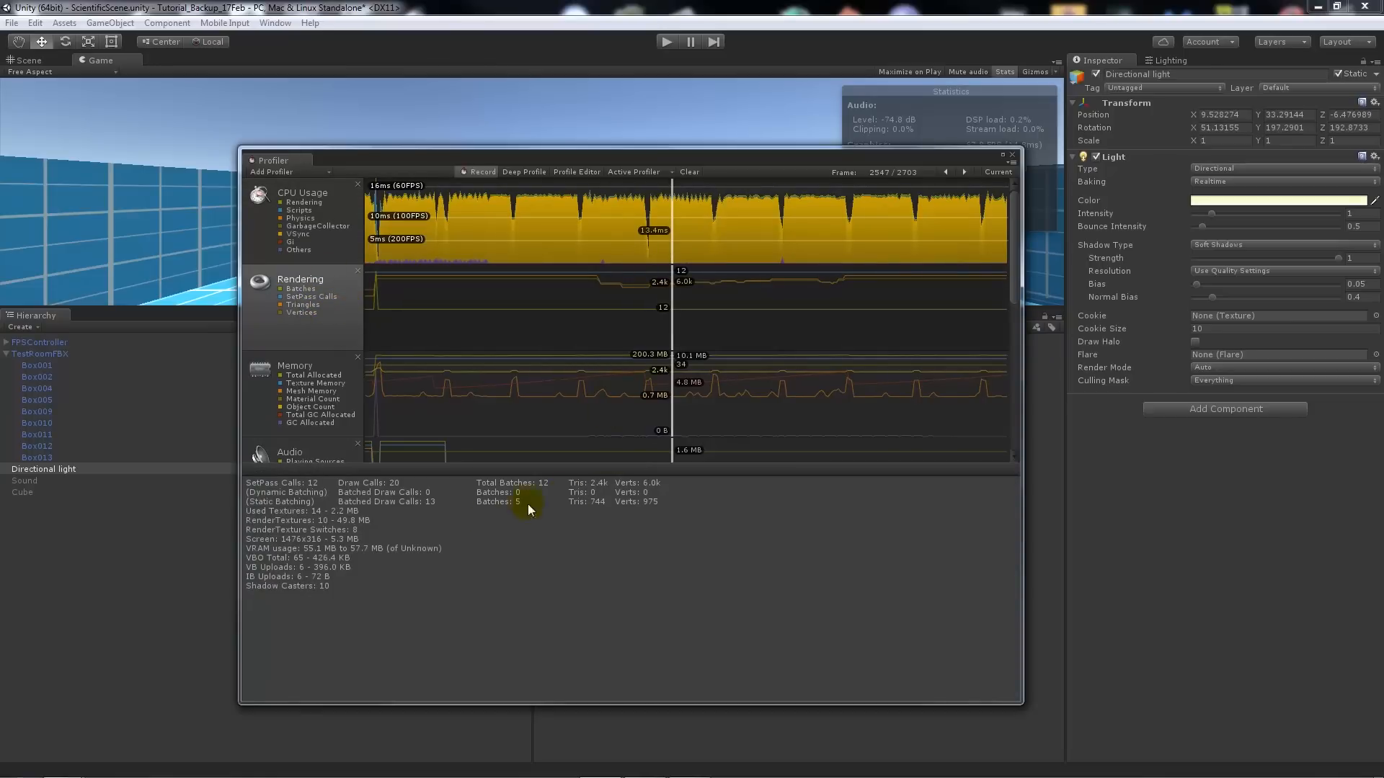
pyautogui.moveTo(285, 498)
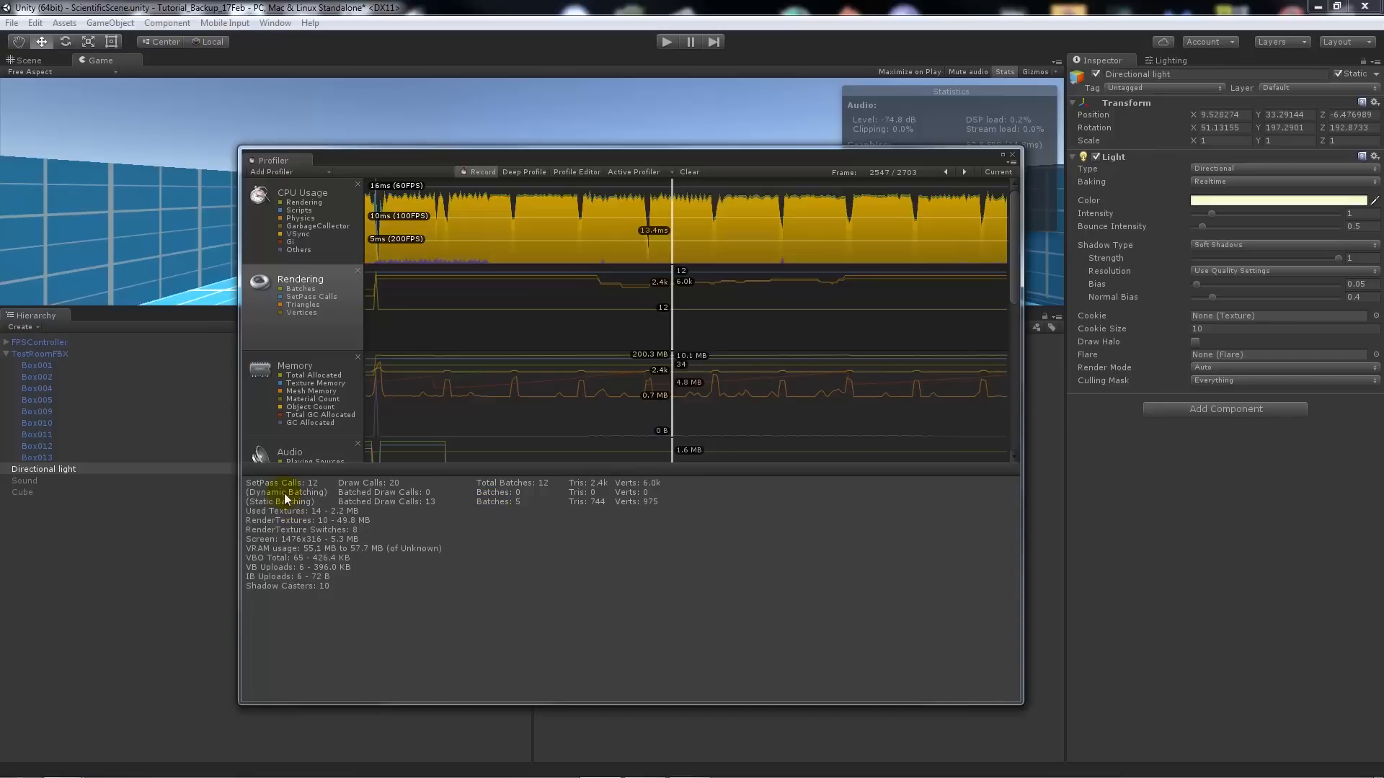
pyautogui.moveTo(343, 491)
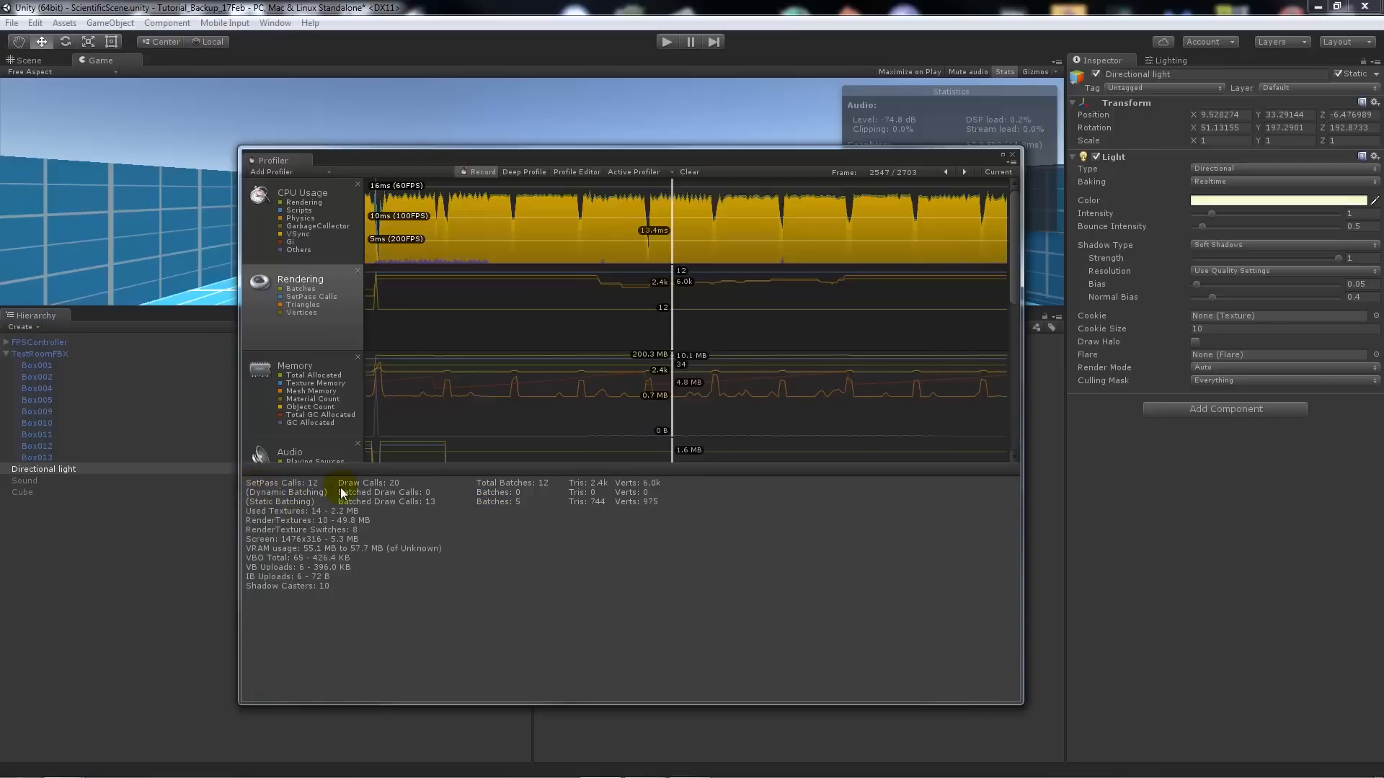
pyautogui.moveTo(395, 490)
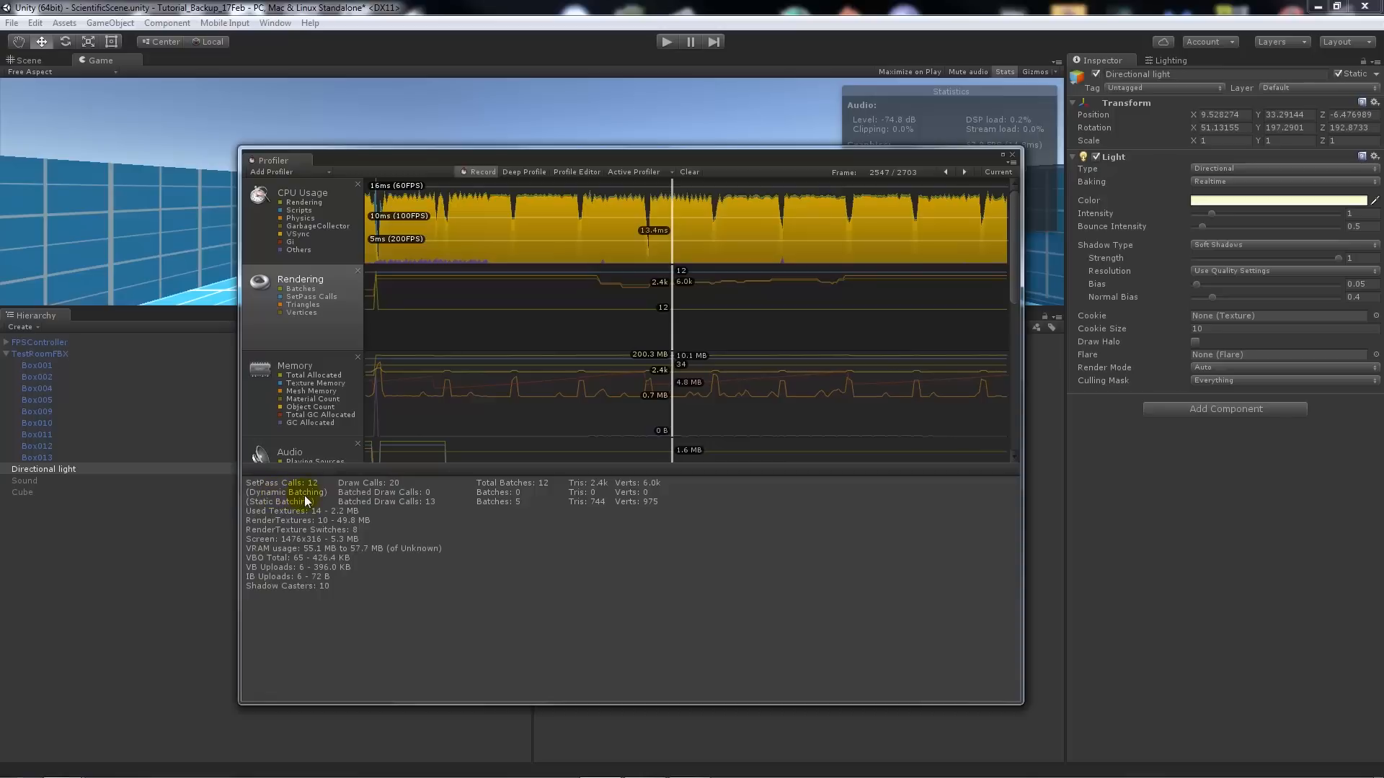
pyautogui.moveTo(435, 506)
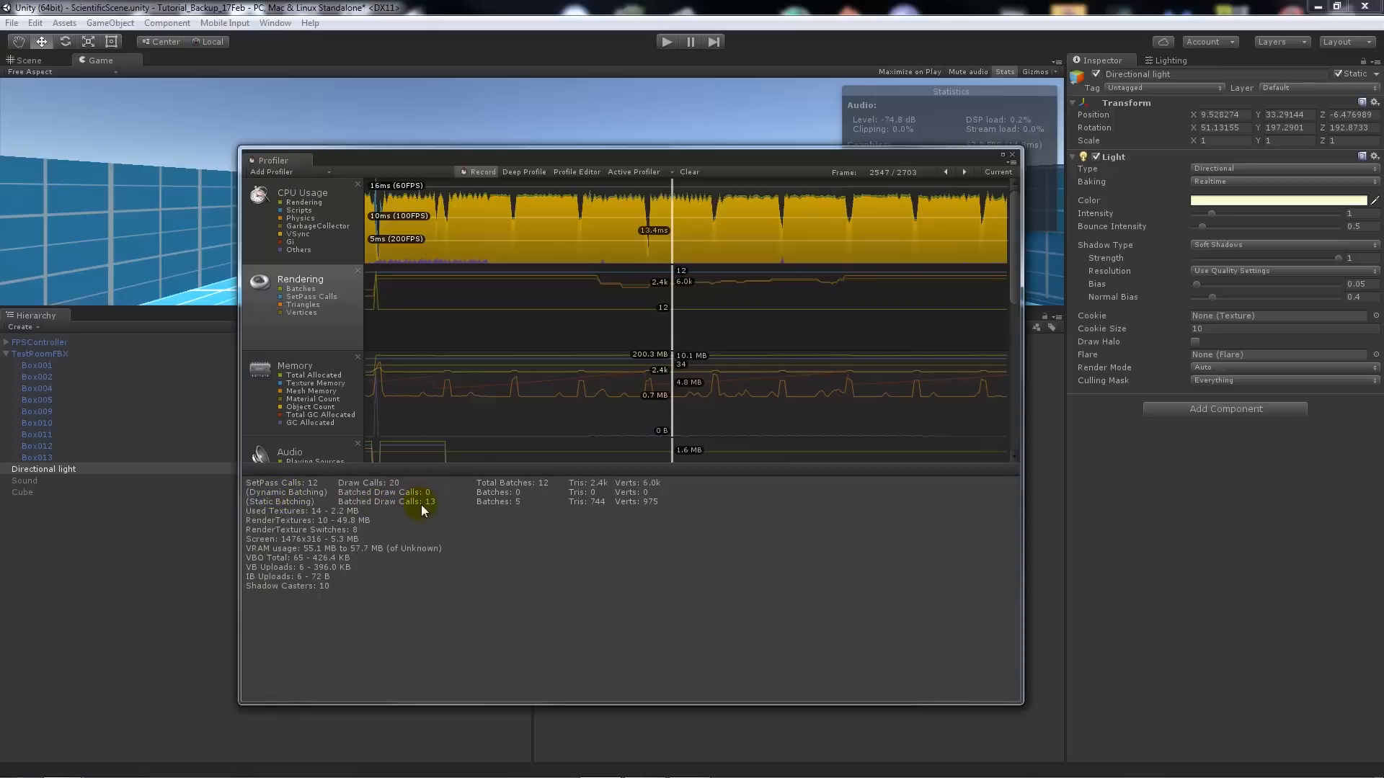
pyautogui.moveTo(434, 508)
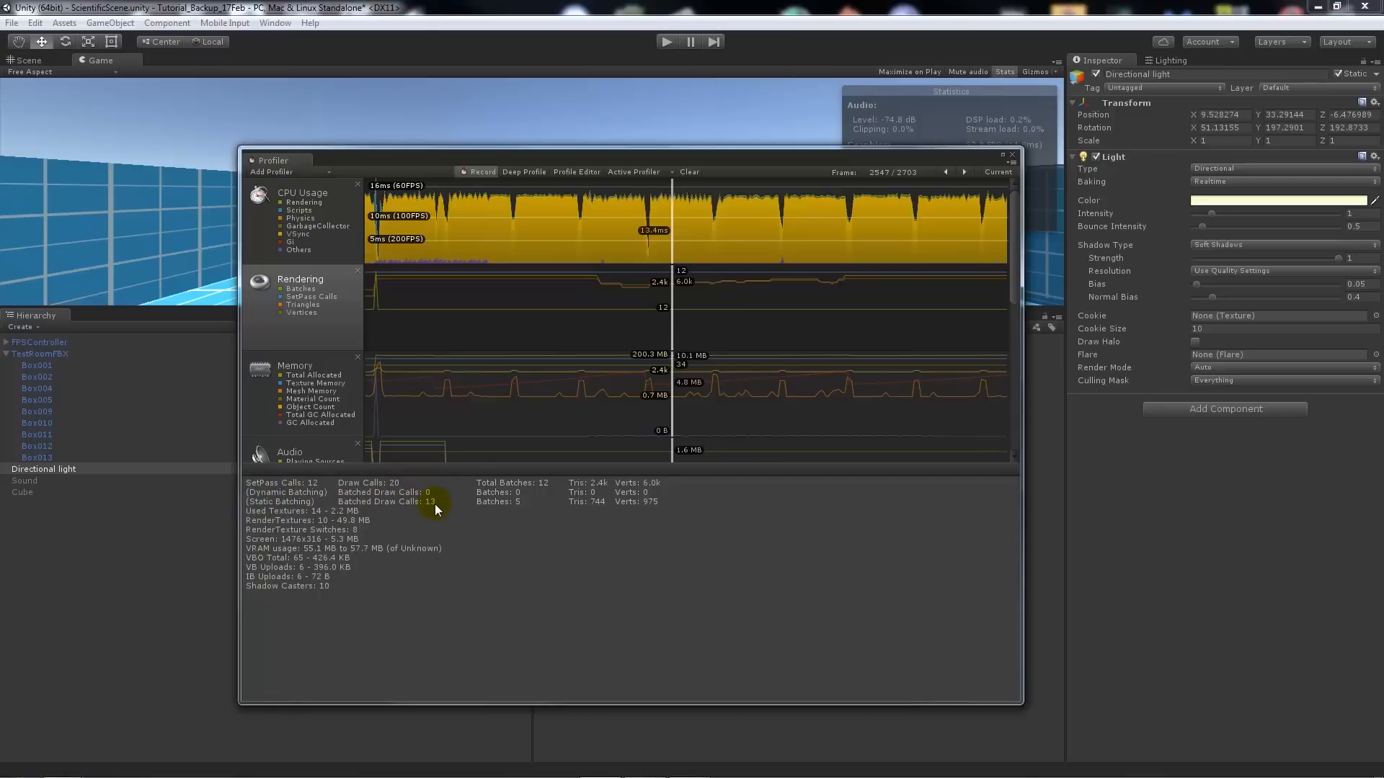
pyautogui.moveTo(634, 506)
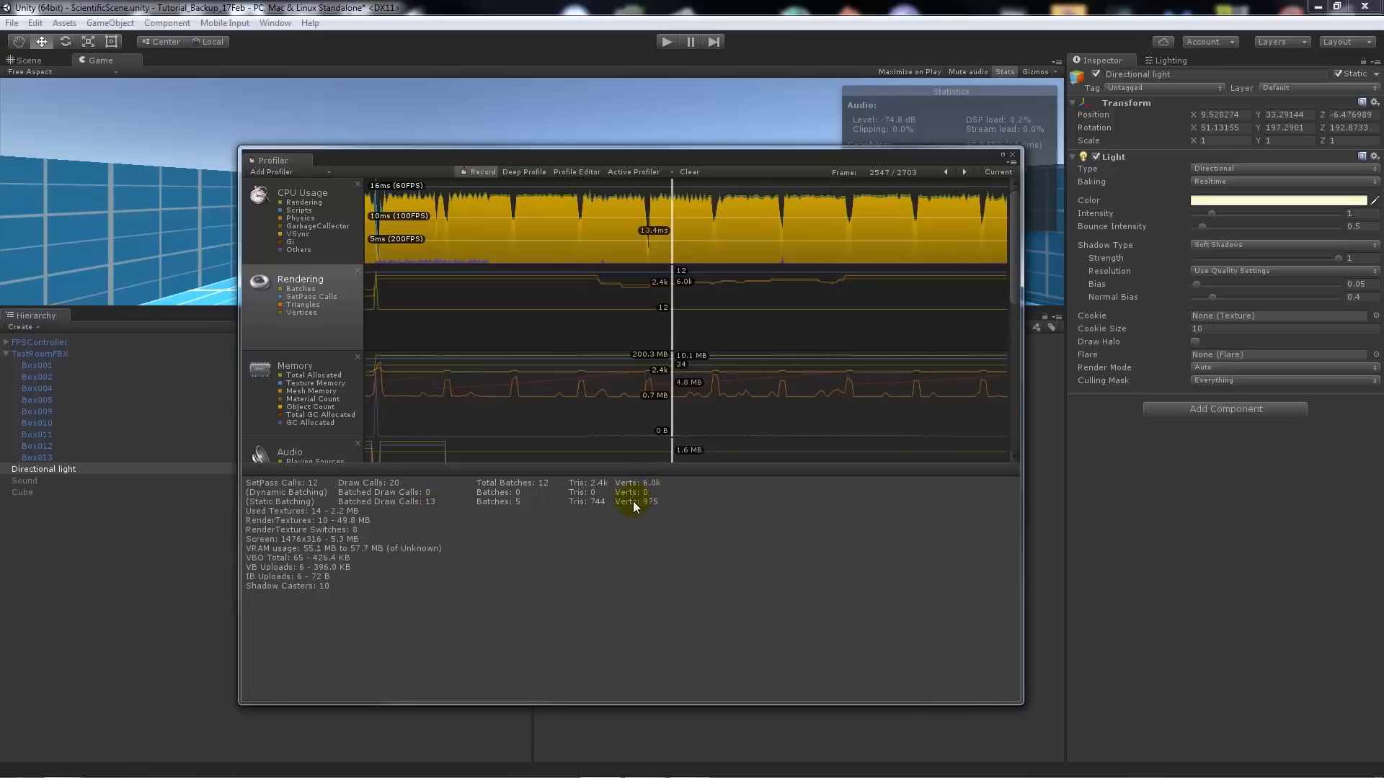
pyautogui.moveTo(581, 487)
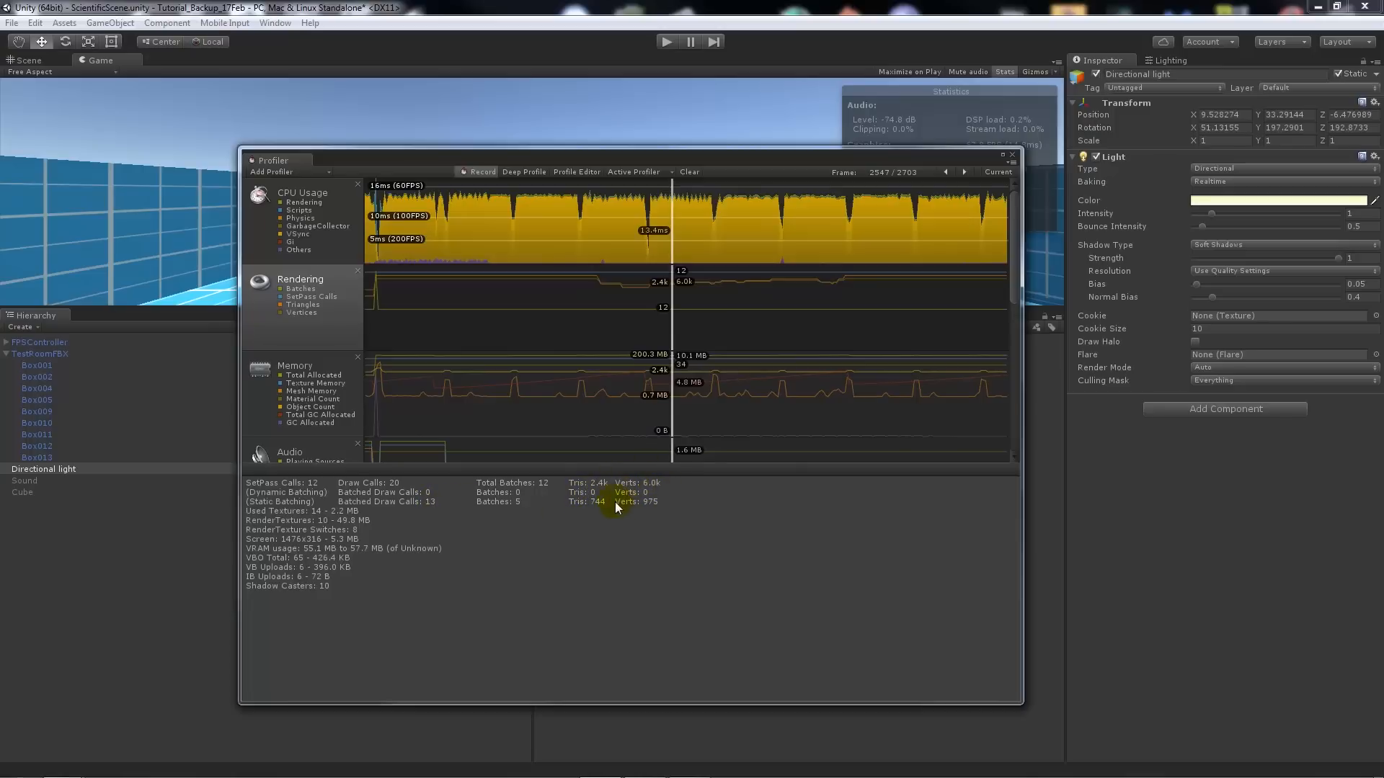
pyautogui.moveTo(596, 507)
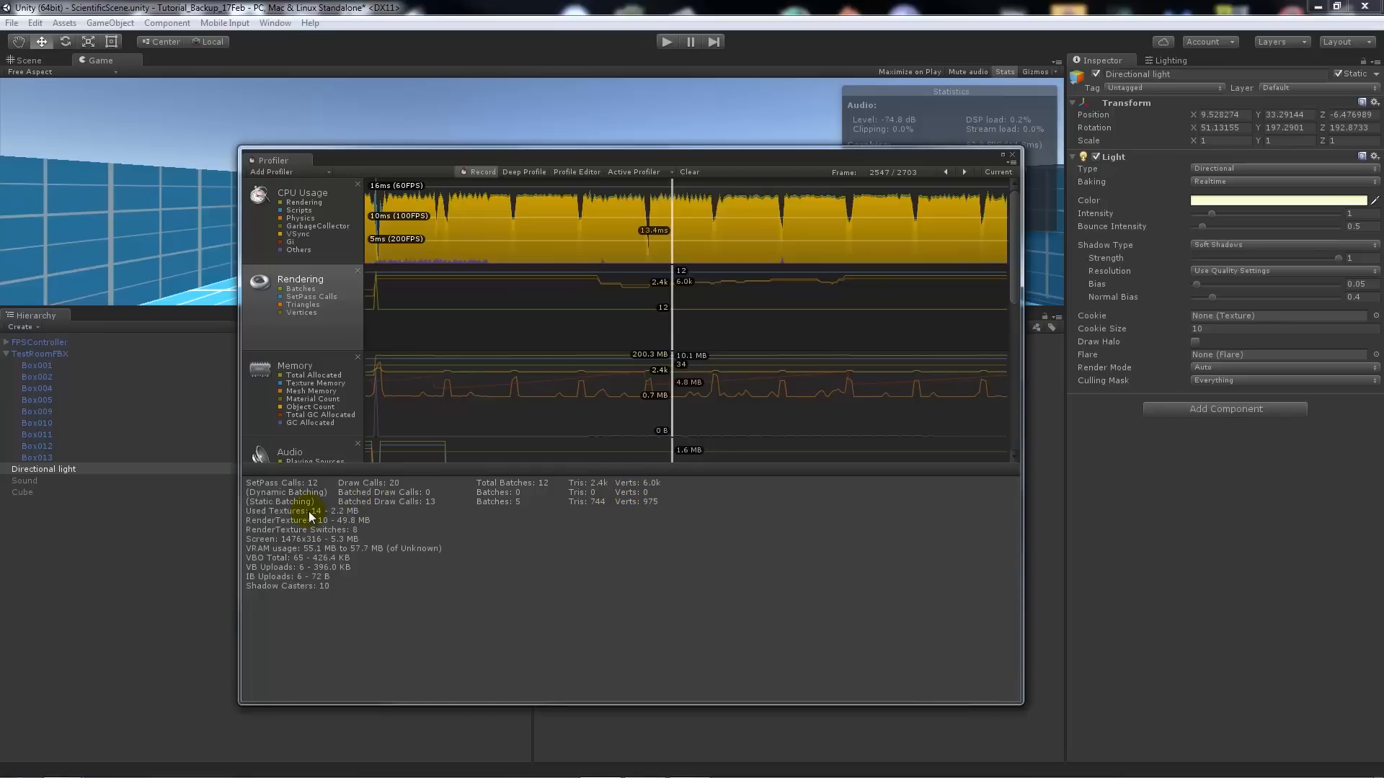
pyautogui.moveTo(402, 522)
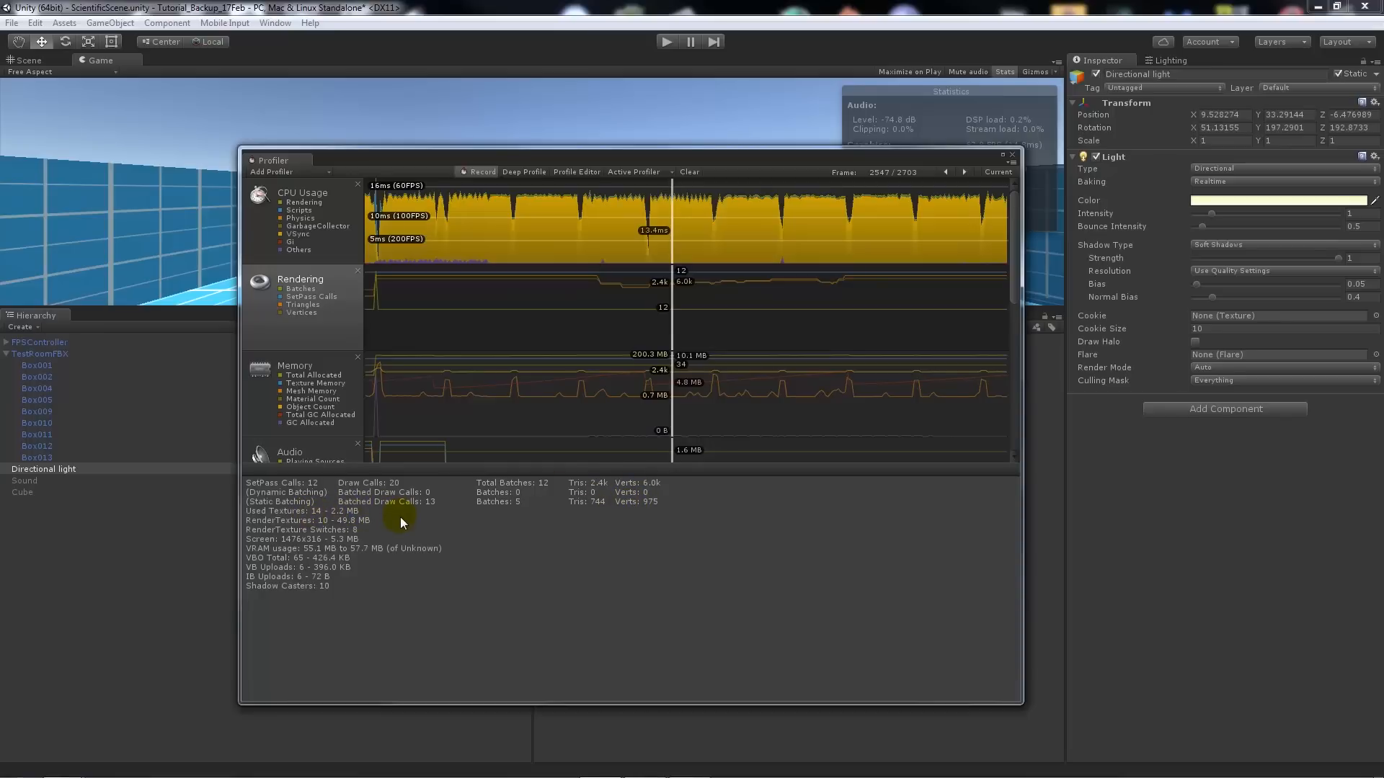
pyautogui.moveTo(405, 533)
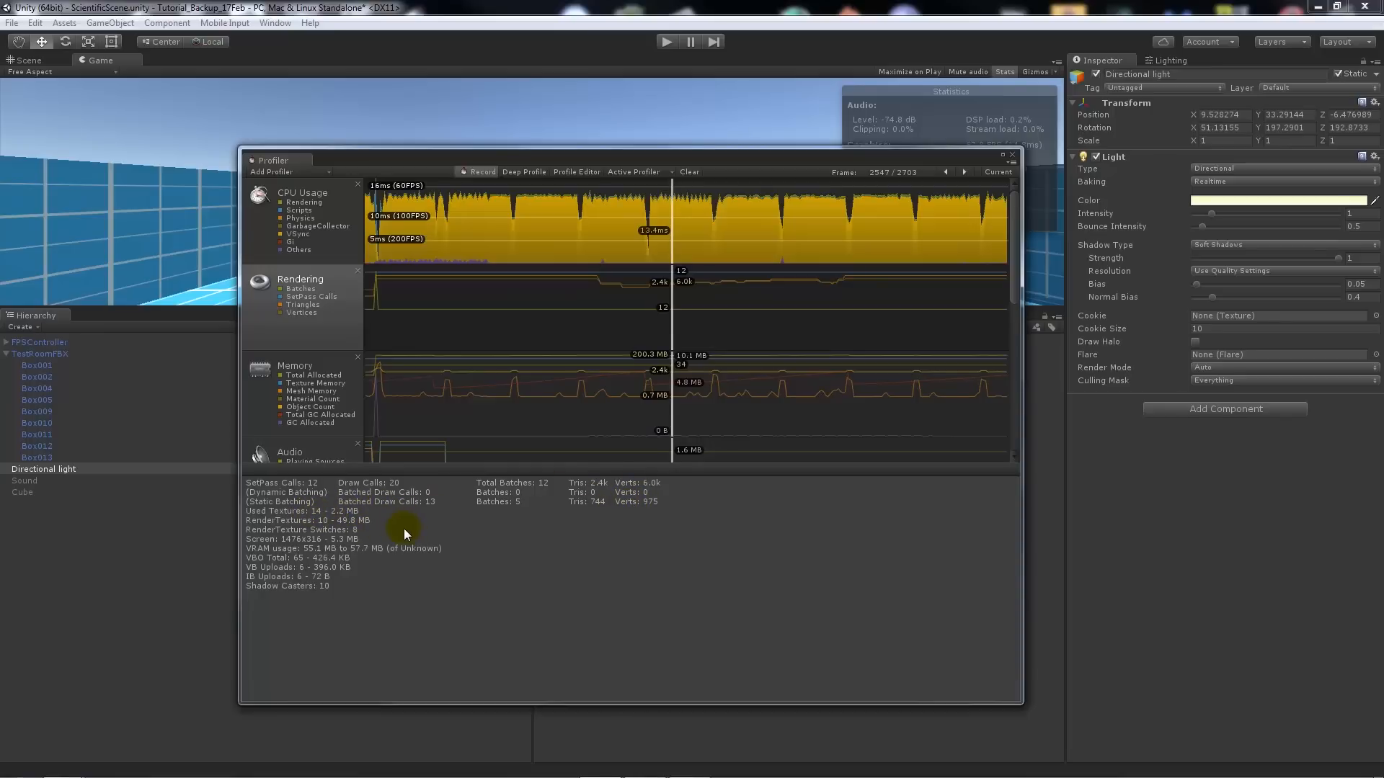
pyautogui.moveTo(320, 411)
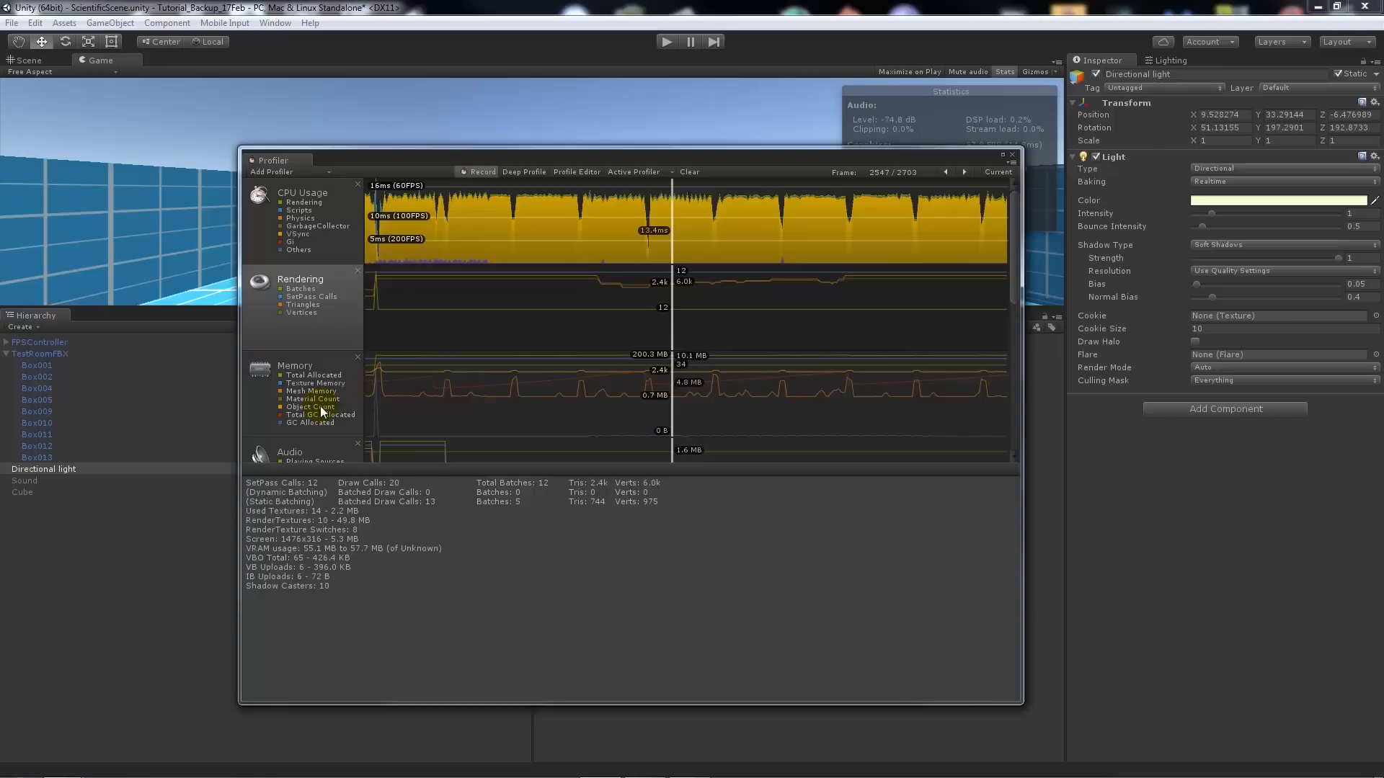
pyautogui.click(294, 364)
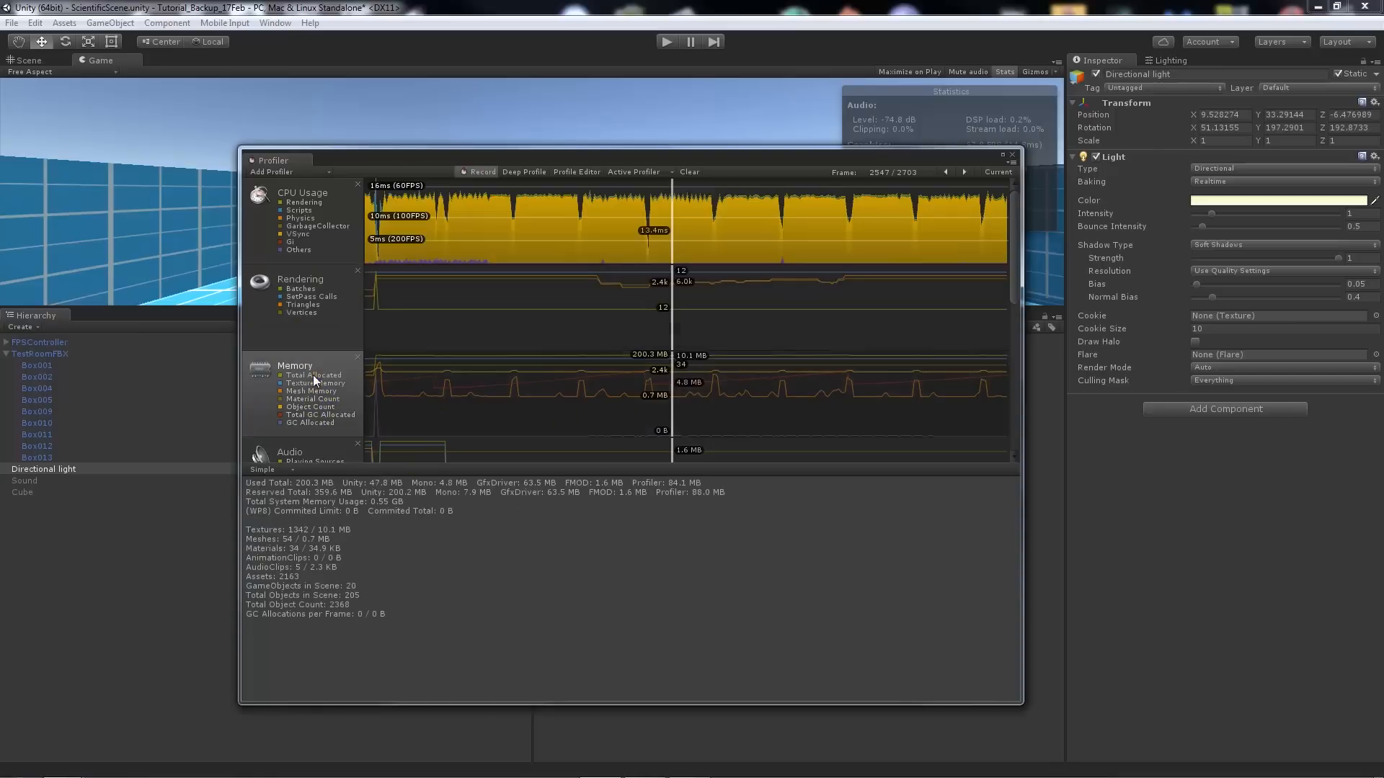
pyautogui.moveTo(465, 298)
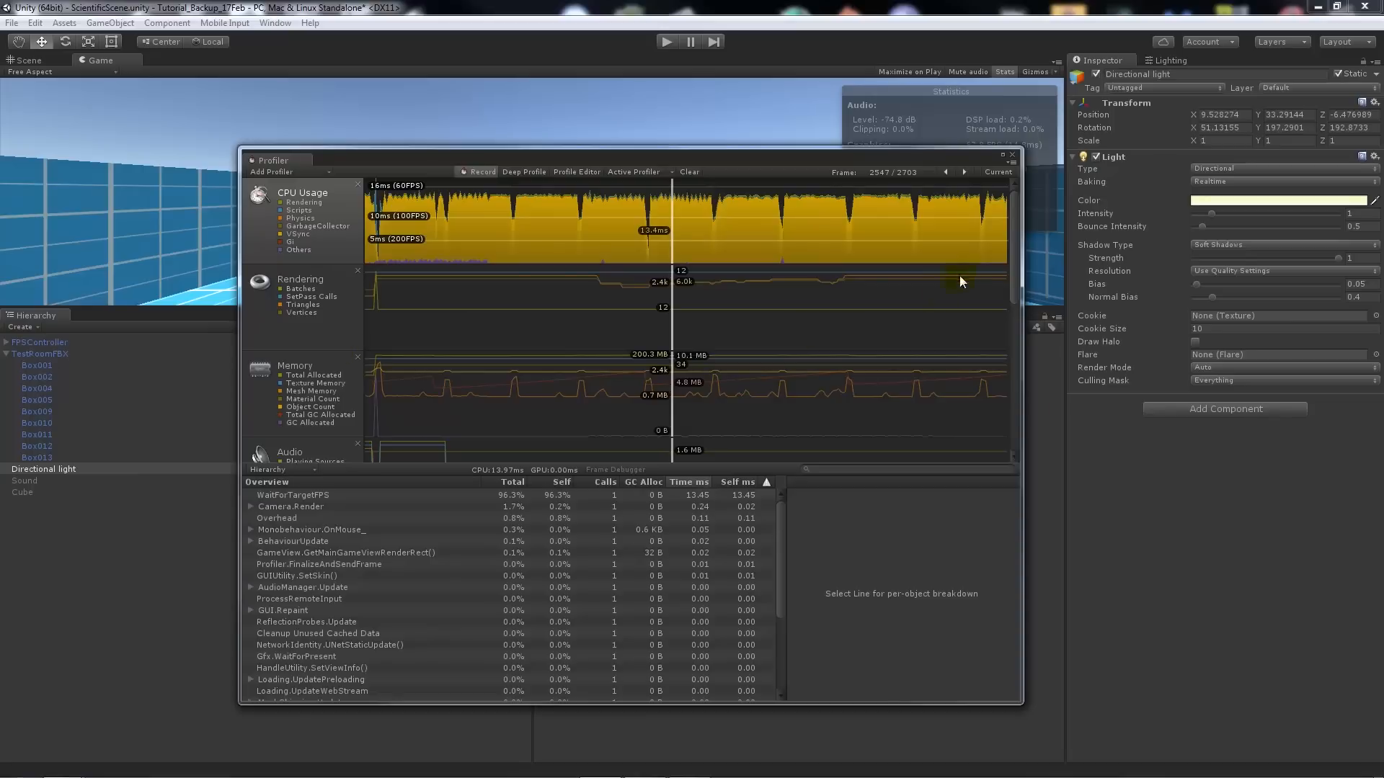
# - Scroll the Profiler area list to reach the Physics area showing rigidbodies, contacts and colliders
pyautogui.scroll(-3)
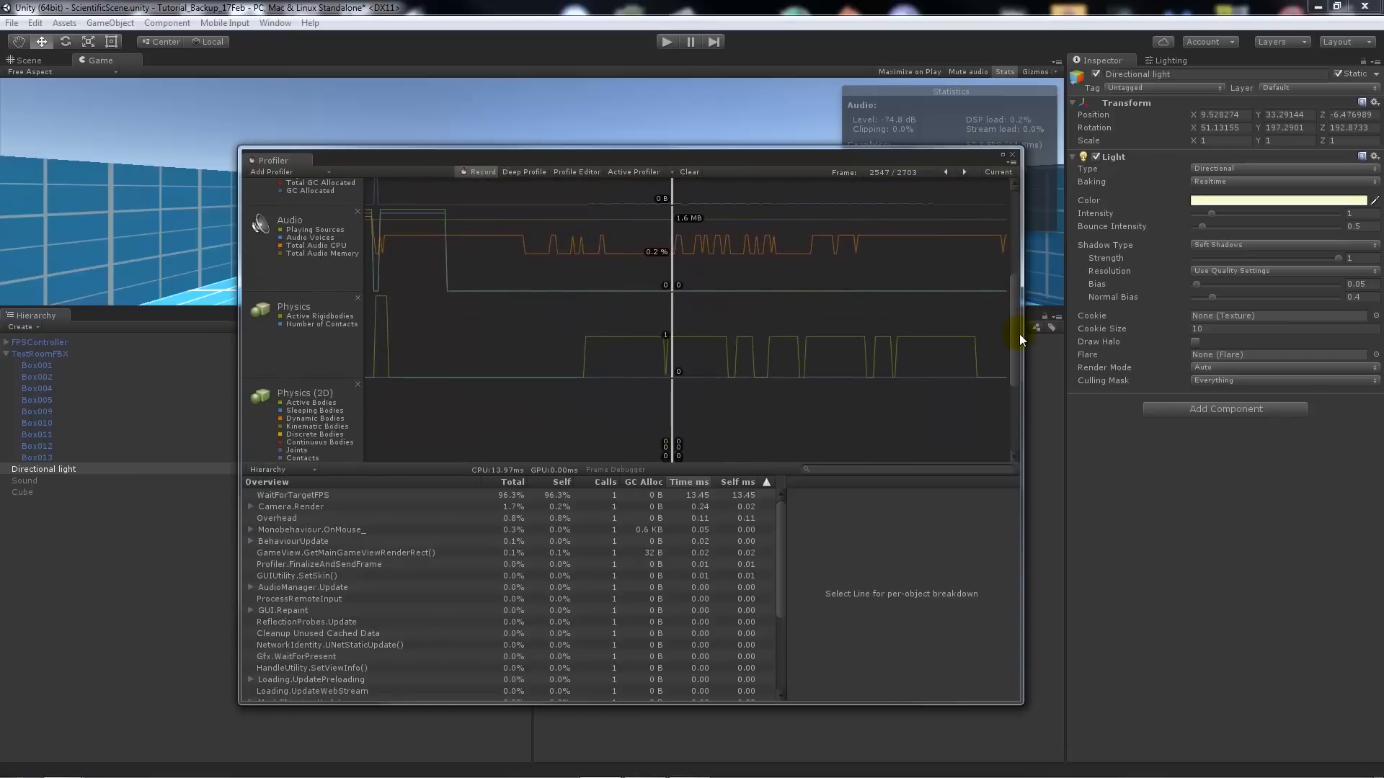
pyautogui.scroll(3)
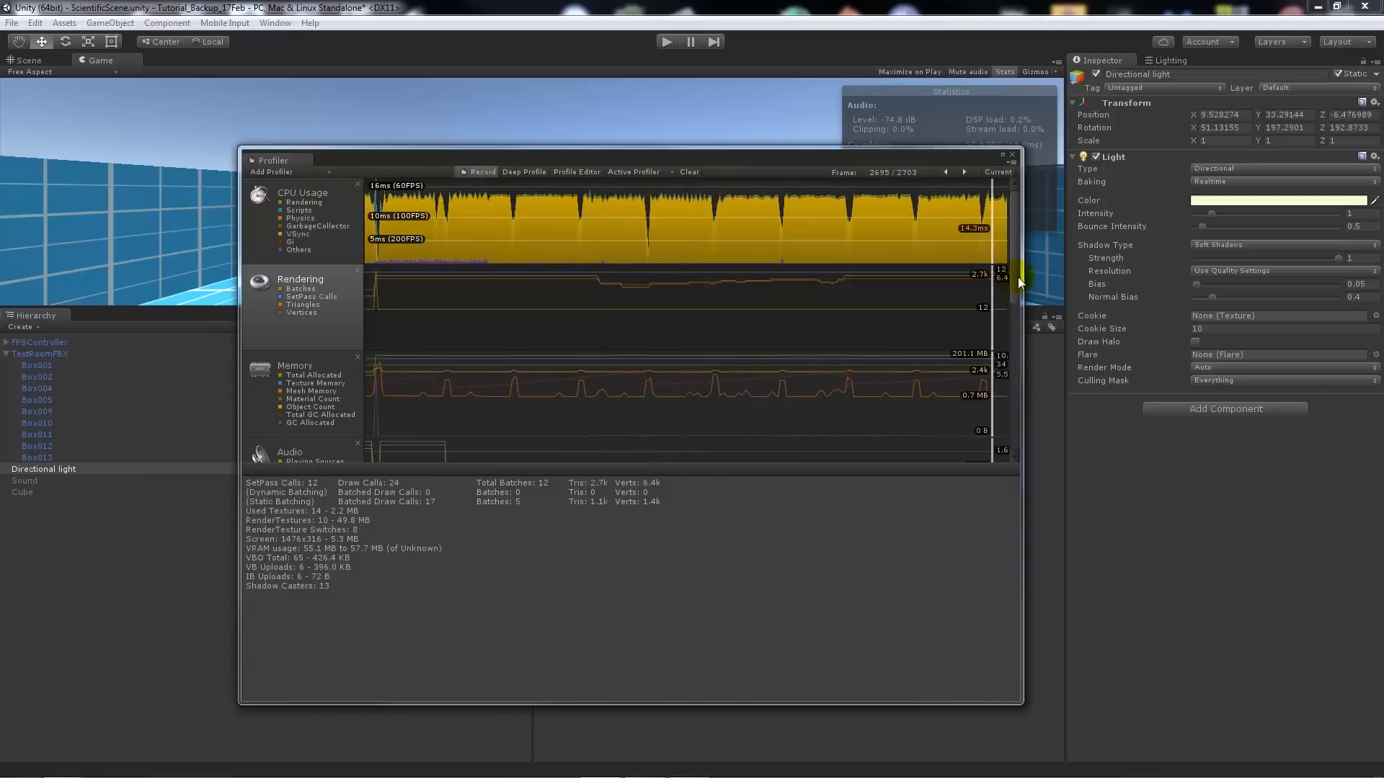
pyautogui.scroll(-3)
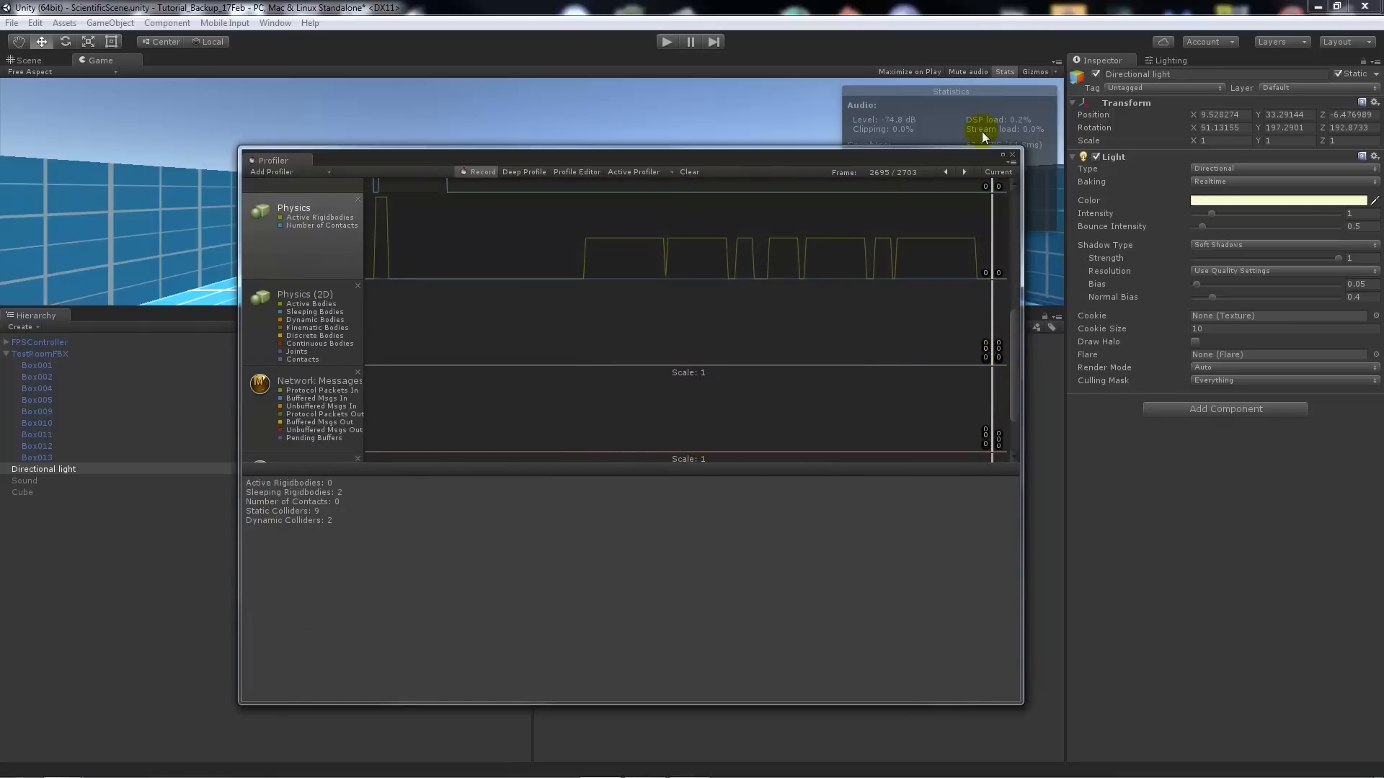
pyautogui.moveTo(1013, 158)
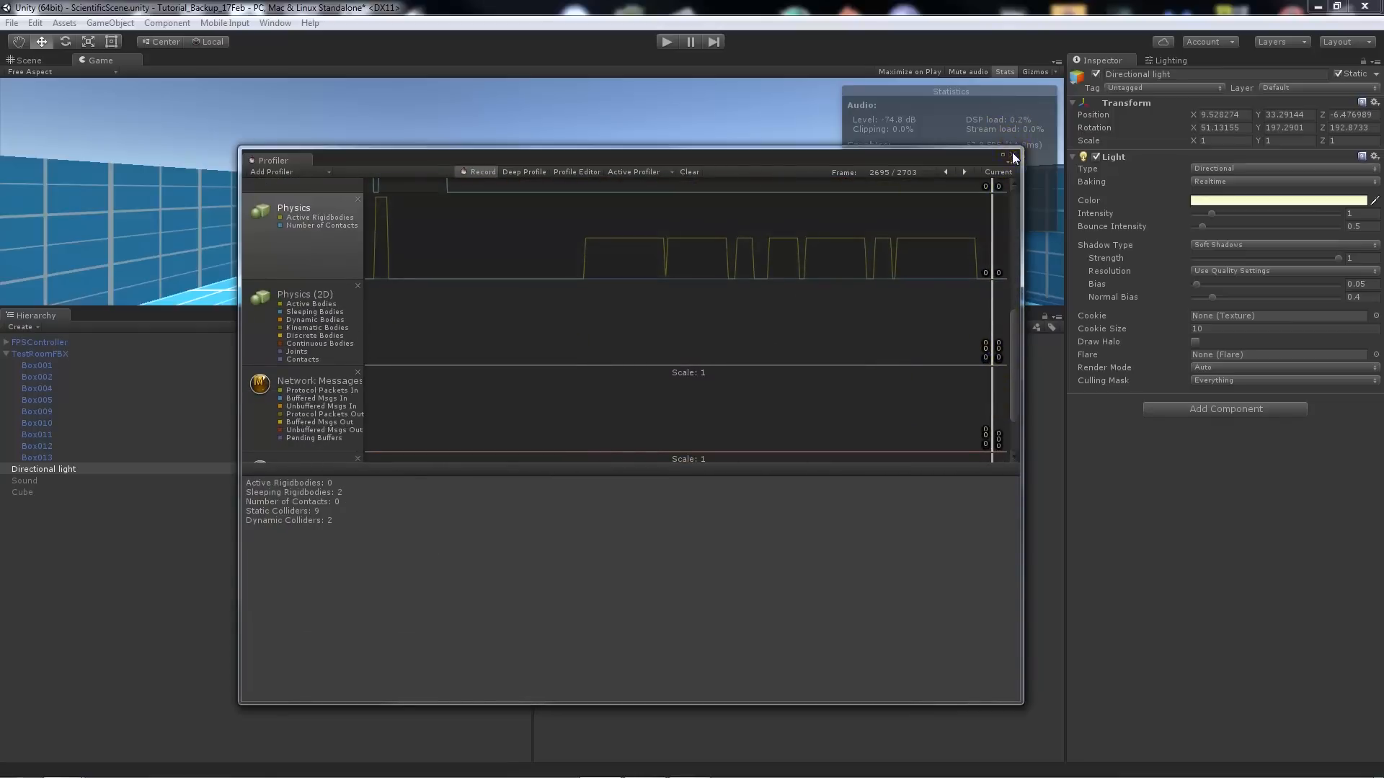
# - Close the Profiler window, leaving the test room Game view with its Stats overlay
pyautogui.click(1013, 155)
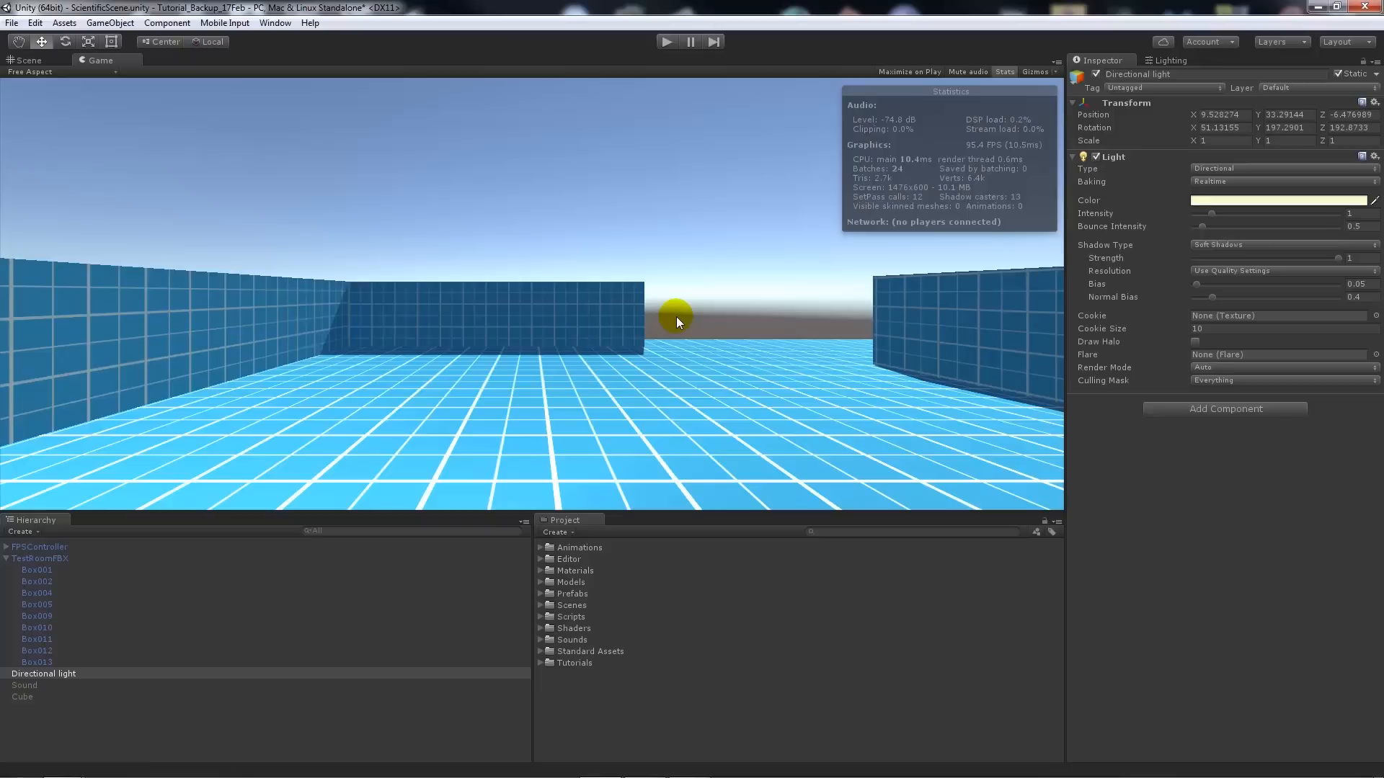
pyautogui.moveTo(865, 190)
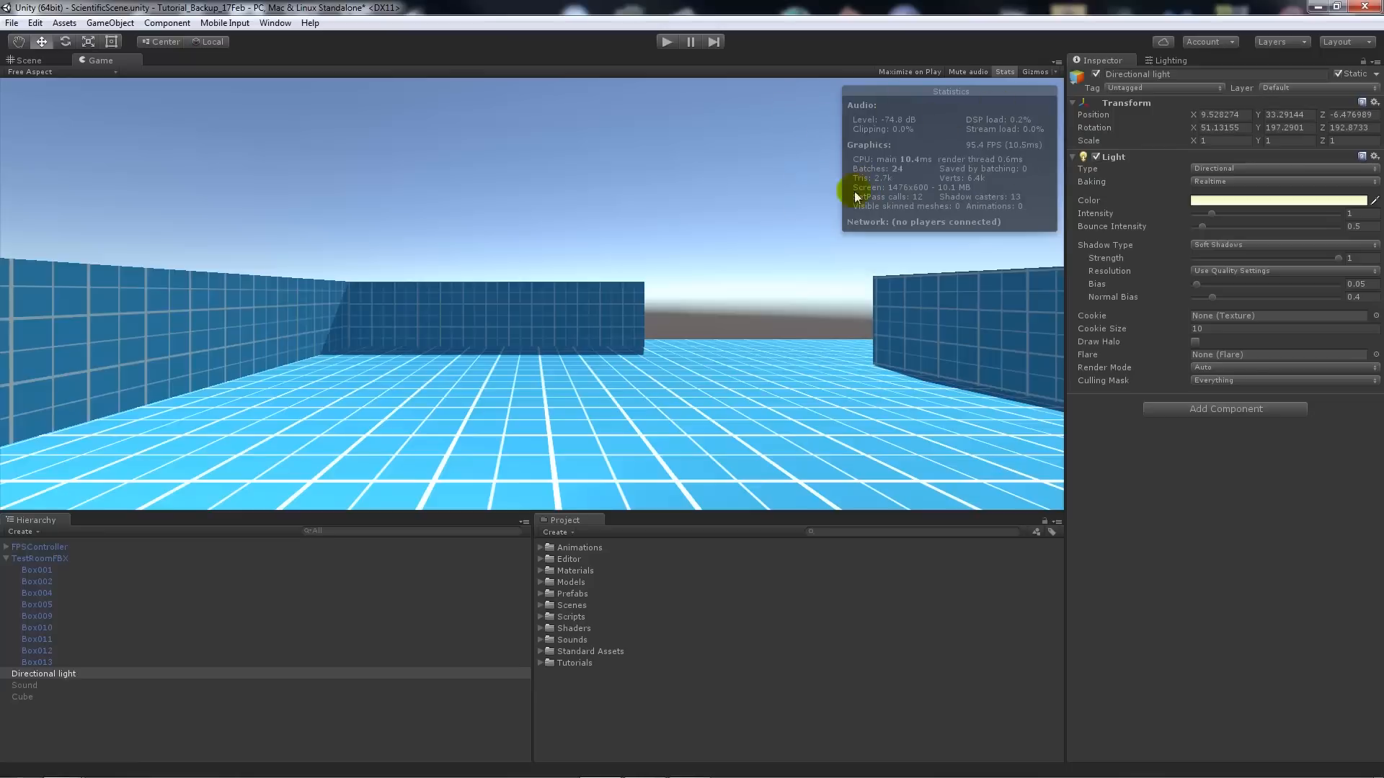
pyautogui.moveTo(907, 211)
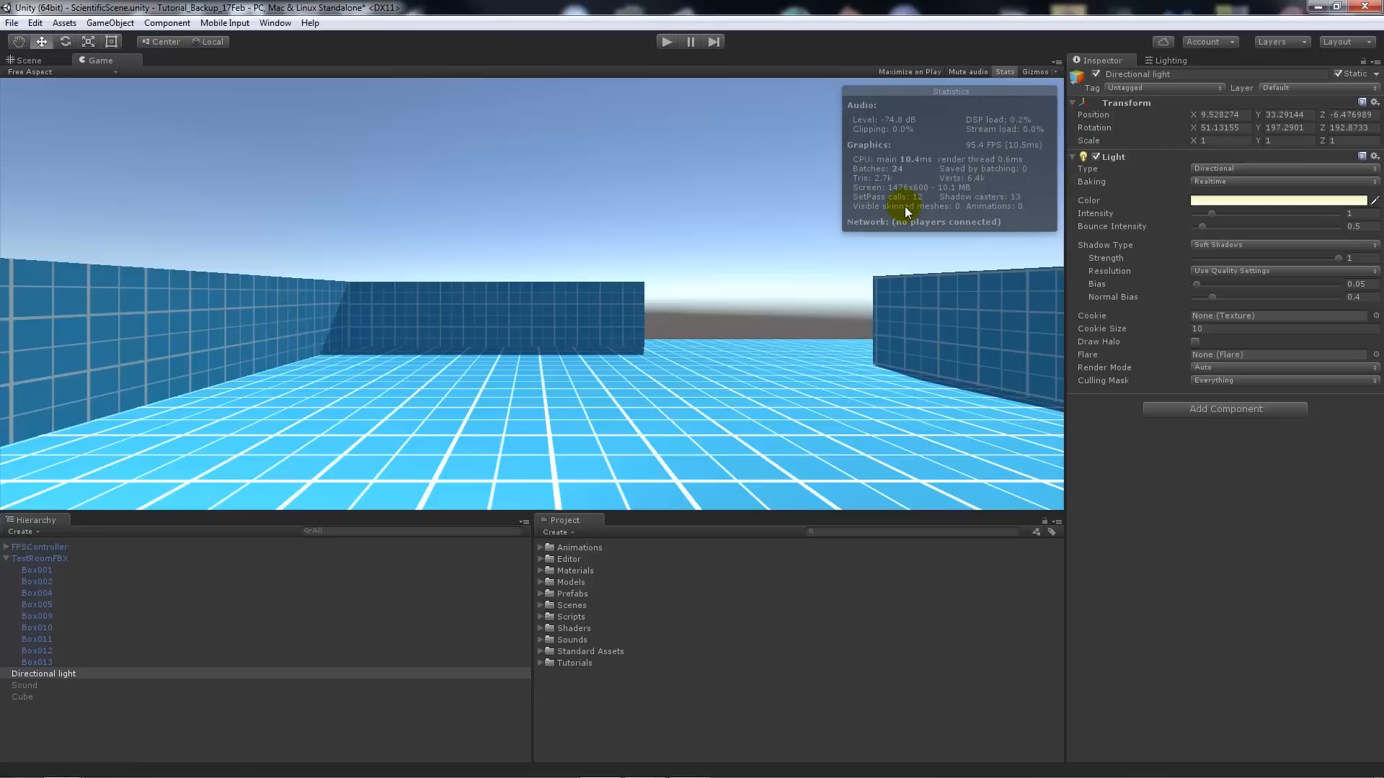
pyautogui.moveTo(902, 205)
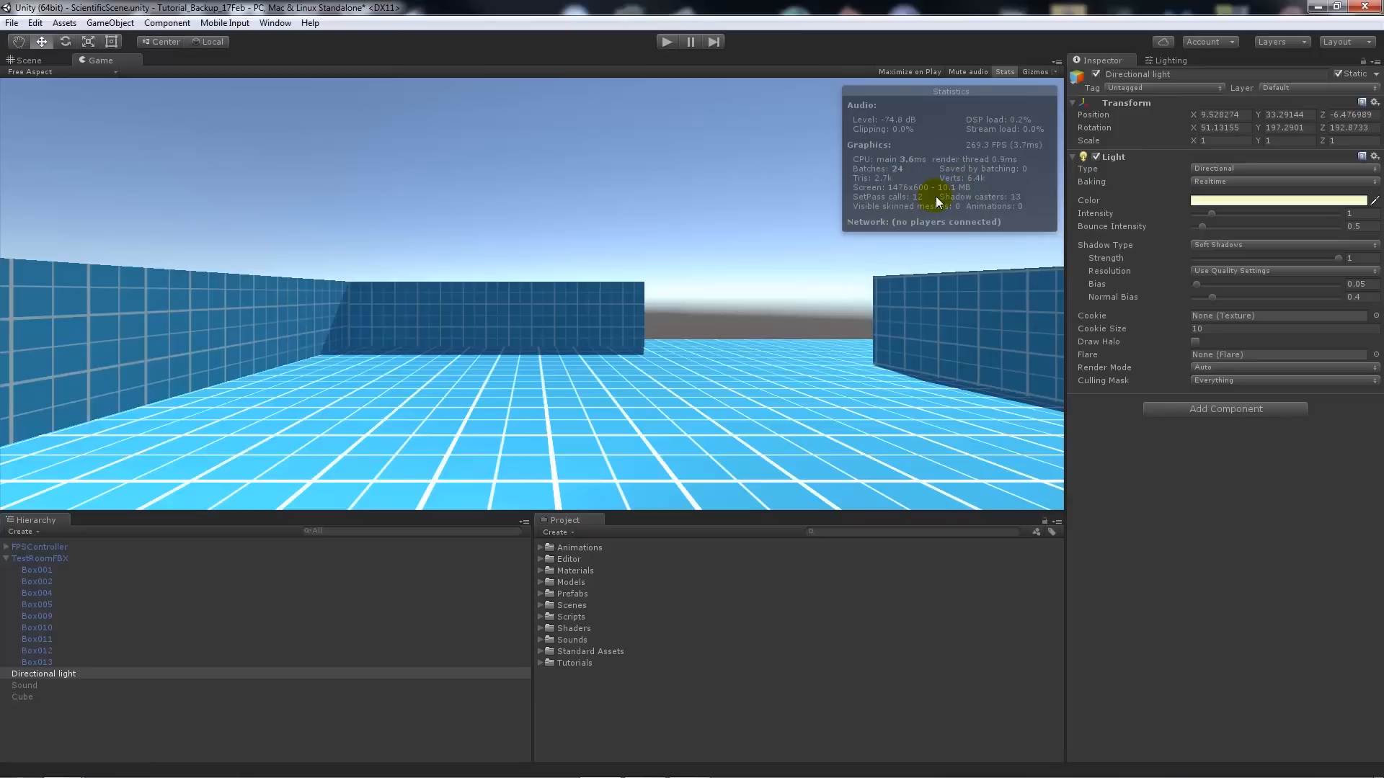
pyautogui.moveTo(831, 211)
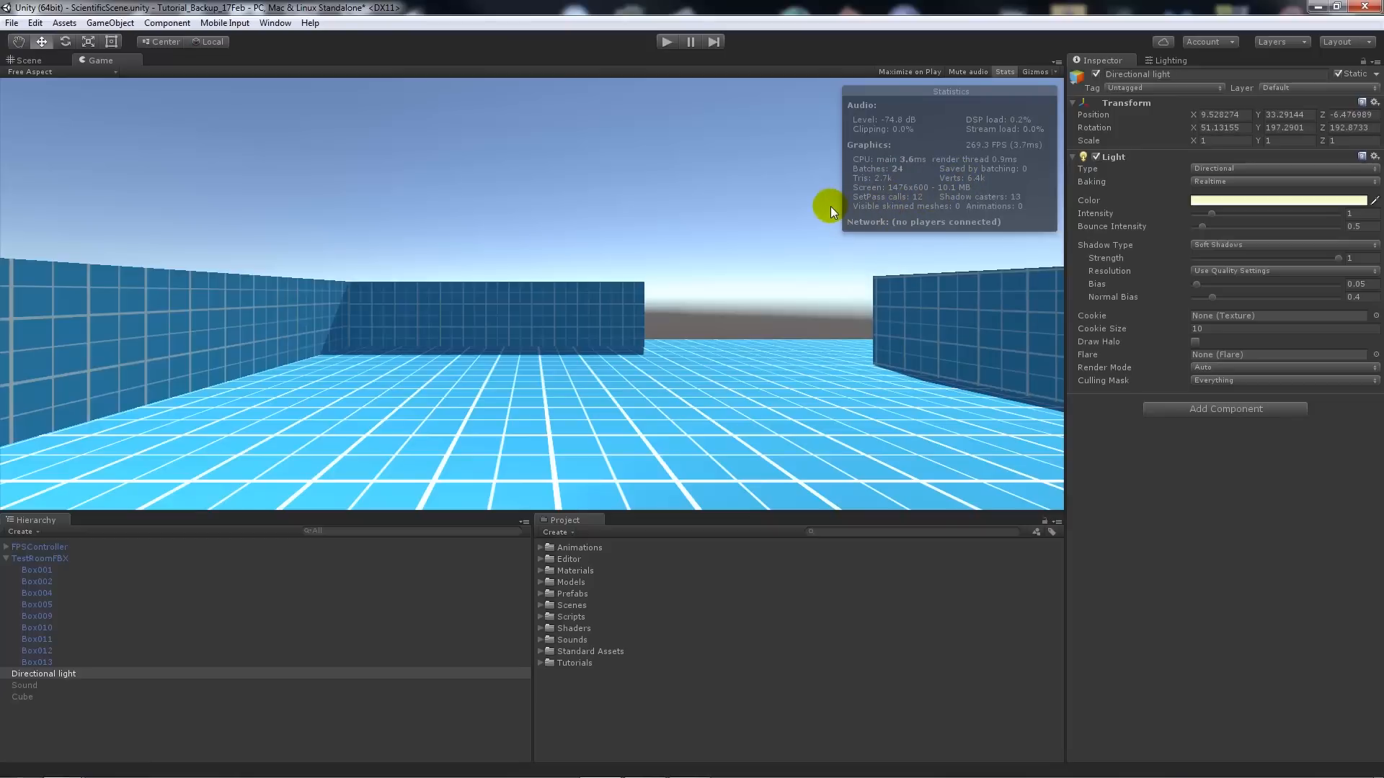
pyautogui.moveTo(683, 257)
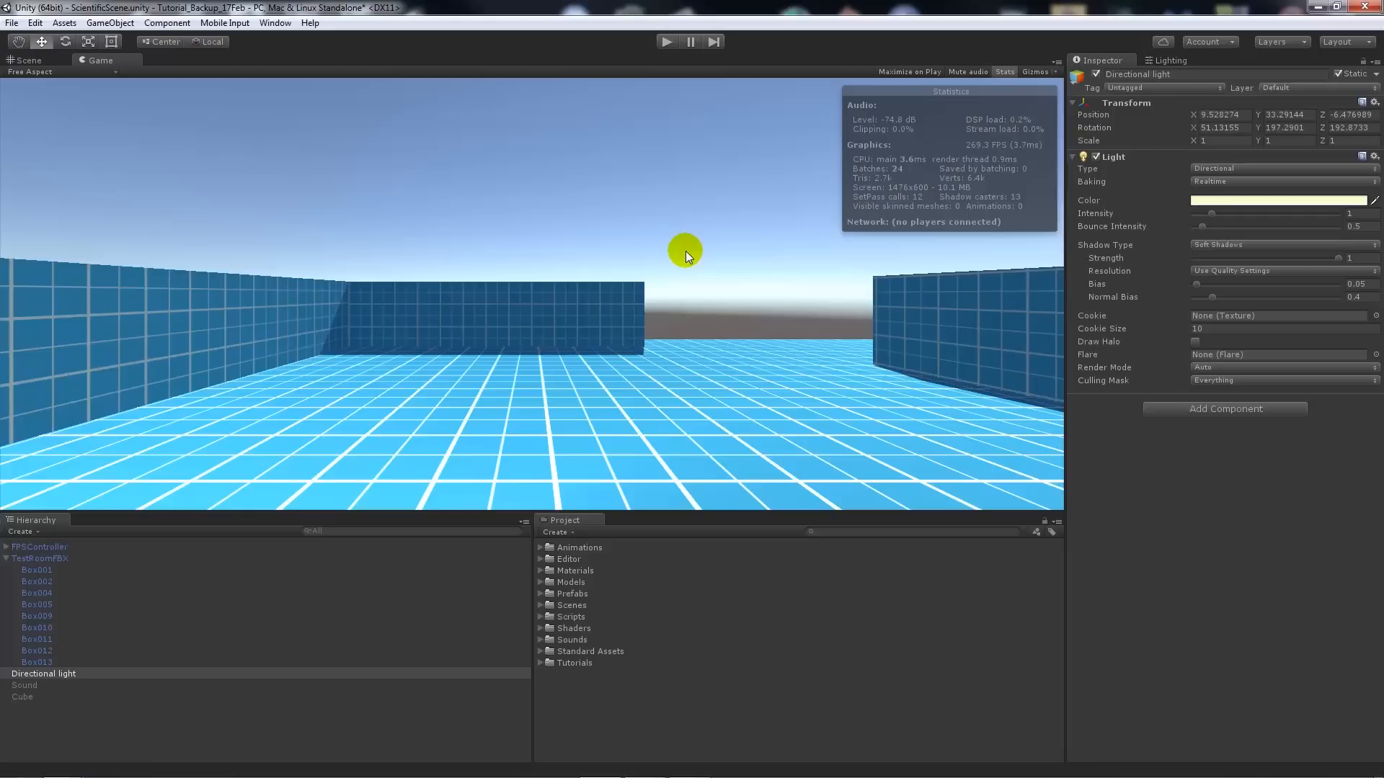